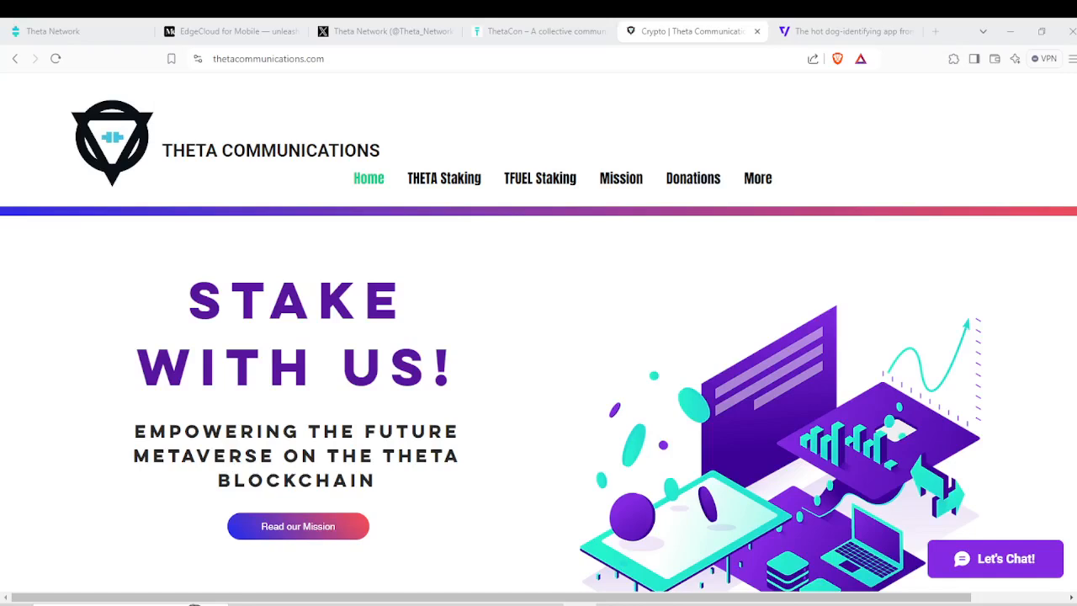
{"action": "mouse_move", "coordinate": [767, 441]}
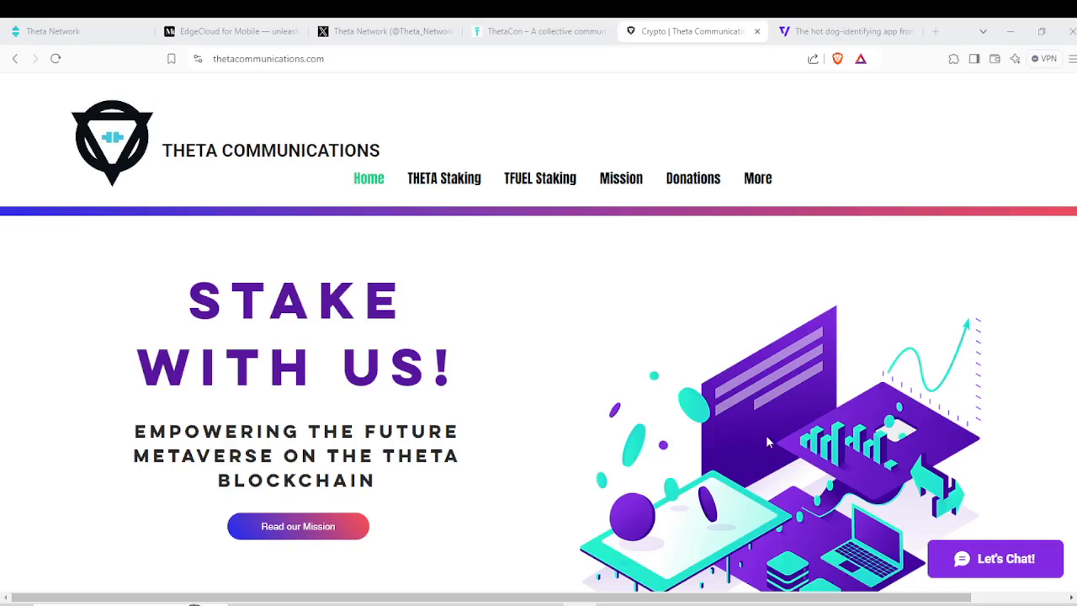
{"action": "mouse_move", "coordinate": [412, 388]}
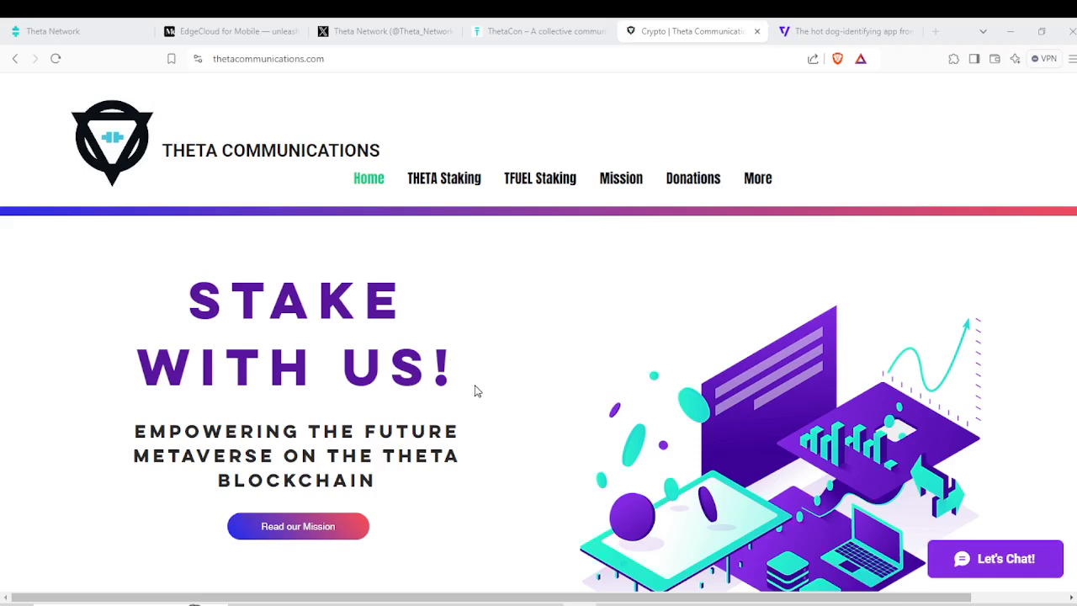
{"action": "mouse_move", "coordinate": [285, 181]}
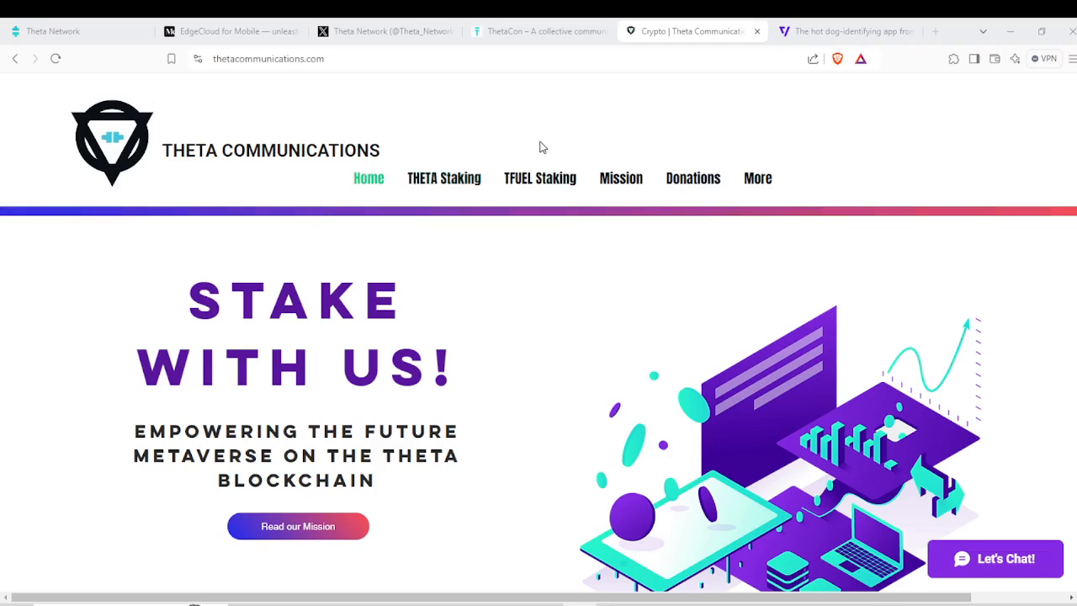
{"action": "mouse_move", "coordinate": [451, 222]}
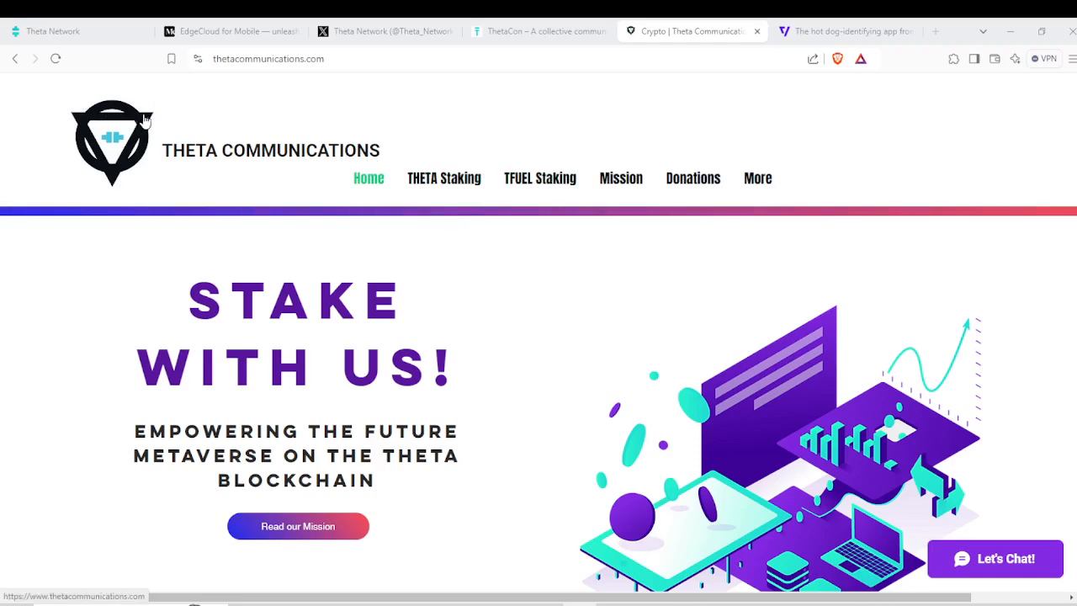
{"action": "mouse_move", "coordinate": [255, 232]}
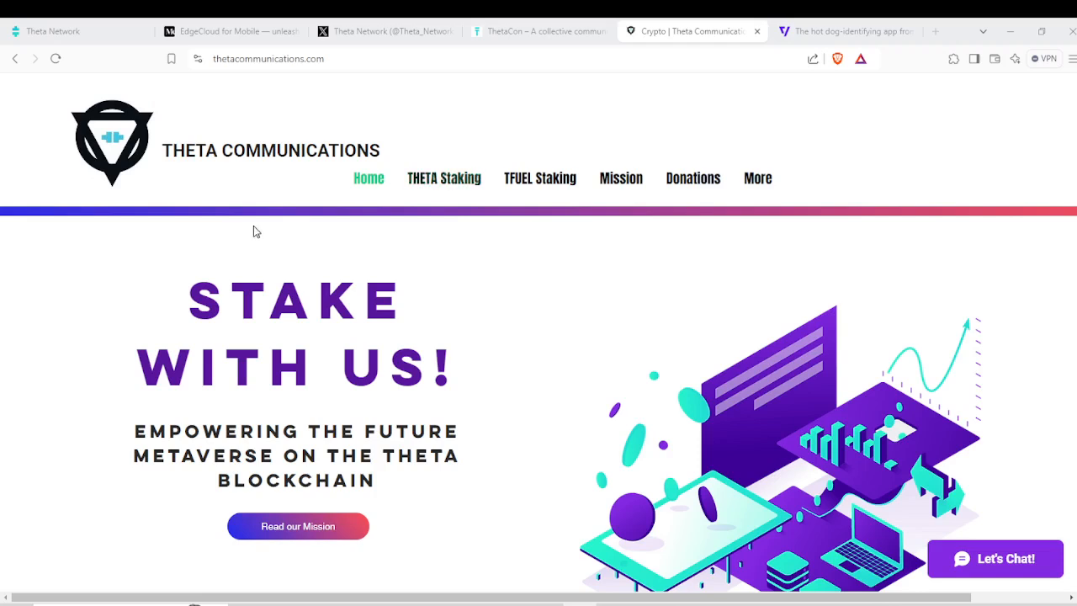
{"action": "mouse_move", "coordinate": [283, 229]}
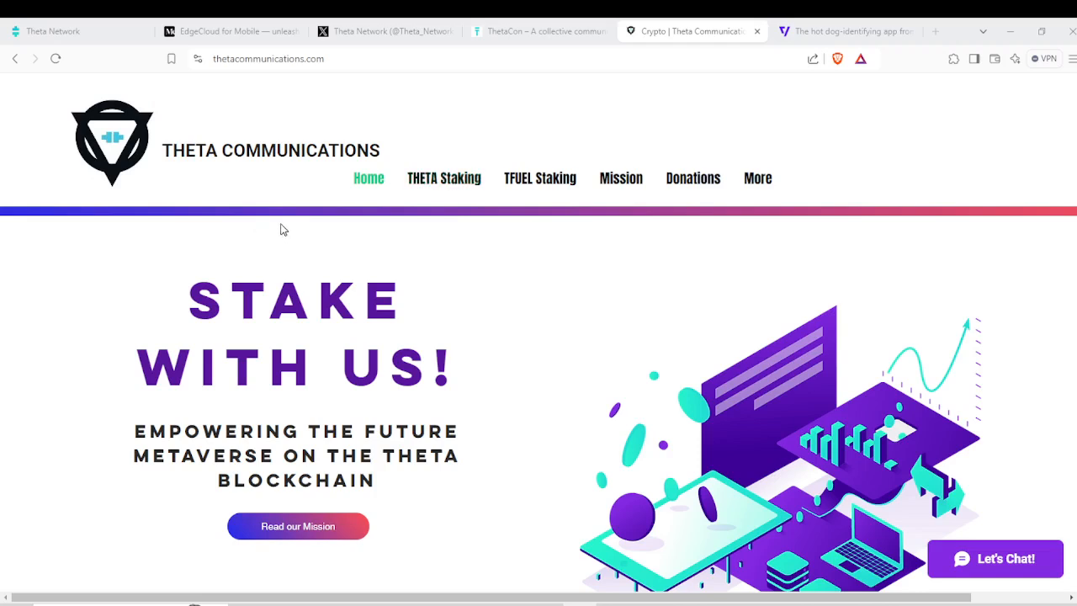
{"action": "mouse_move", "coordinate": [323, 209]}
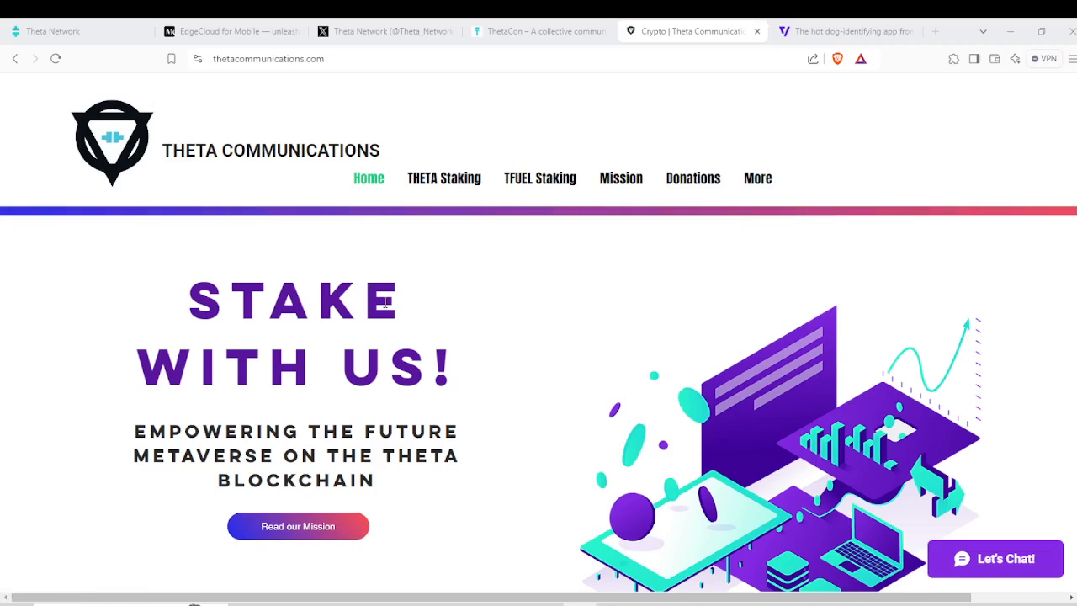
Show the thetatoken.org homepage with the EdgeCloud notice and mobile Edge Node countdown.
{"action": "left_click", "coordinate": [54, 31]}
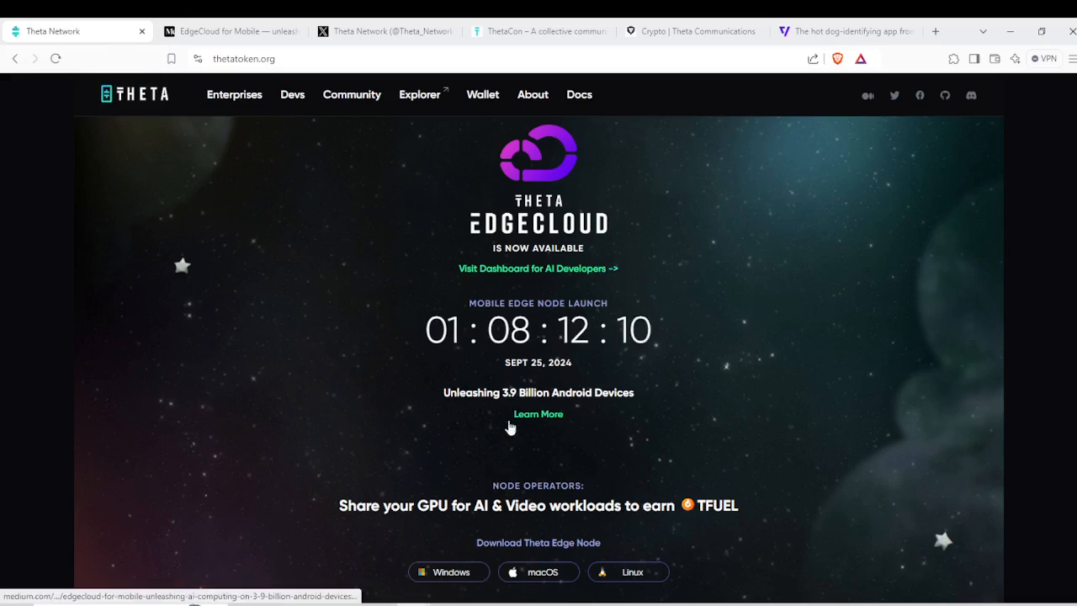
{"action": "mouse_move", "coordinate": [518, 403]}
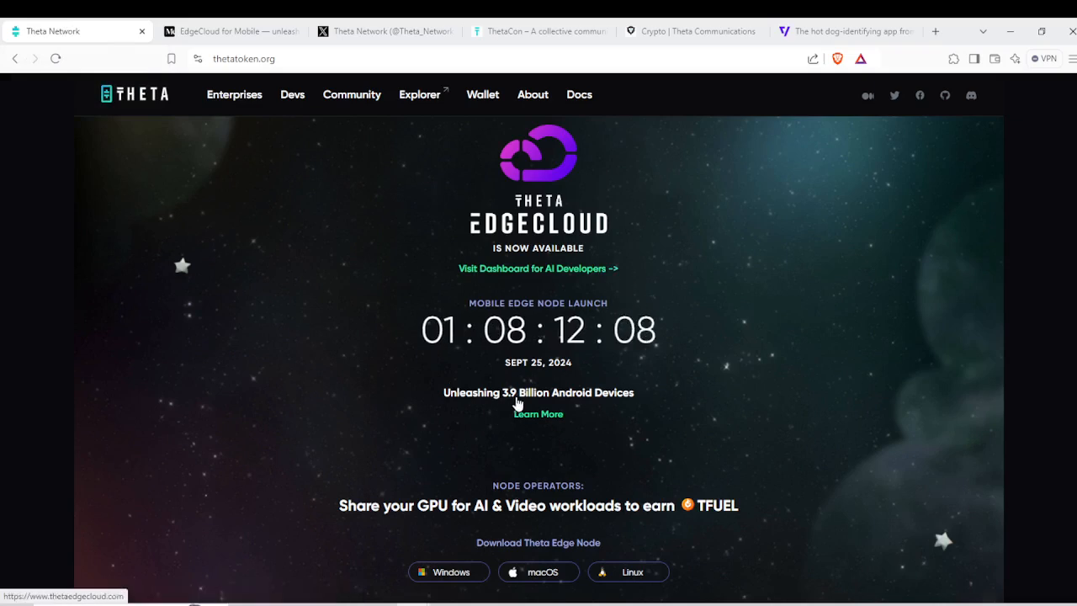
{"action": "mouse_move", "coordinate": [629, 404]}
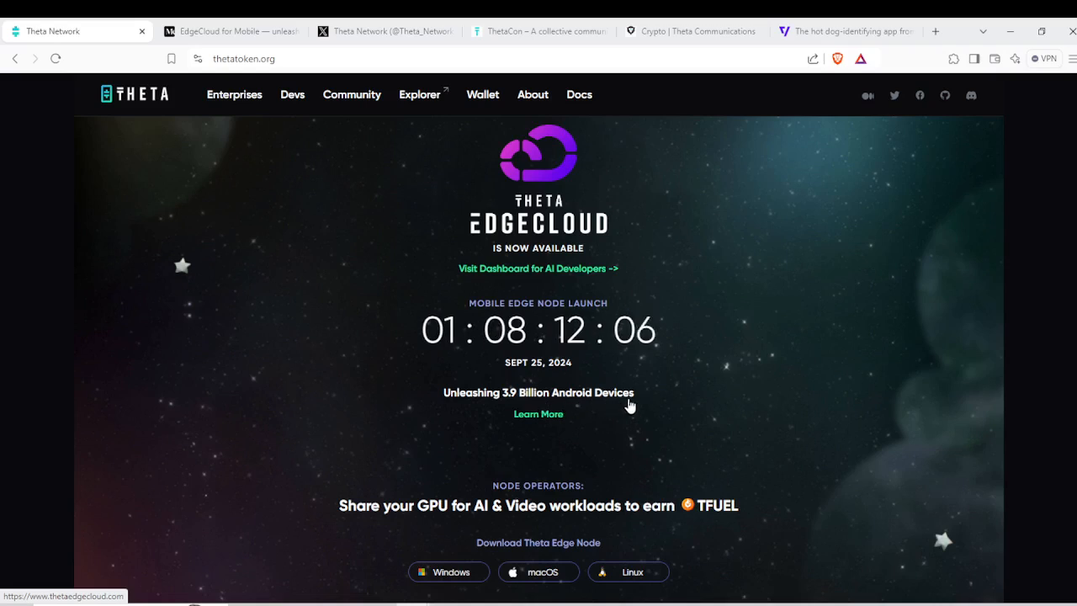
{"action": "mouse_move", "coordinate": [461, 407]}
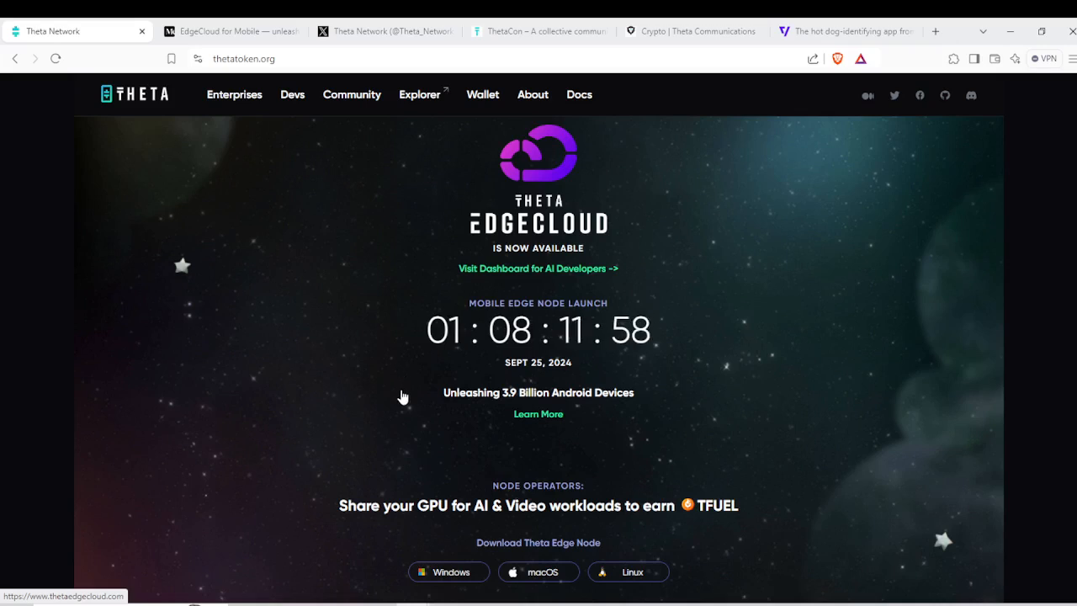
{"action": "mouse_move", "coordinate": [407, 416]}
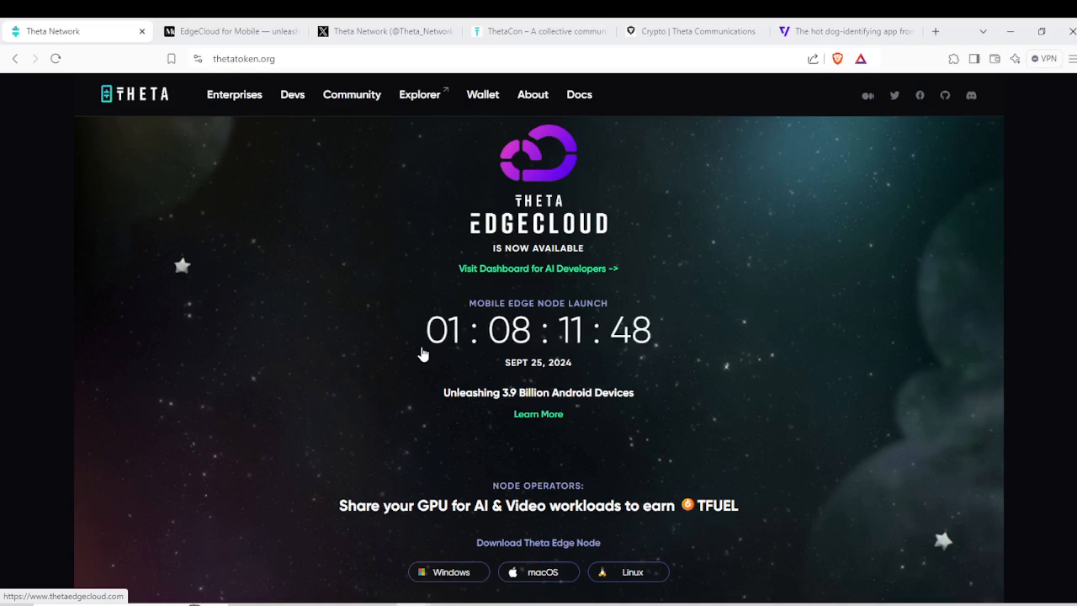
{"action": "mouse_move", "coordinate": [412, 354]}
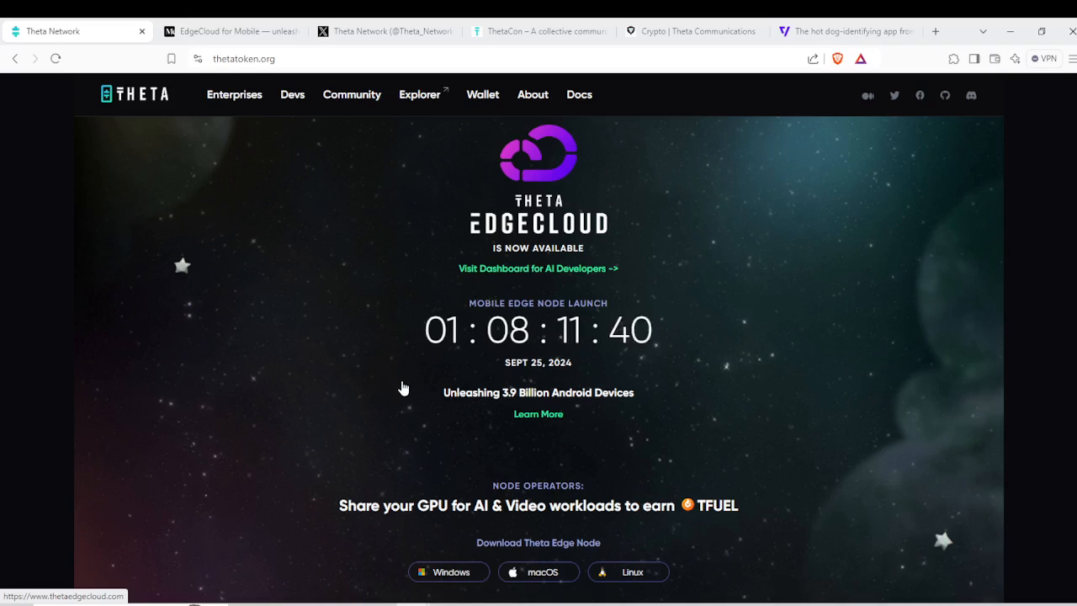
{"action": "mouse_move", "coordinate": [415, 373]}
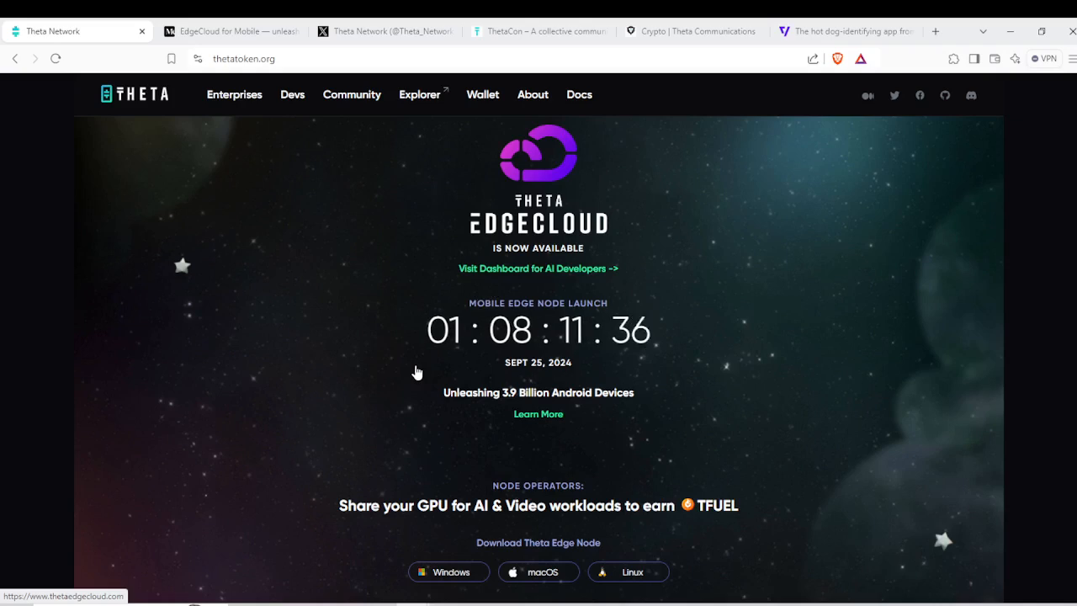
{"action": "mouse_move", "coordinate": [421, 242]}
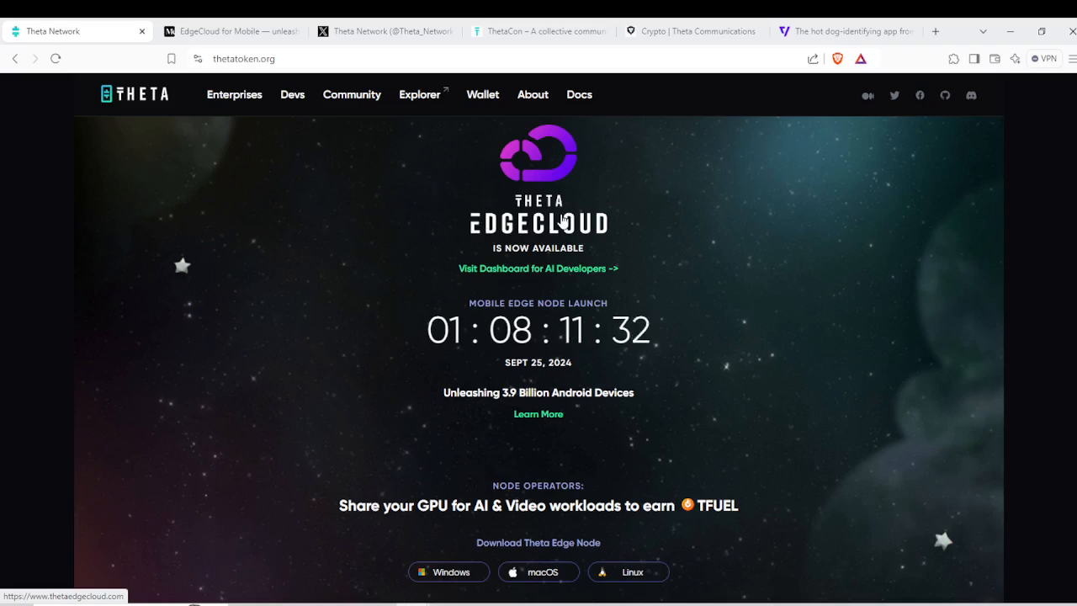
{"action": "mouse_move", "coordinate": [525, 256]}
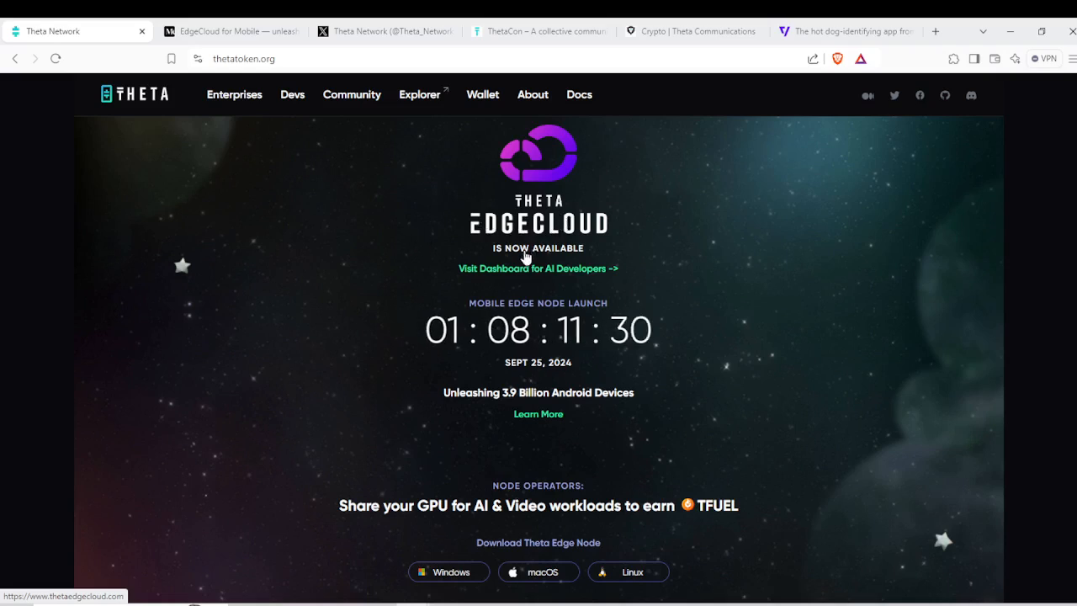
{"action": "mouse_move", "coordinate": [407, 409]}
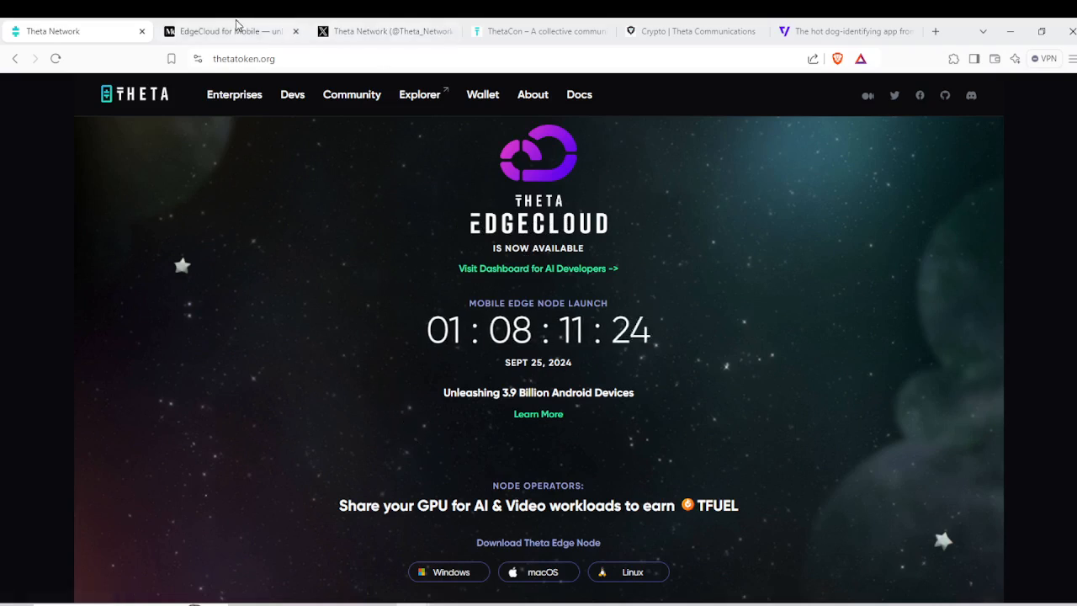
Read the EdgeCloud for Mobile article's July 15 update about the VOD_AI model.
{"action": "left_click", "coordinate": [227, 30]}
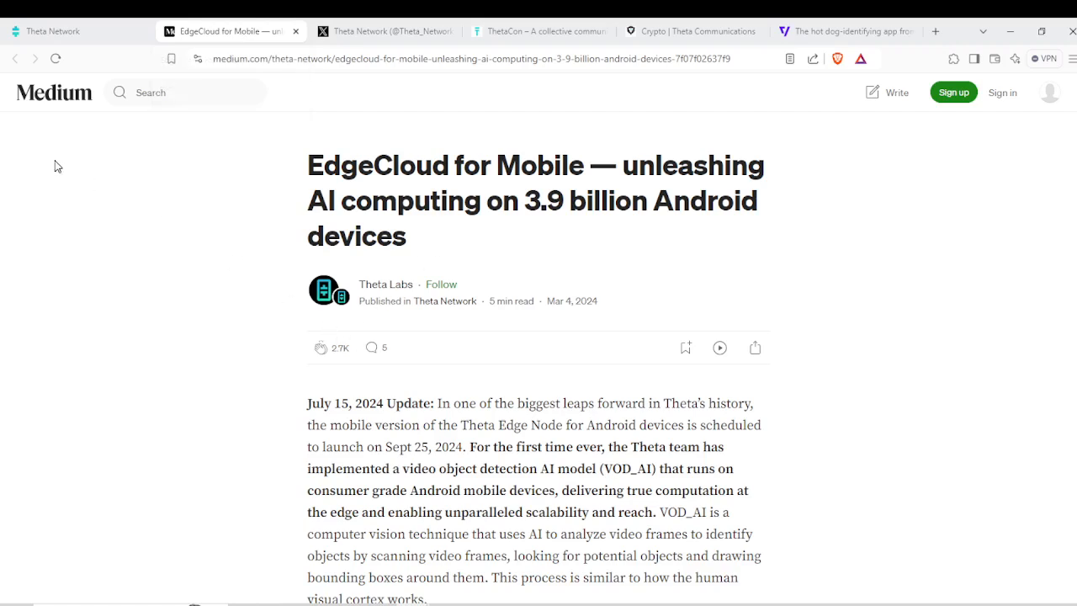
{"action": "mouse_move", "coordinate": [286, 121]}
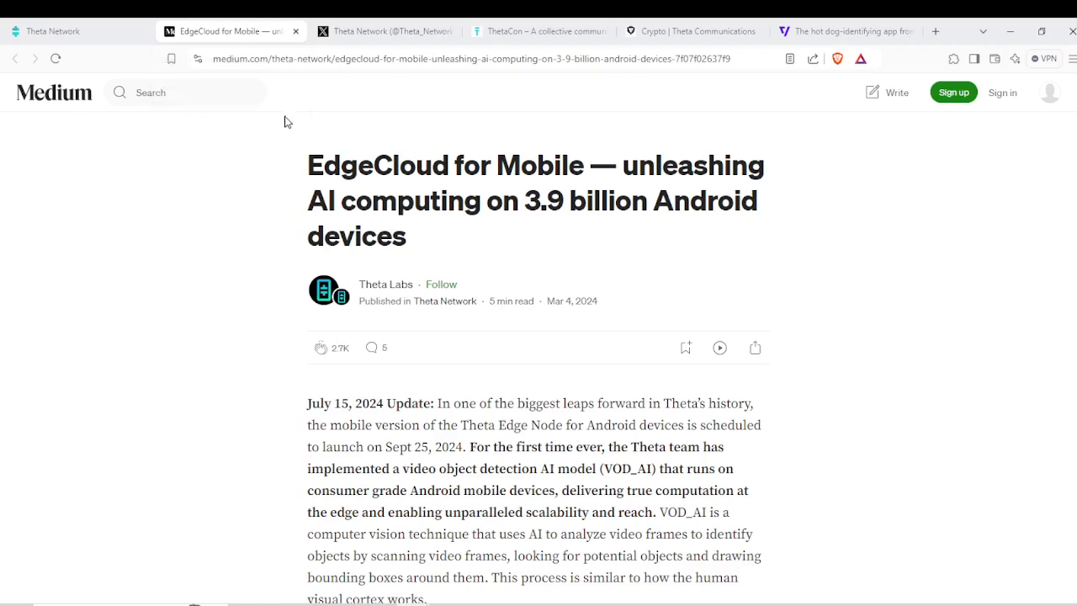
{"action": "mouse_move", "coordinate": [330, 339]}
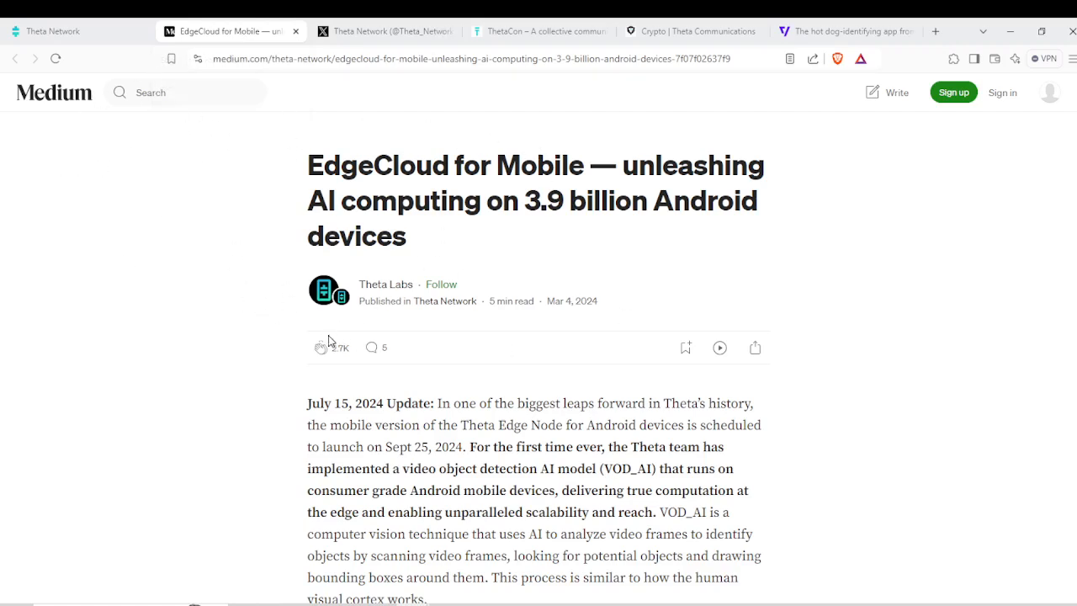
{"action": "scroll", "scroll_direction": "down", "scroll_amount": 3}
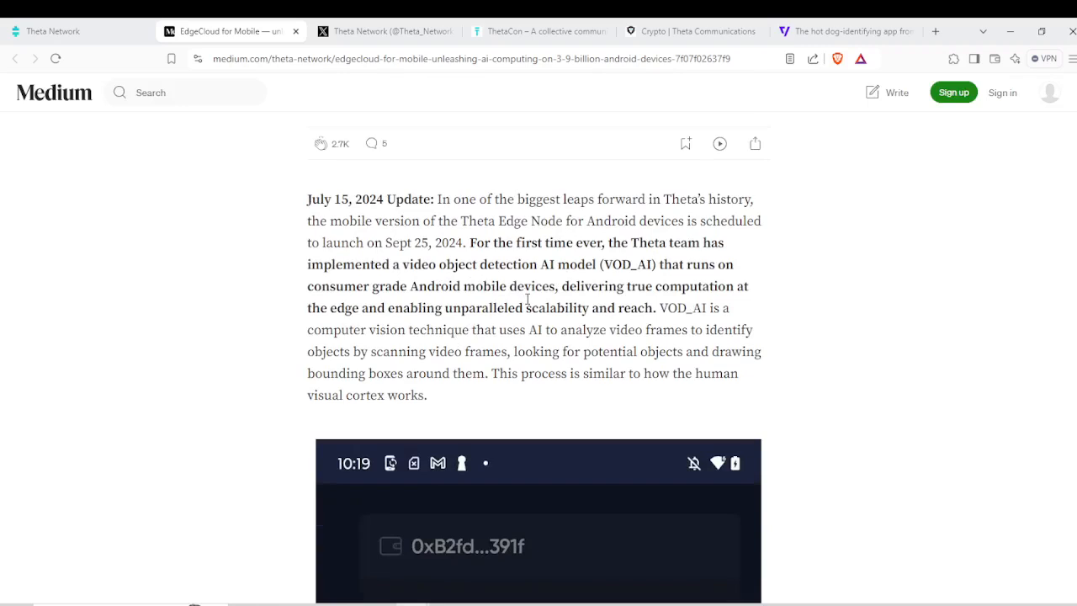
{"action": "mouse_move", "coordinate": [606, 336]}
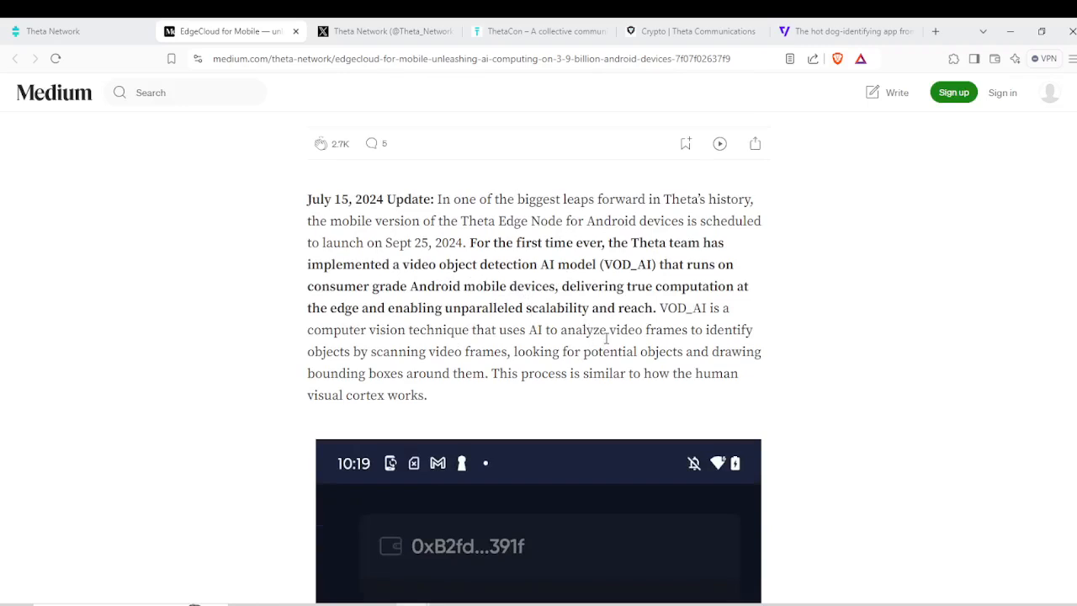
{"action": "mouse_move", "coordinate": [535, 301]}
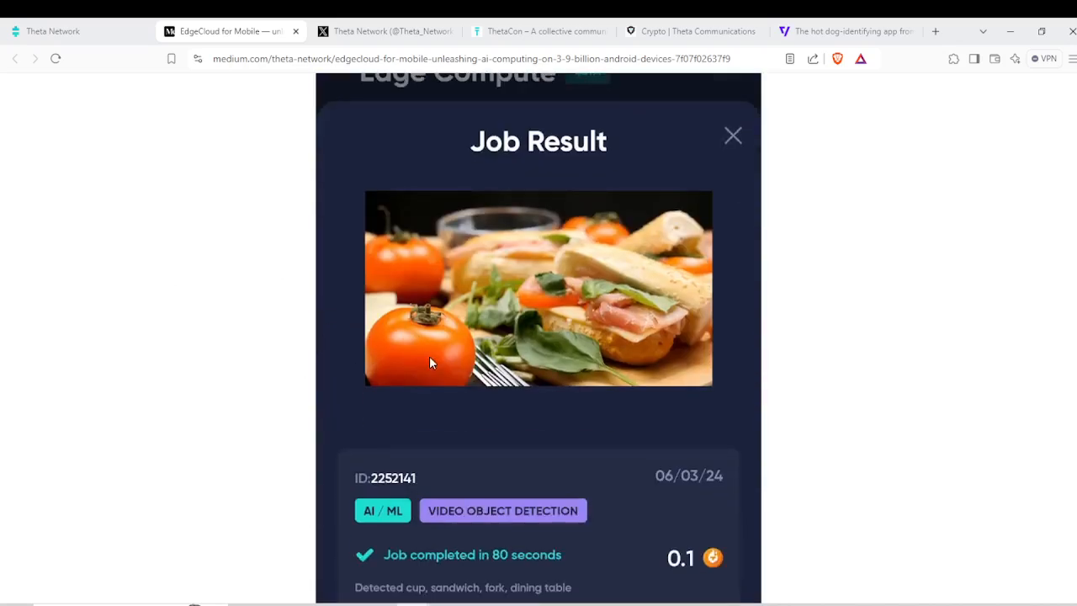
{"action": "mouse_move", "coordinate": [474, 373]}
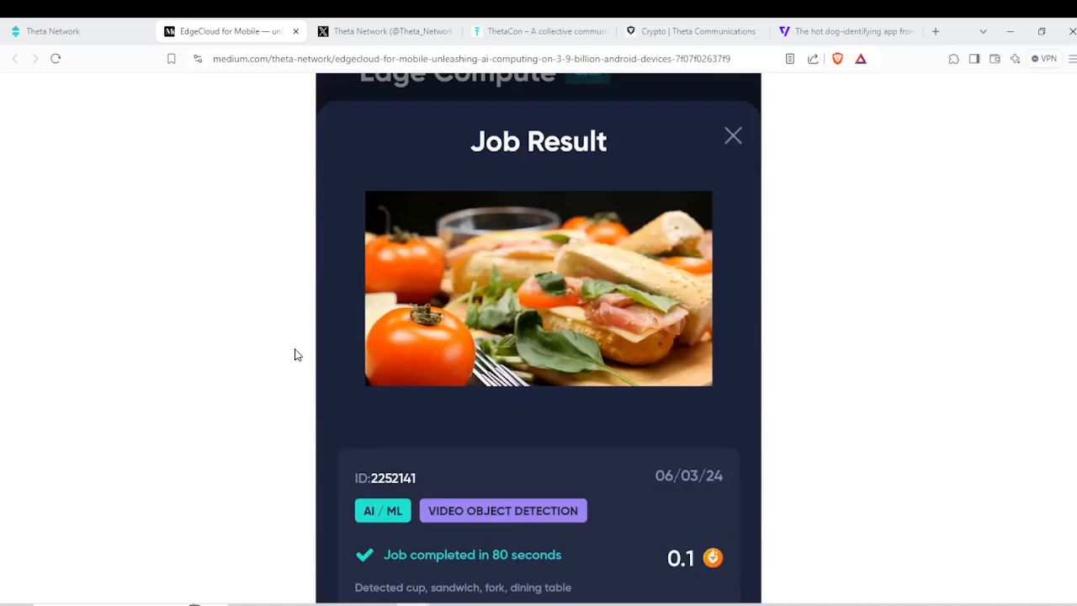
Read past the Job Result example detecting cup, sandwich, fork and dining table to the TFUEL rewards paragraph.
{"action": "scroll", "scroll_direction": "down", "scroll_amount": 3}
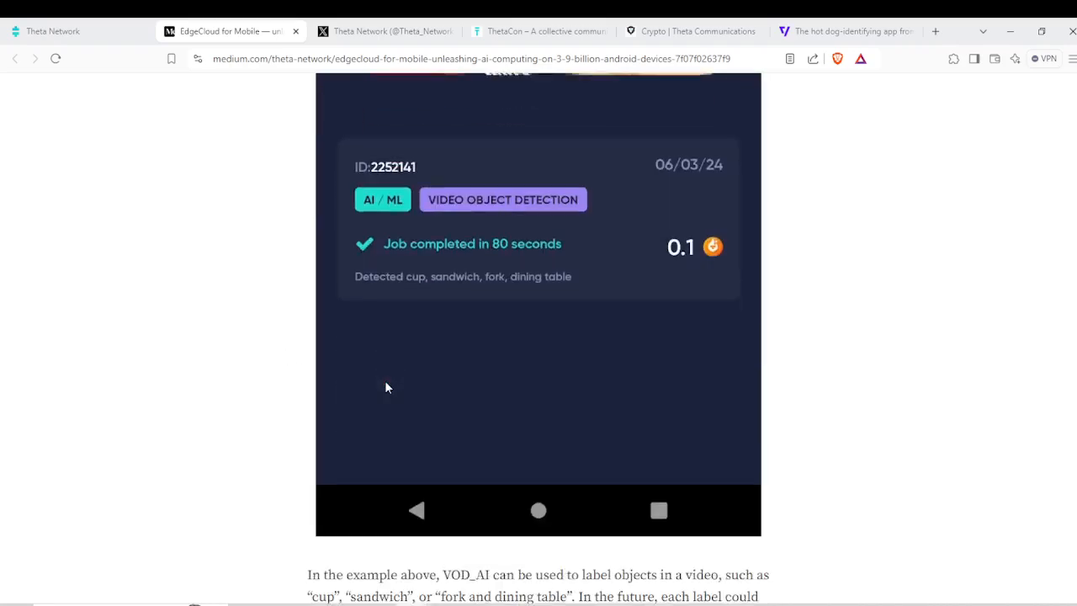
{"action": "scroll", "scroll_direction": "down", "scroll_amount": 3}
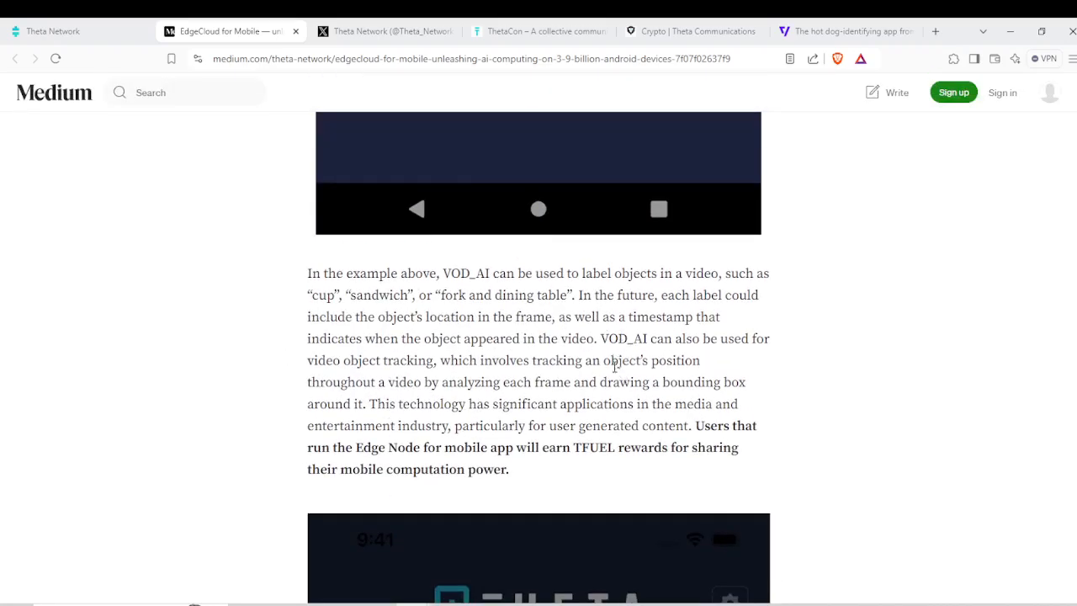
{"action": "scroll", "scroll_direction": "down", "scroll_amount": 3}
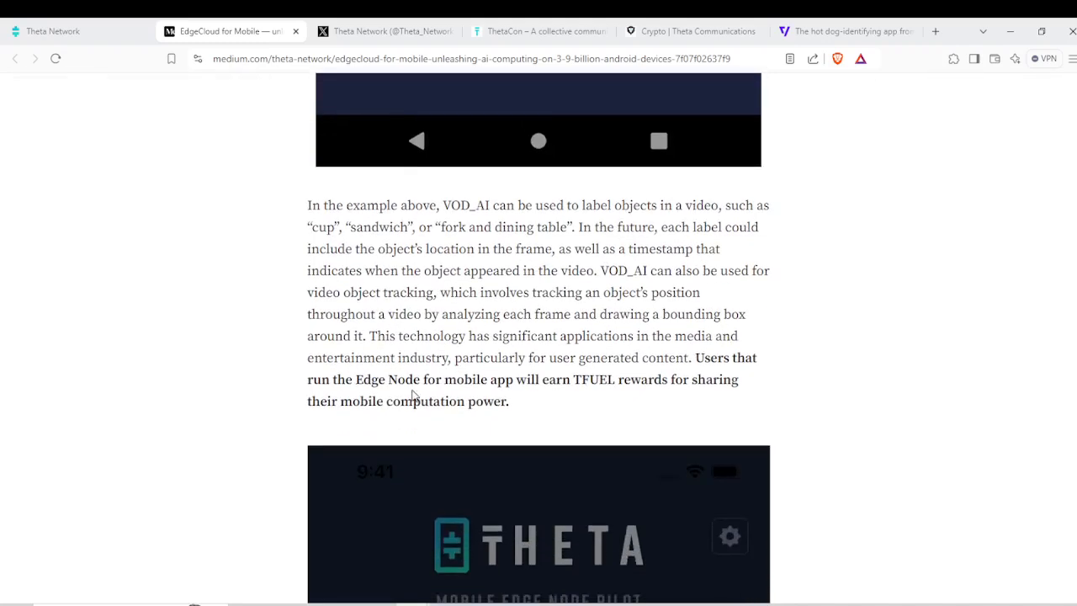
{"action": "scroll", "scroll_direction": "down", "scroll_amount": 3}
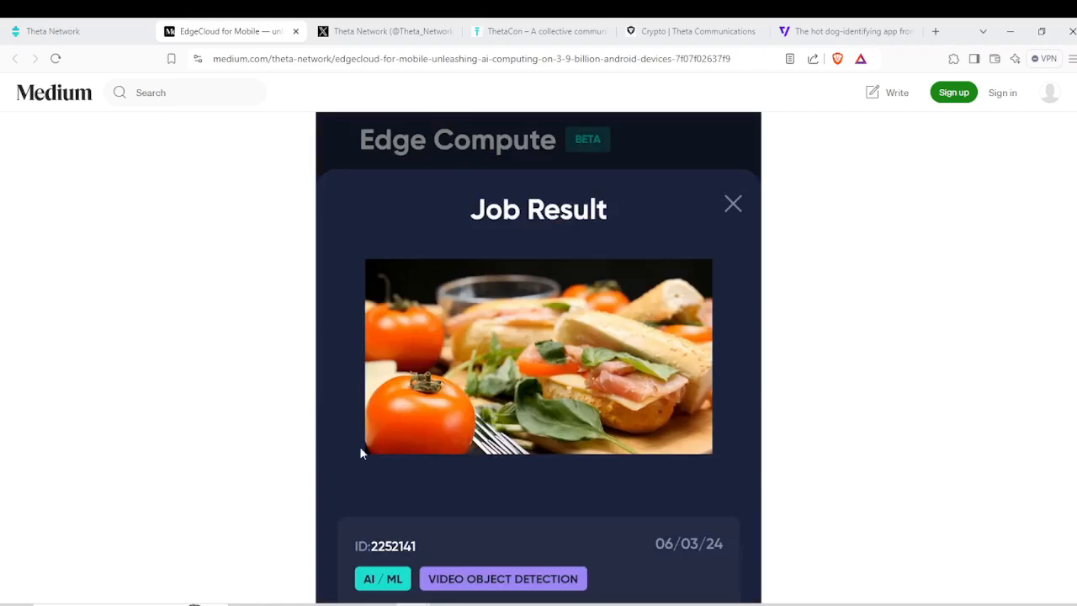
{"action": "mouse_move", "coordinate": [661, 458]}
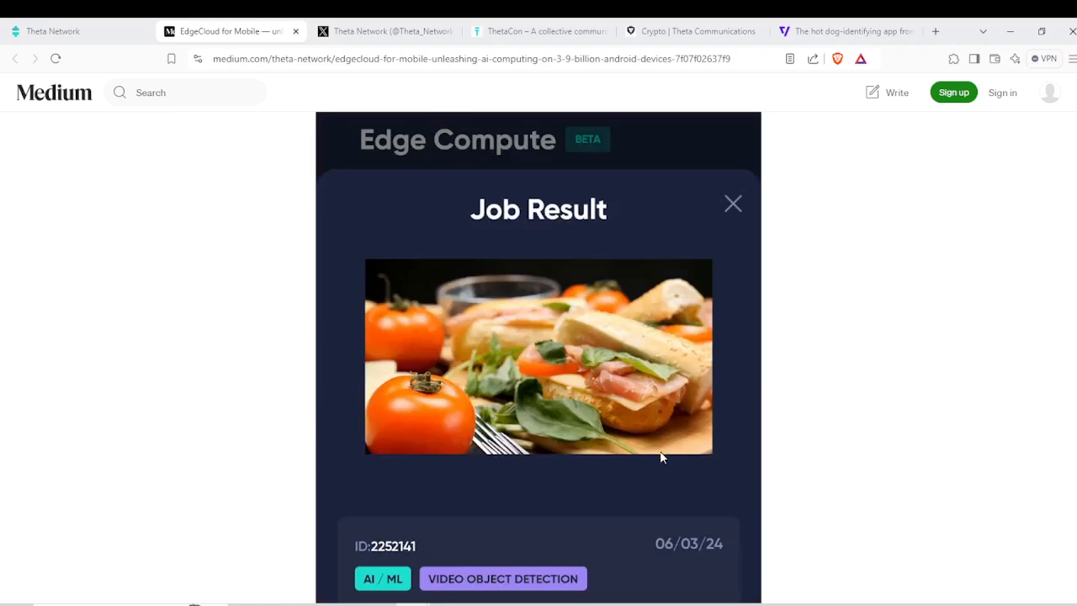
{"action": "mouse_move", "coordinate": [524, 401]}
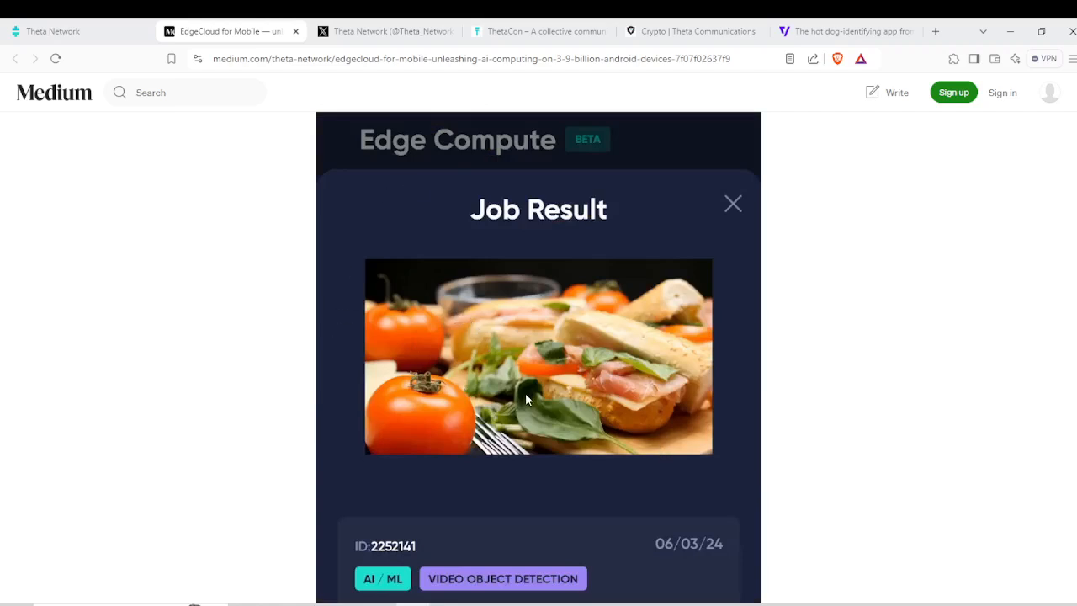
{"action": "mouse_move", "coordinate": [502, 413]}
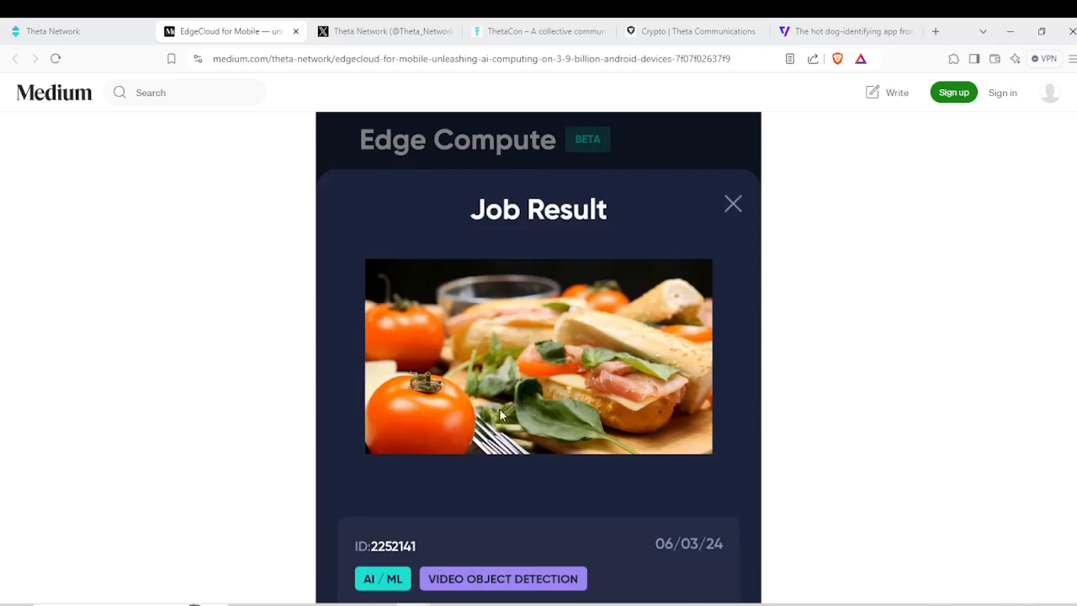
{"action": "mouse_move", "coordinate": [545, 400]}
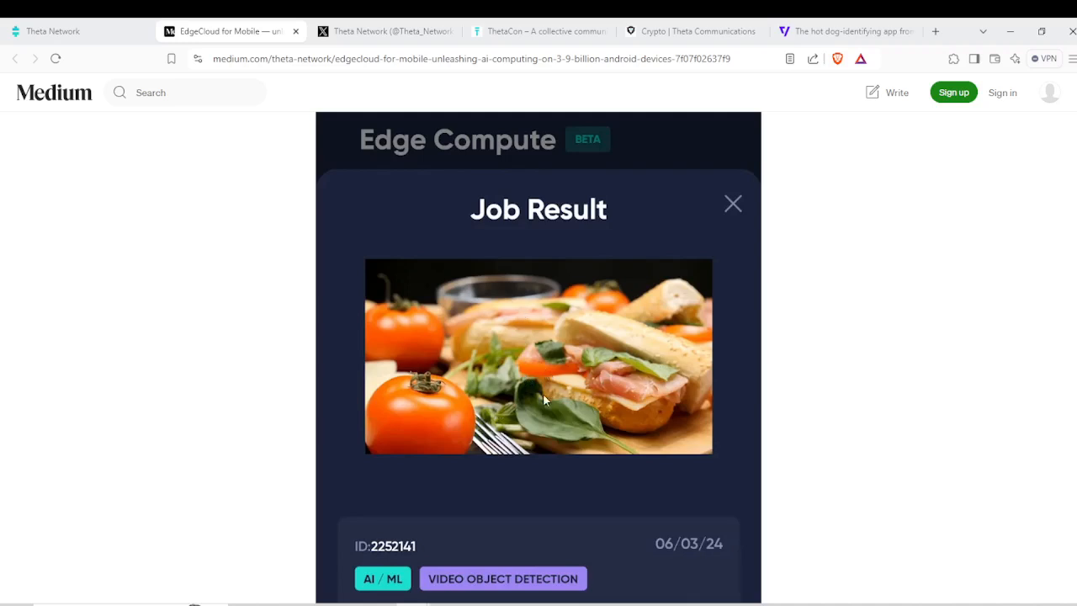
{"action": "mouse_move", "coordinate": [481, 395]}
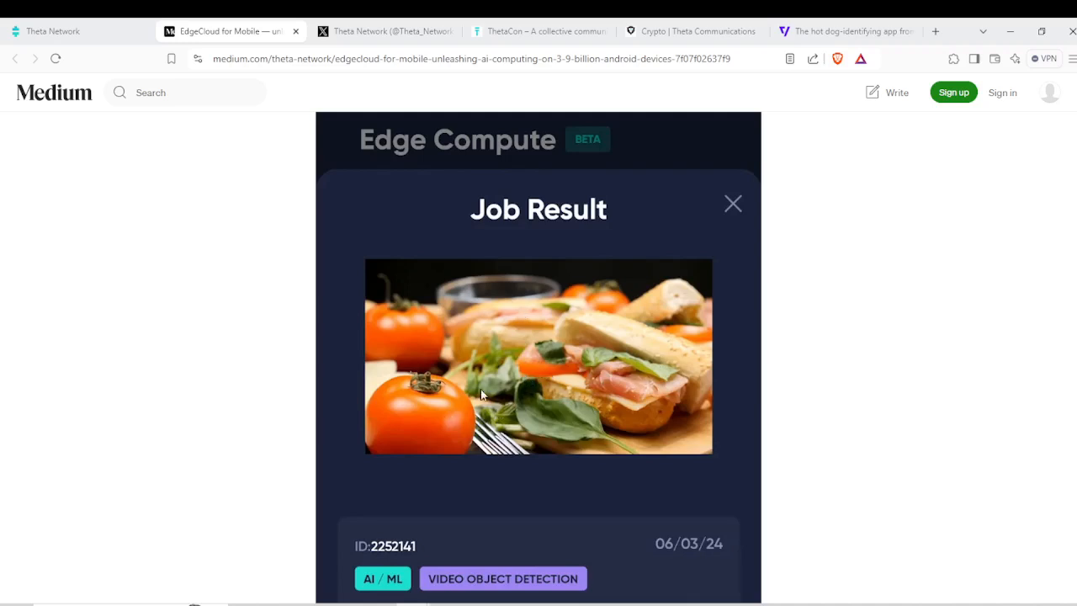
{"action": "mouse_move", "coordinate": [821, 336]}
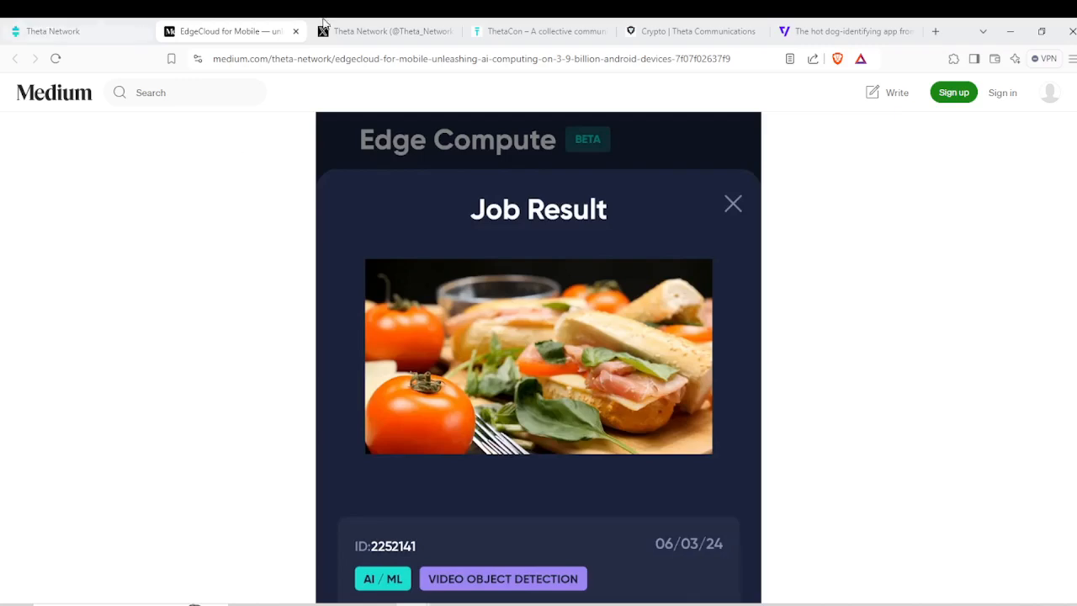
Look over the Verge article on HBO's Not Hotdog app and its Hotdog/Not hotdog screenshots.
{"action": "left_click", "coordinate": [844, 30]}
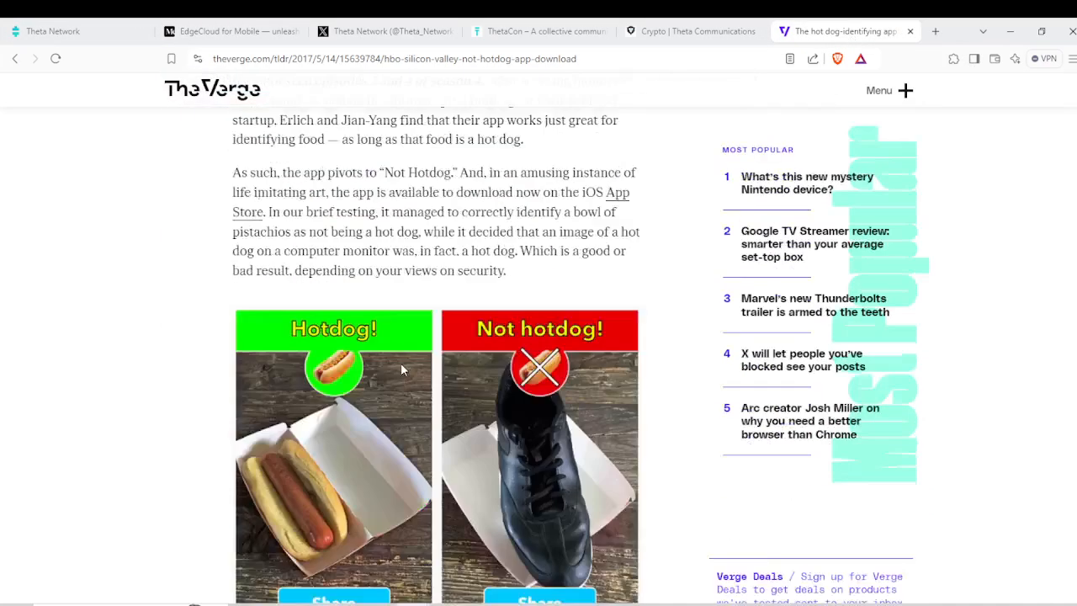
{"action": "scroll", "scroll_direction": "down", "scroll_amount": 3}
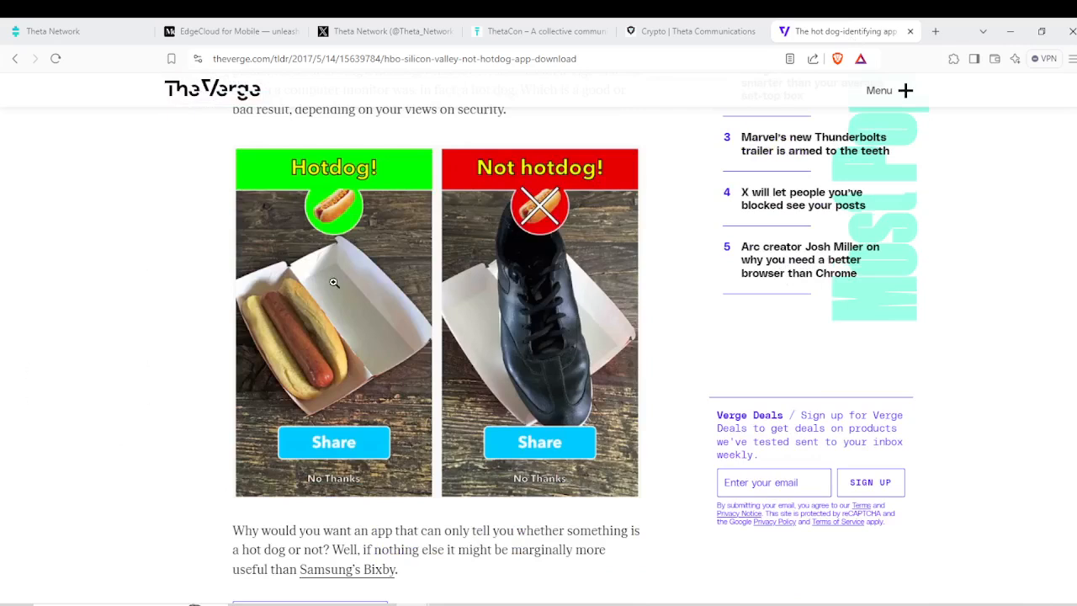
{"action": "mouse_move", "coordinate": [451, 320]}
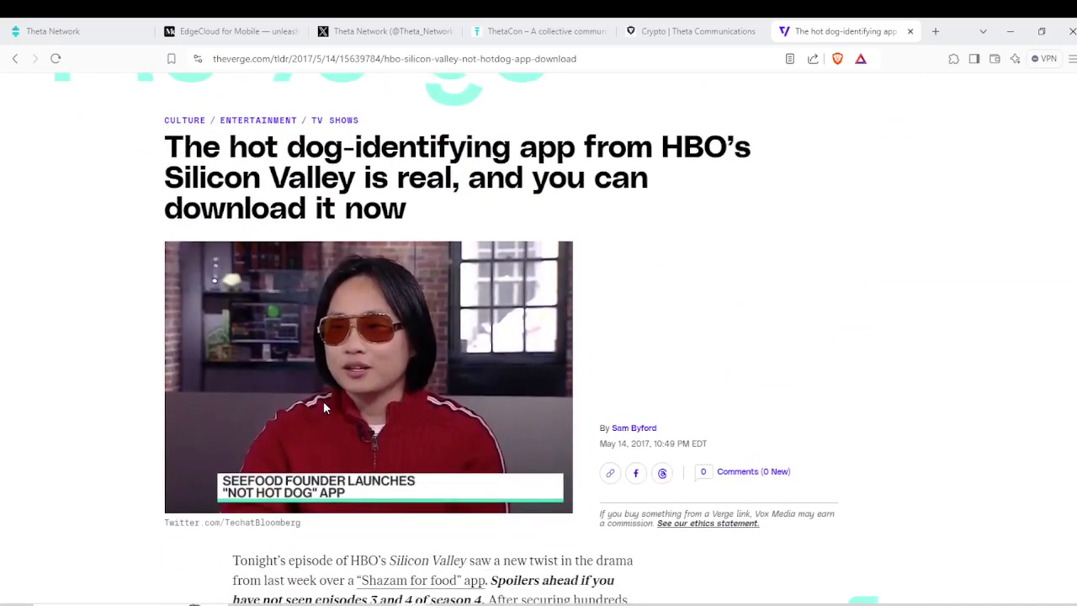
{"action": "scroll", "scroll_direction": "down", "scroll_amount": 3}
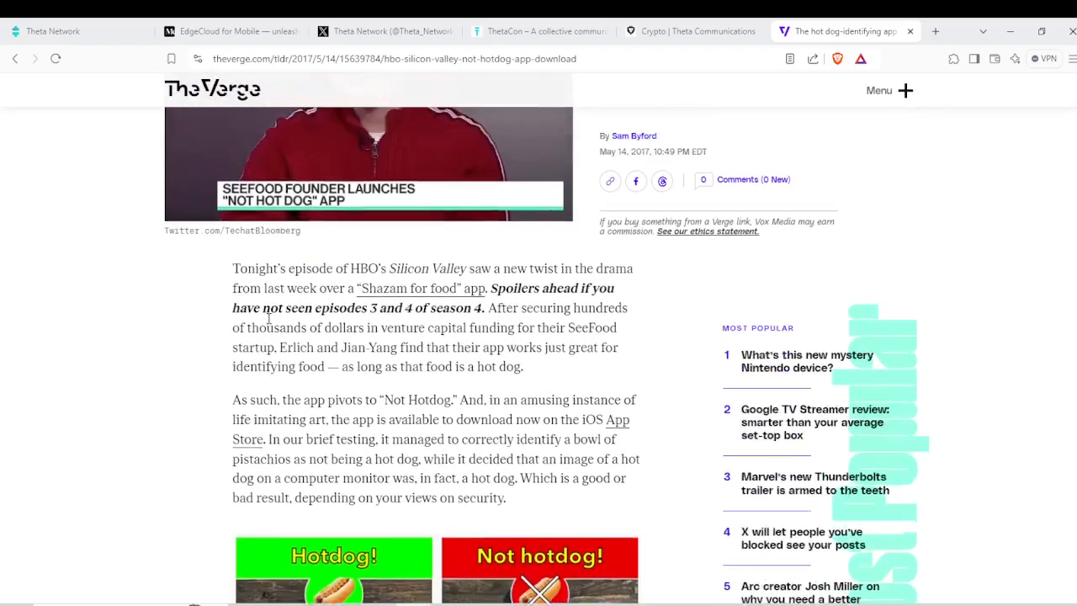
{"action": "scroll", "scroll_direction": "up", "scroll_amount": 3}
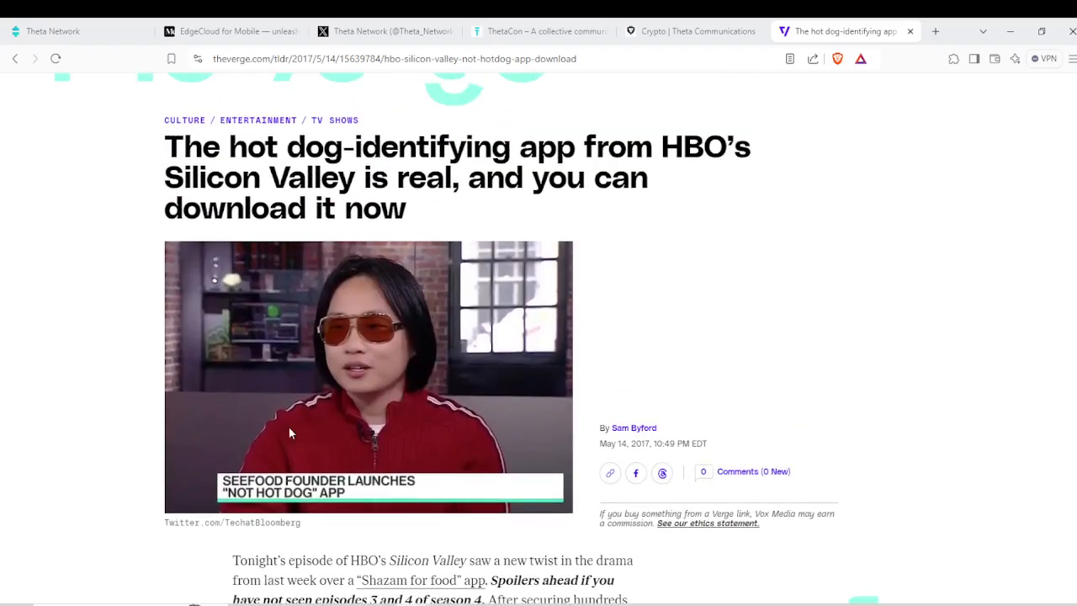
{"action": "scroll", "scroll_direction": "down", "scroll_amount": 3}
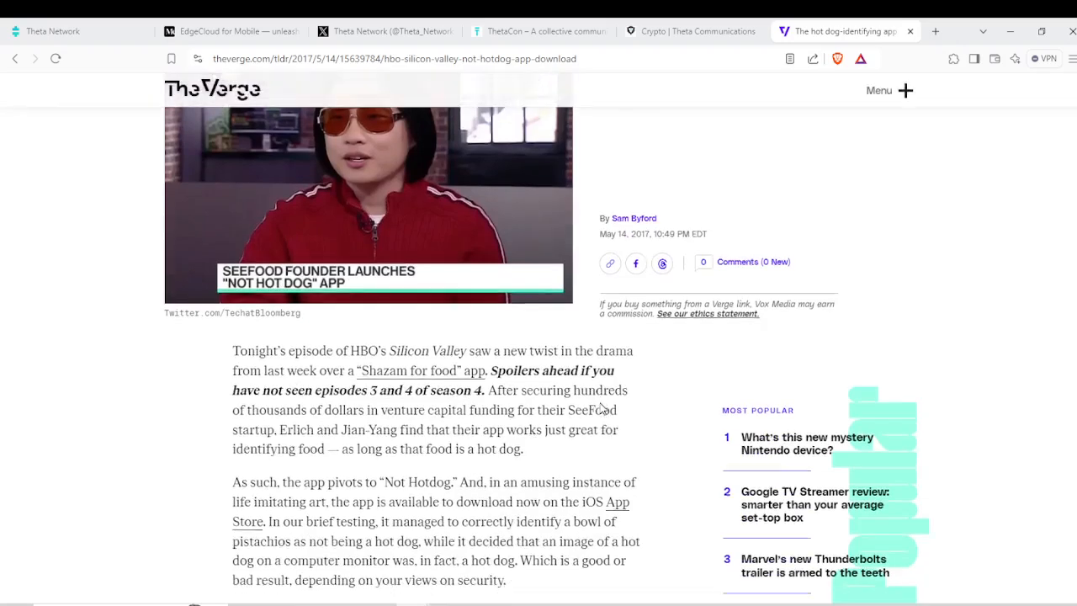
{"action": "scroll", "scroll_direction": "down", "scroll_amount": 3}
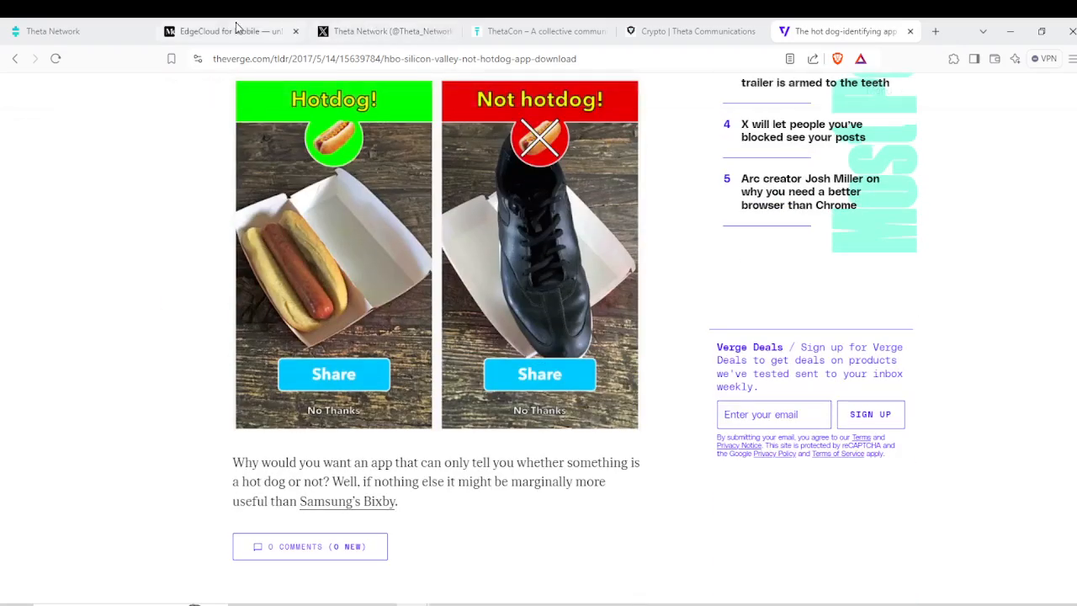
{"action": "mouse_move", "coordinate": [492, 188]}
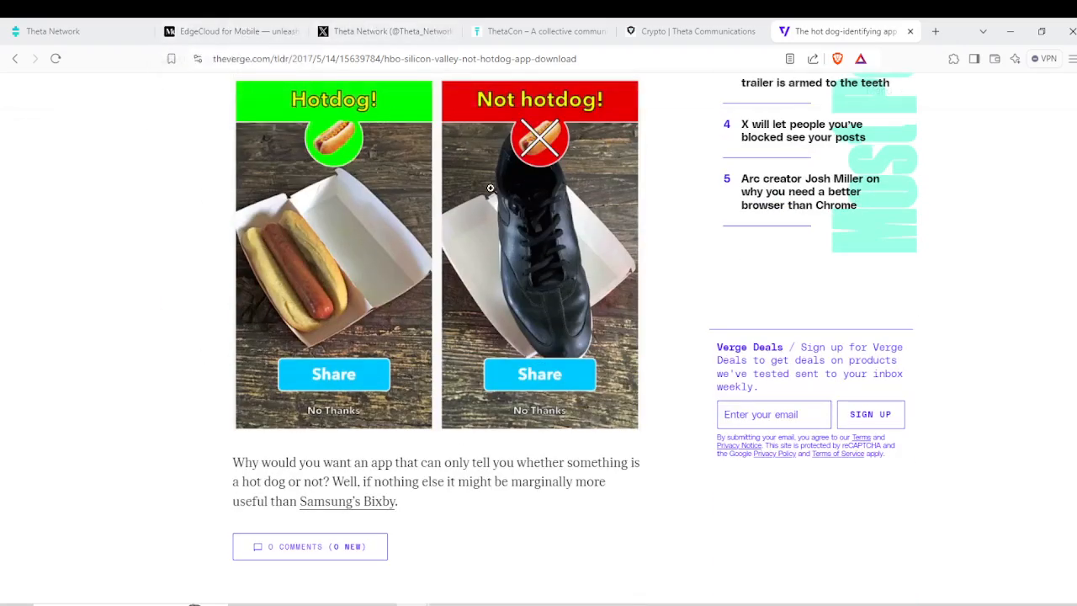
{"action": "mouse_move", "coordinate": [384, 30]}
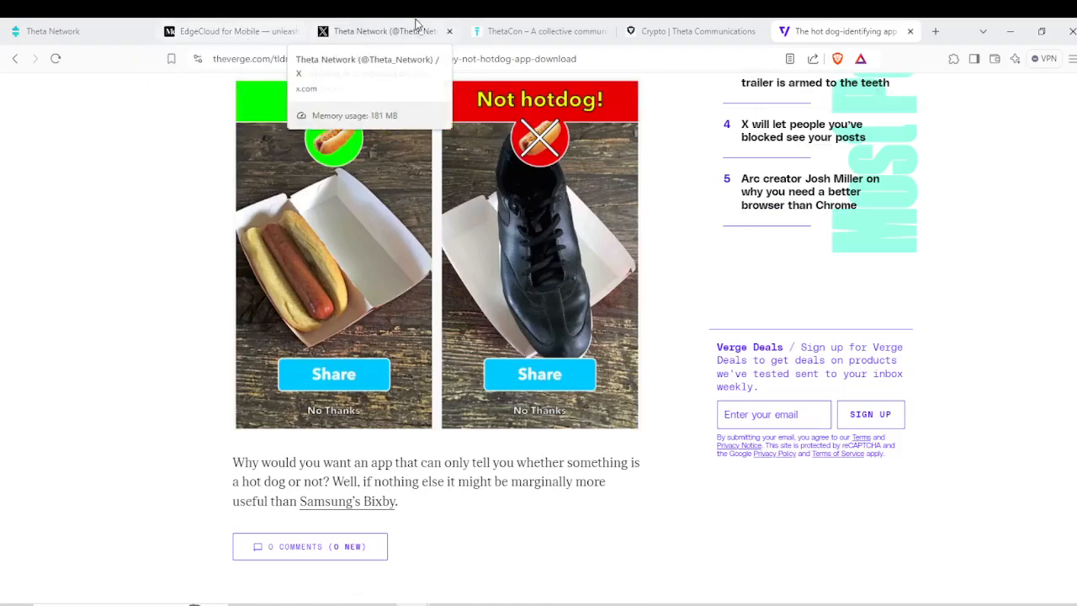
{"action": "scroll", "scroll_direction": "up", "scroll_amount": 3}
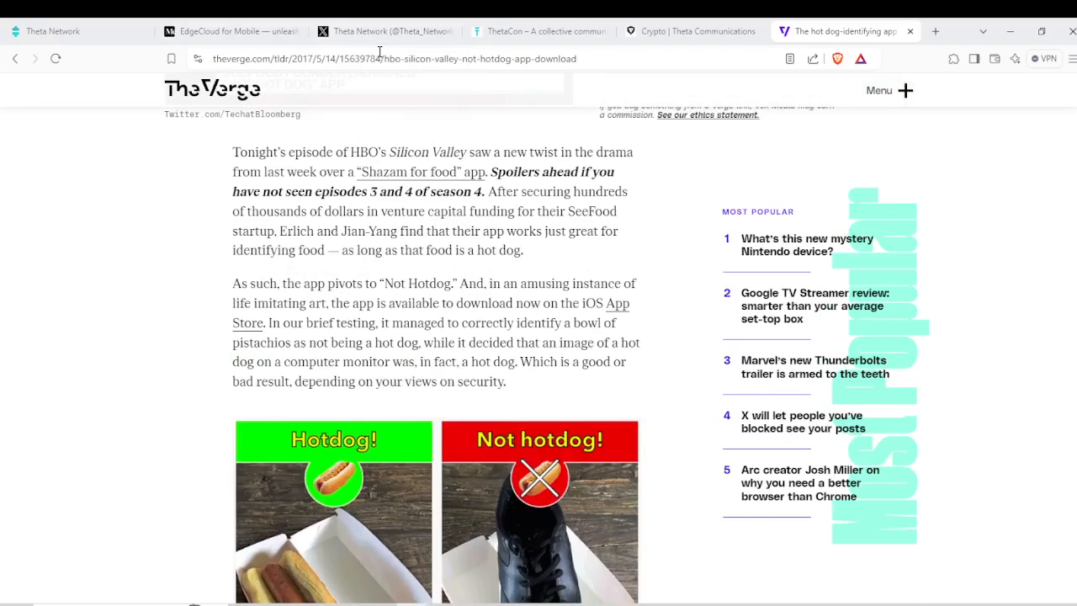
{"action": "scroll", "scroll_direction": "down", "scroll_amount": 3}
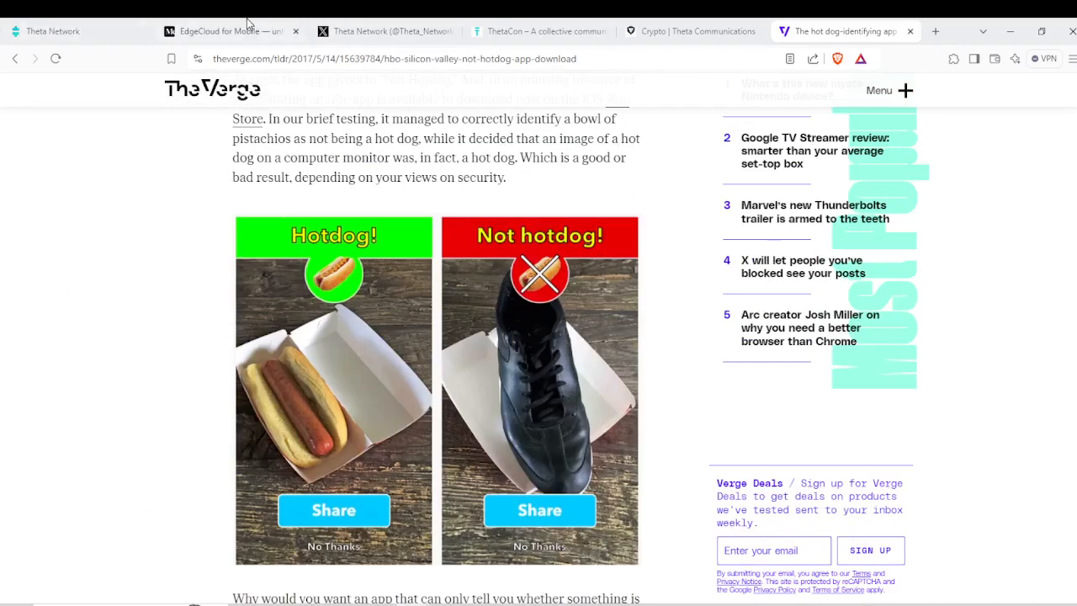
Return to the Medium article's VOD_AI labelling explanation and TFUEL rewards paragraph.
{"action": "left_click", "coordinate": [227, 30]}
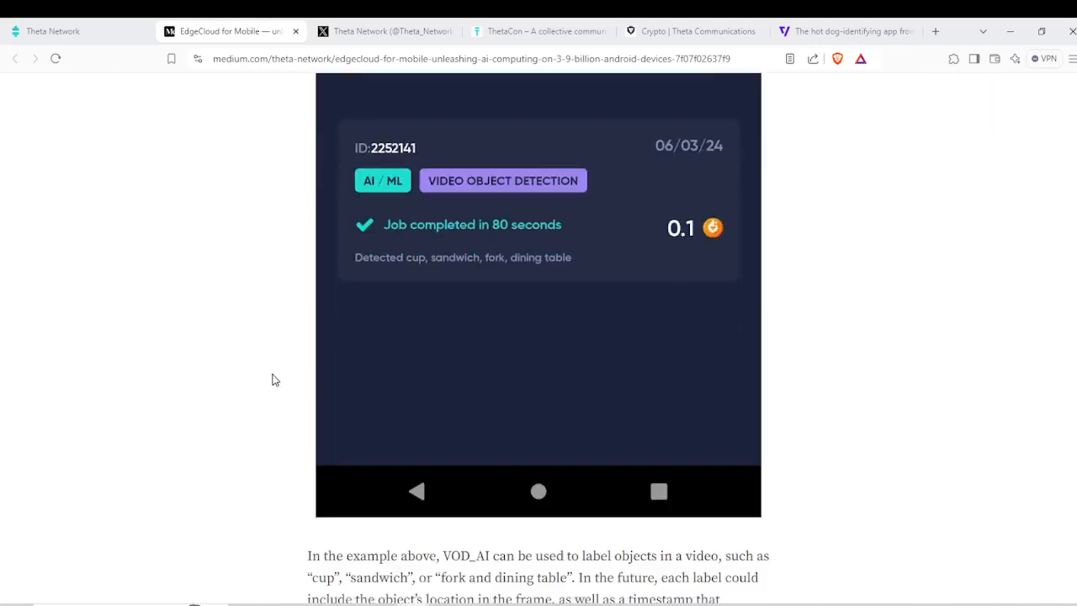
{"action": "scroll", "scroll_direction": "down", "scroll_amount": 3}
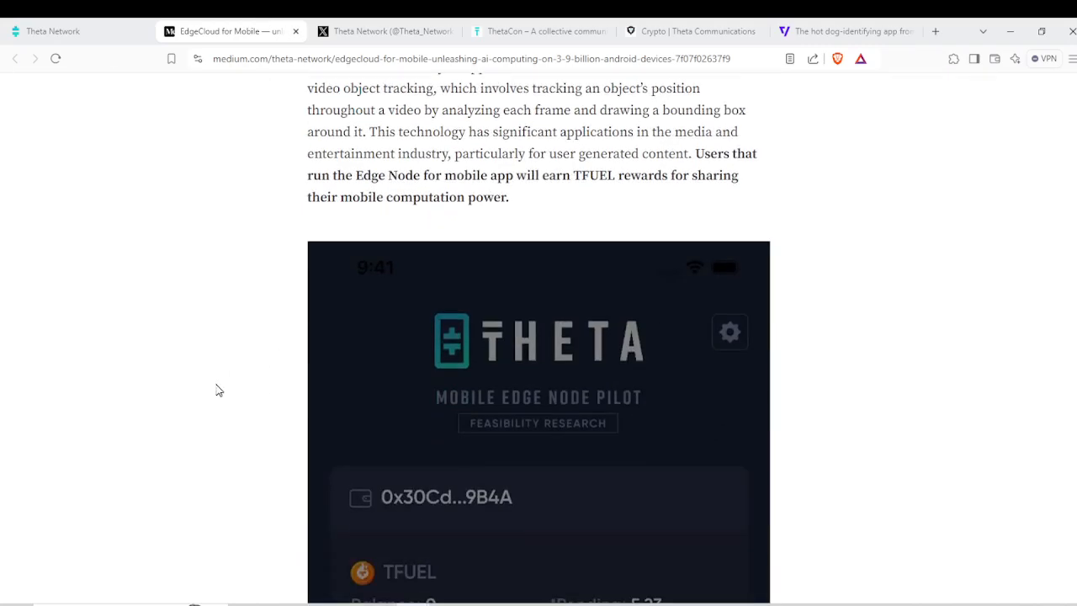
{"action": "scroll", "scroll_direction": "down", "scroll_amount": 3}
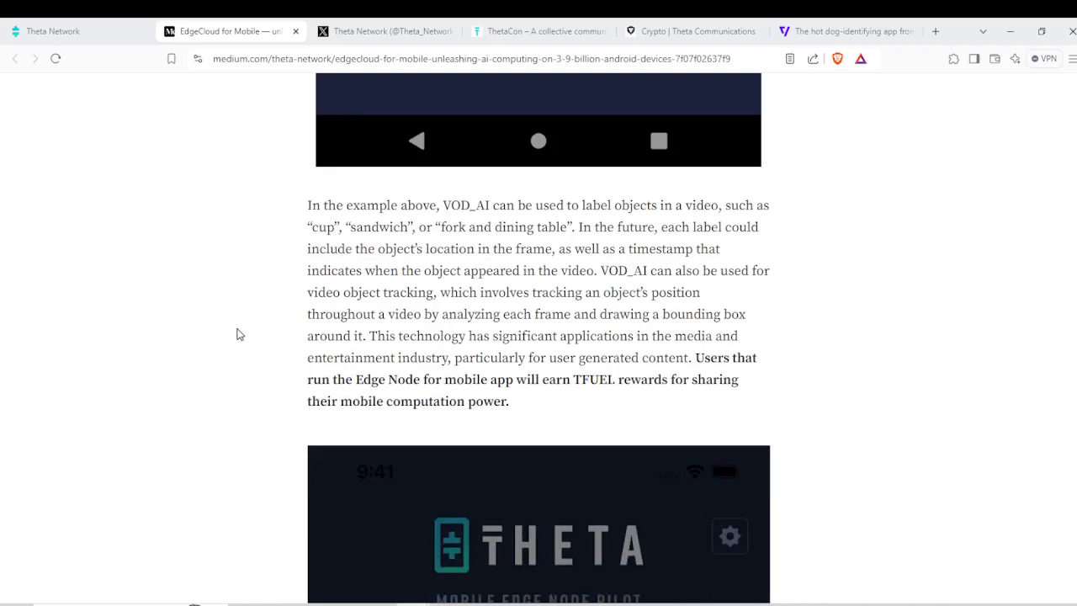
{"action": "mouse_move", "coordinate": [537, 320]}
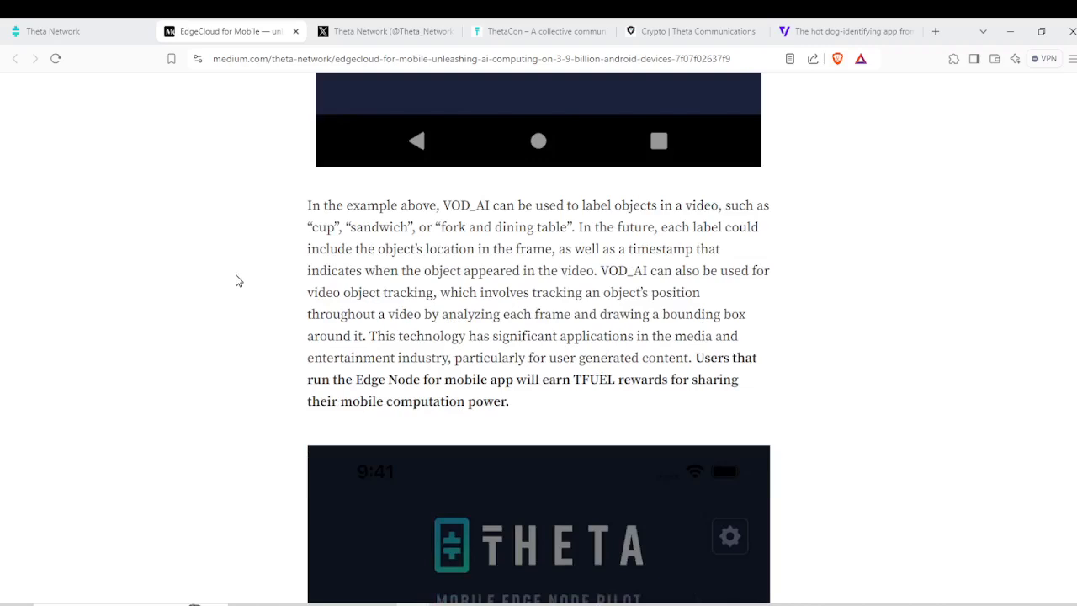
{"action": "mouse_move", "coordinate": [330, 299]}
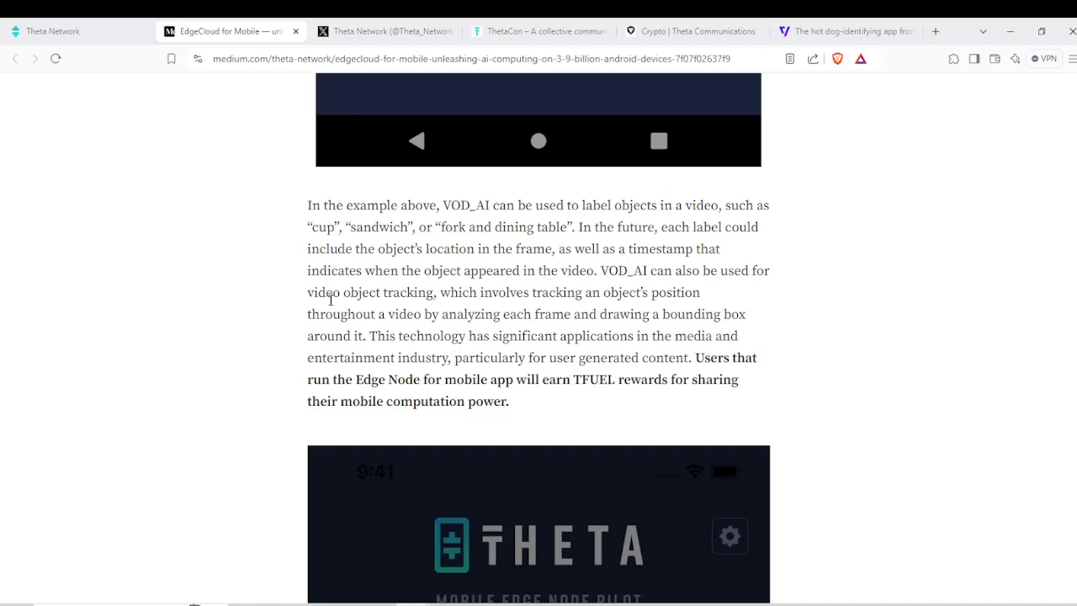
{"action": "mouse_move", "coordinate": [305, 326]}
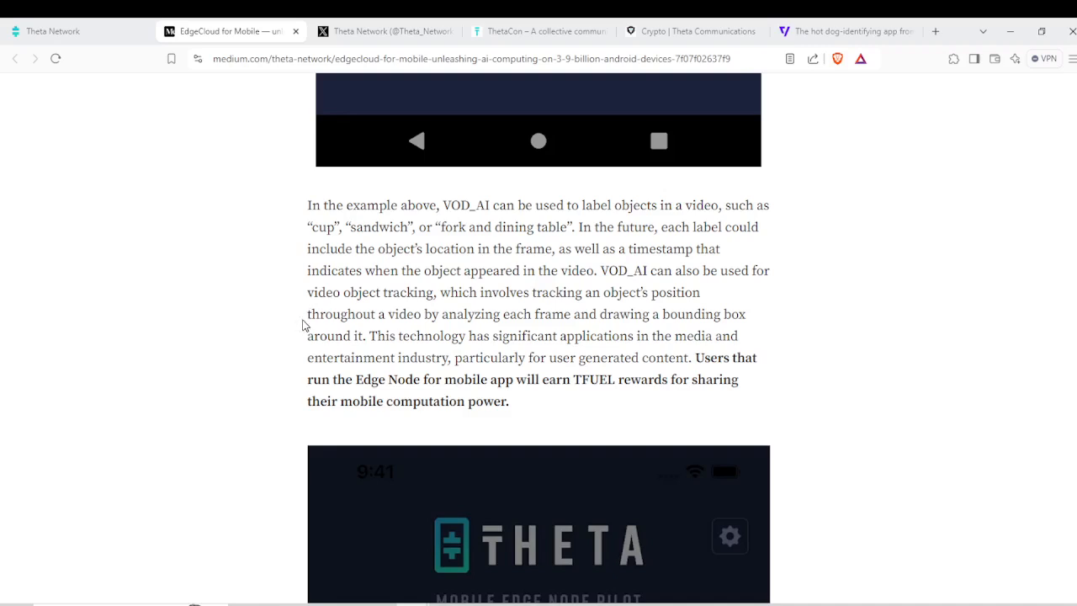
{"action": "mouse_move", "coordinate": [531, 296]}
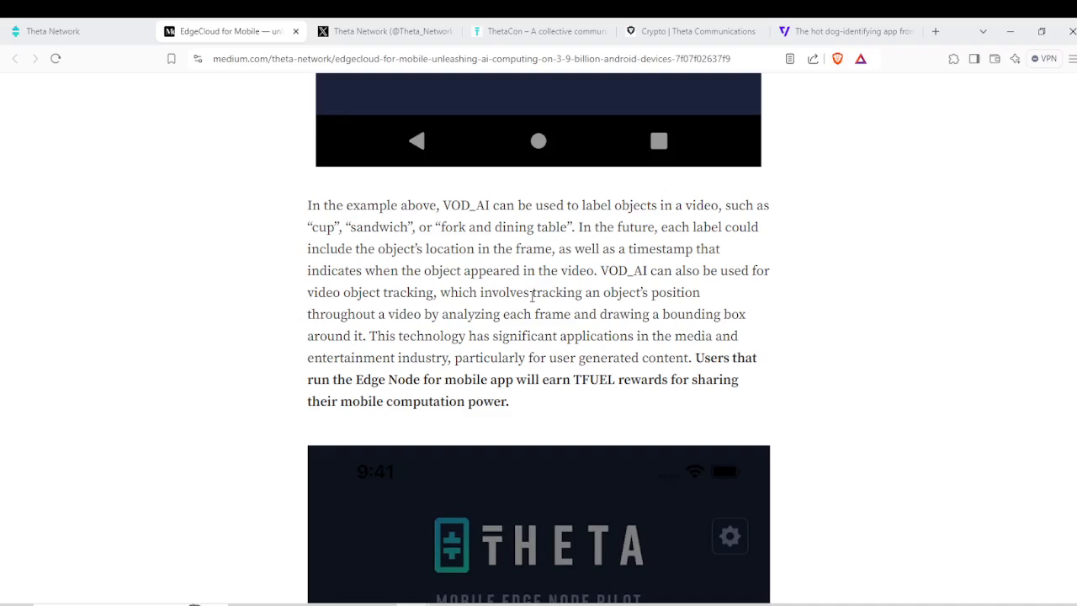
{"action": "mouse_move", "coordinate": [520, 315]}
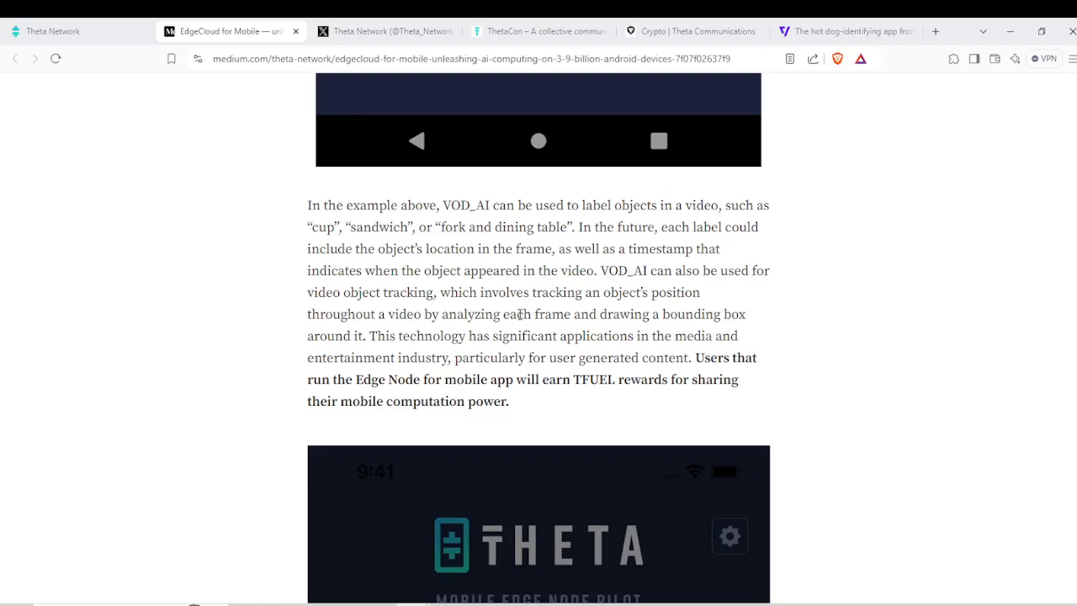
{"action": "mouse_move", "coordinate": [519, 414]}
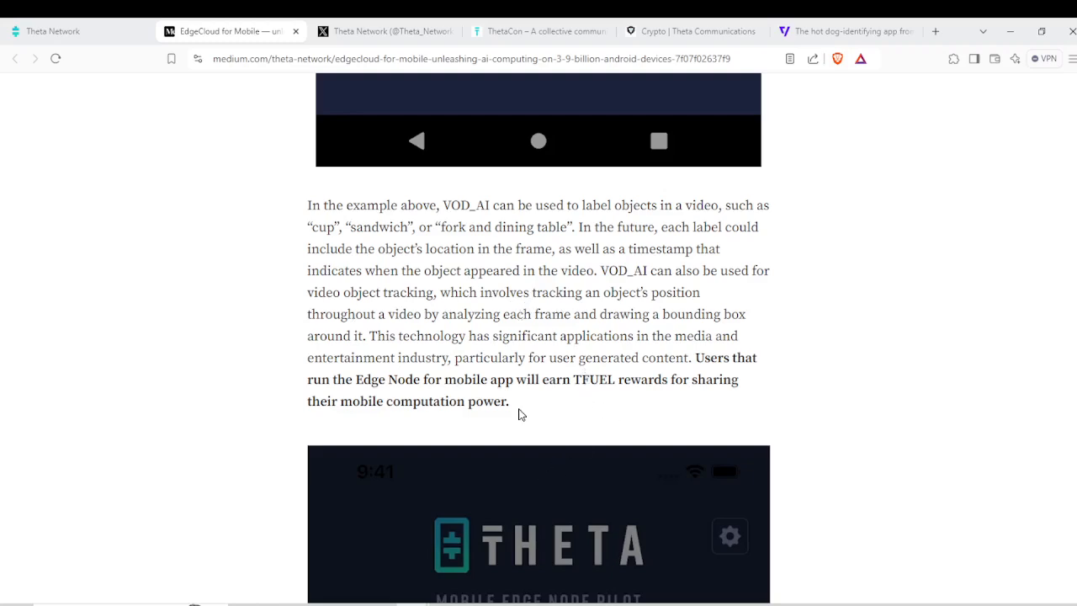
View the Edge Compute job settings screenshot, then return to the article headline.
{"action": "left_click", "coordinate": [730, 535]}
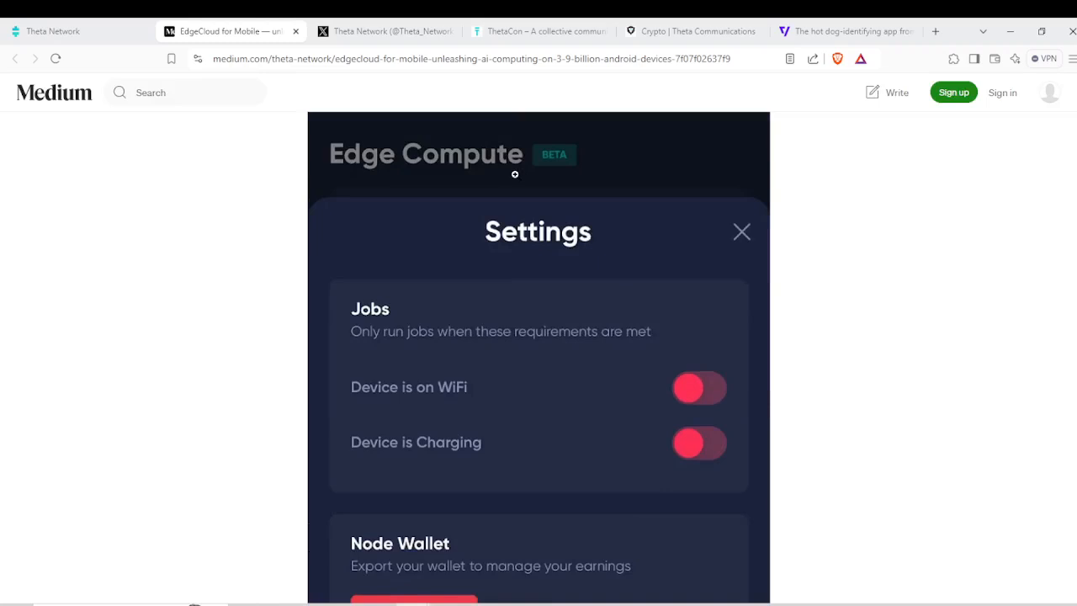
{"action": "mouse_move", "coordinate": [308, 222]}
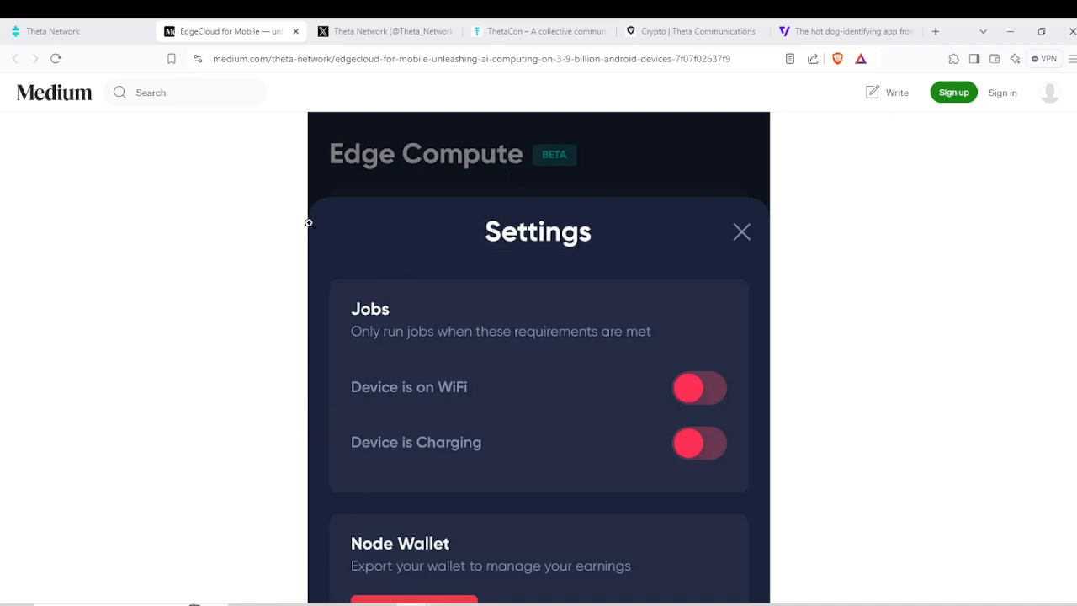
{"action": "mouse_move", "coordinate": [487, 385]}
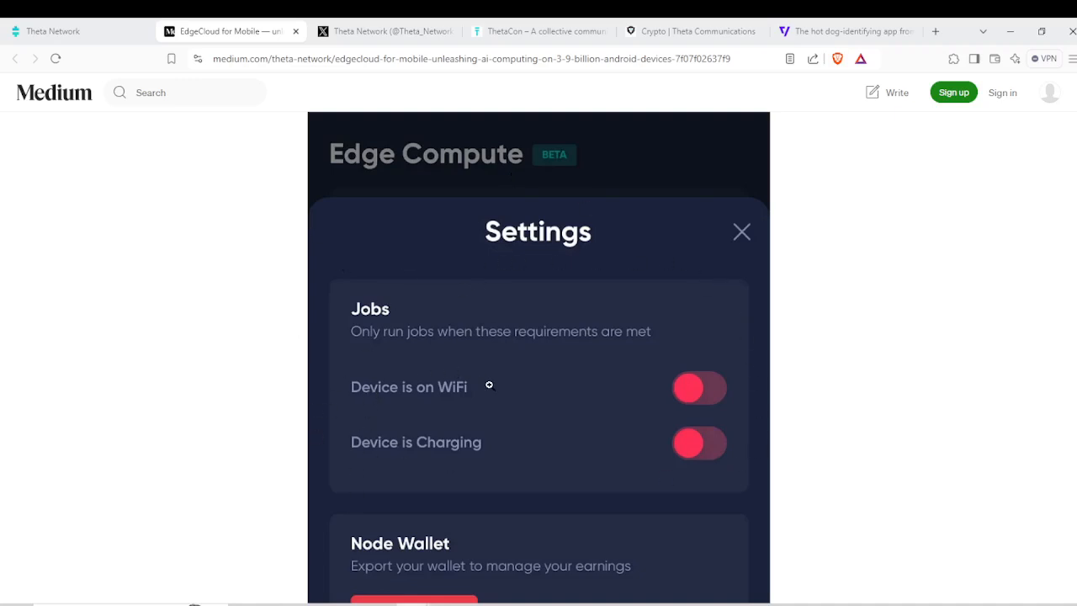
{"action": "mouse_move", "coordinate": [659, 437]}
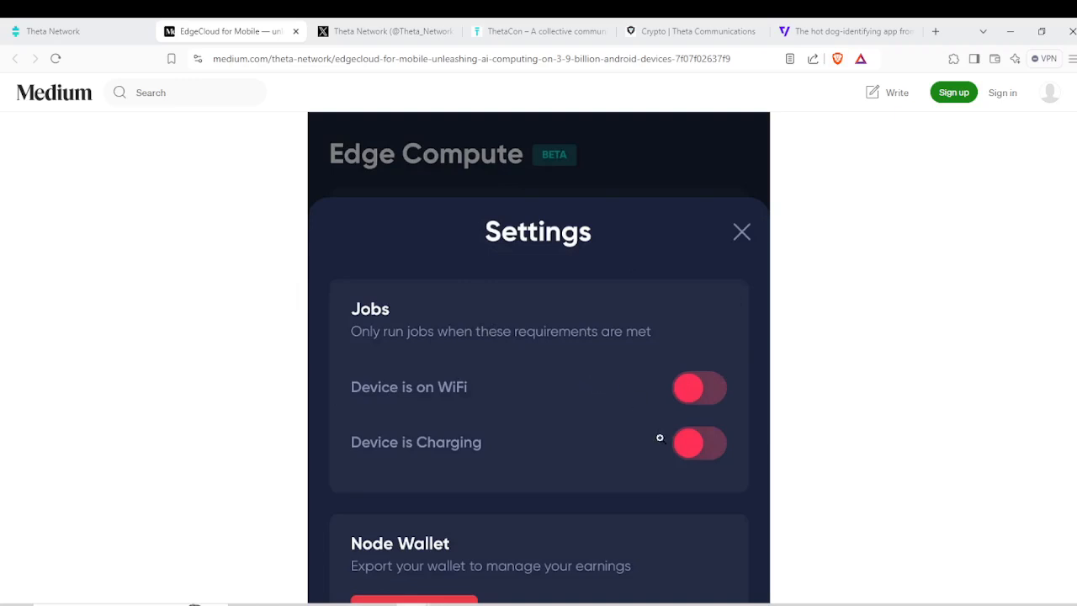
{"action": "mouse_move", "coordinate": [310, 443]}
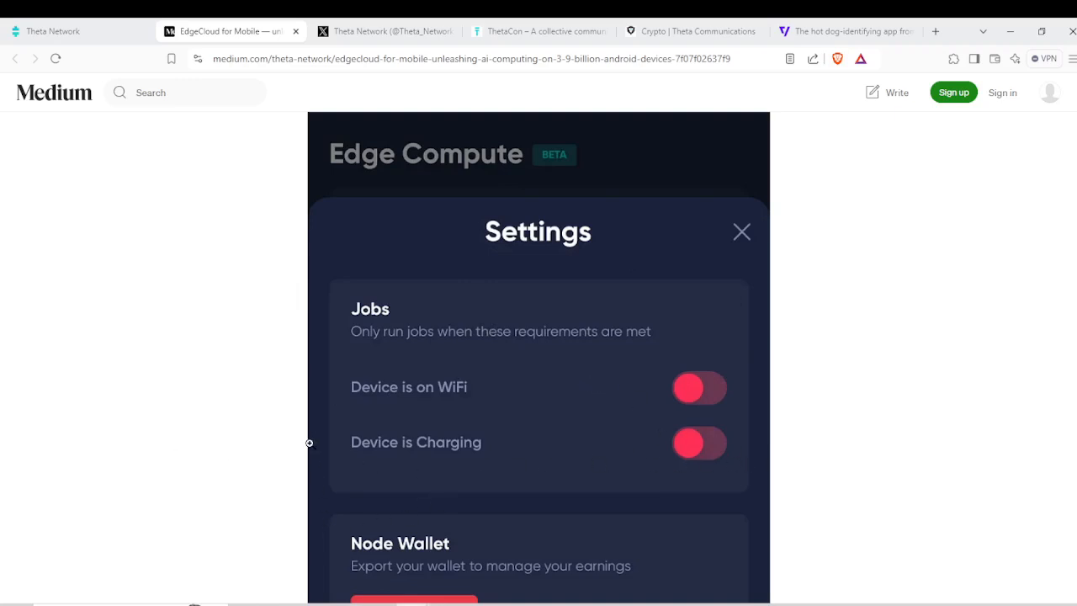
{"action": "mouse_move", "coordinate": [540, 272]}
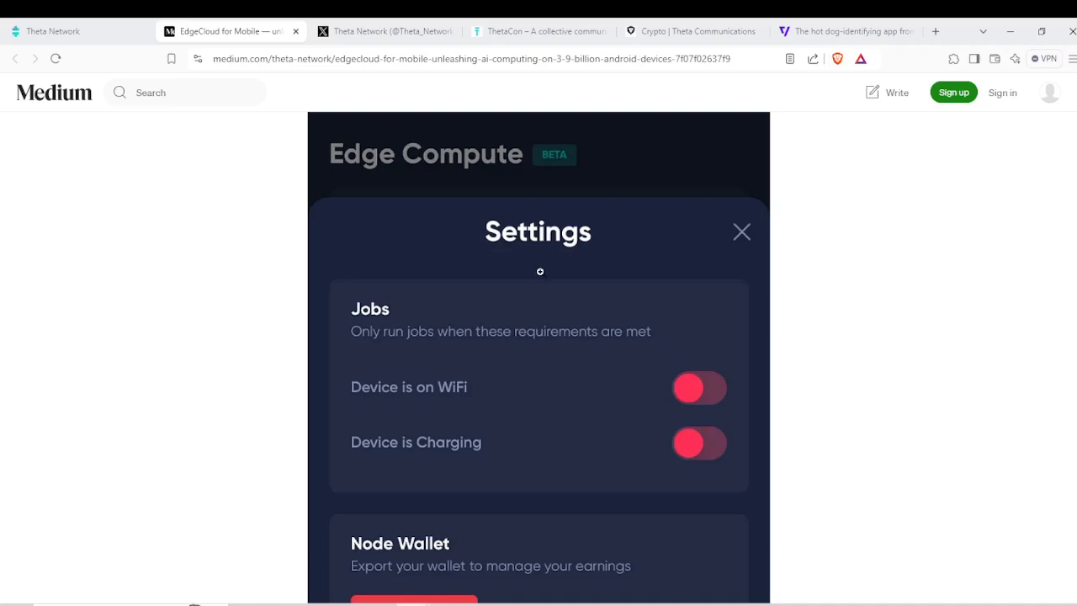
{"action": "mouse_move", "coordinate": [515, 195]}
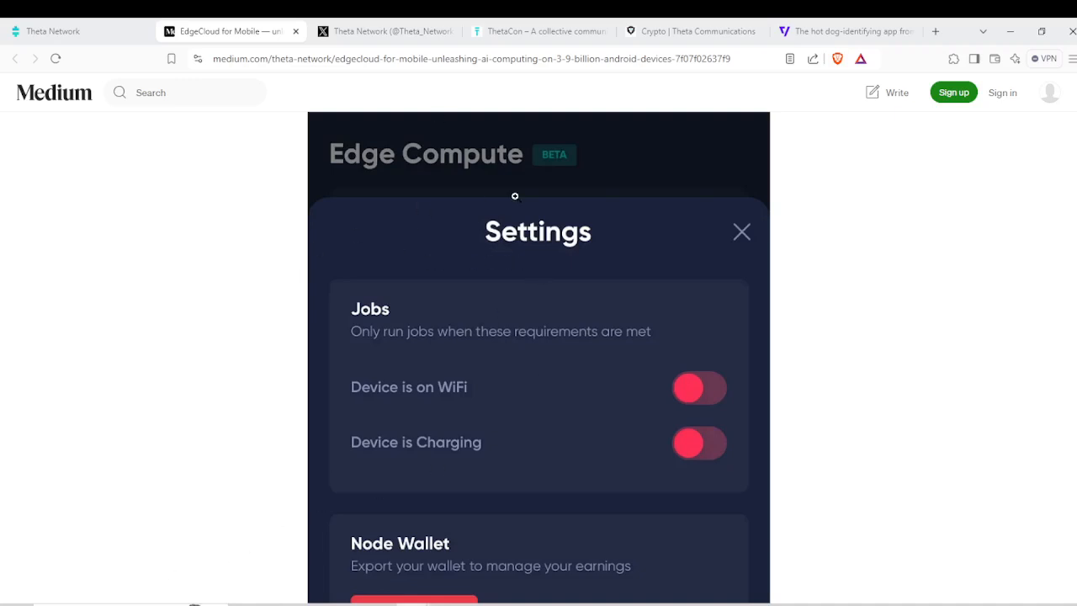
{"action": "mouse_move", "coordinate": [551, 347]}
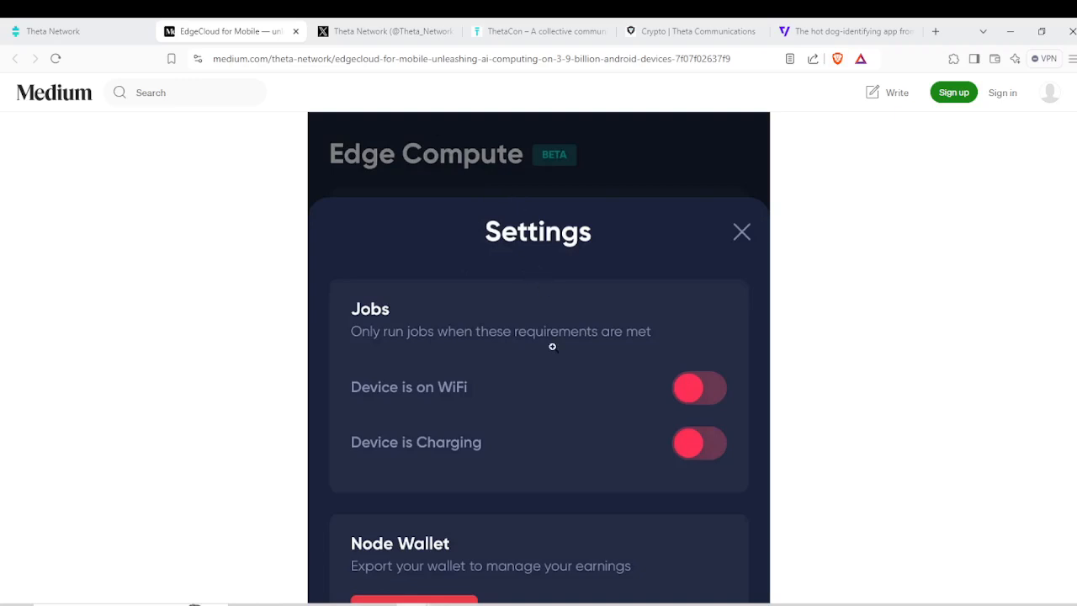
{"action": "mouse_move", "coordinate": [537, 377]}
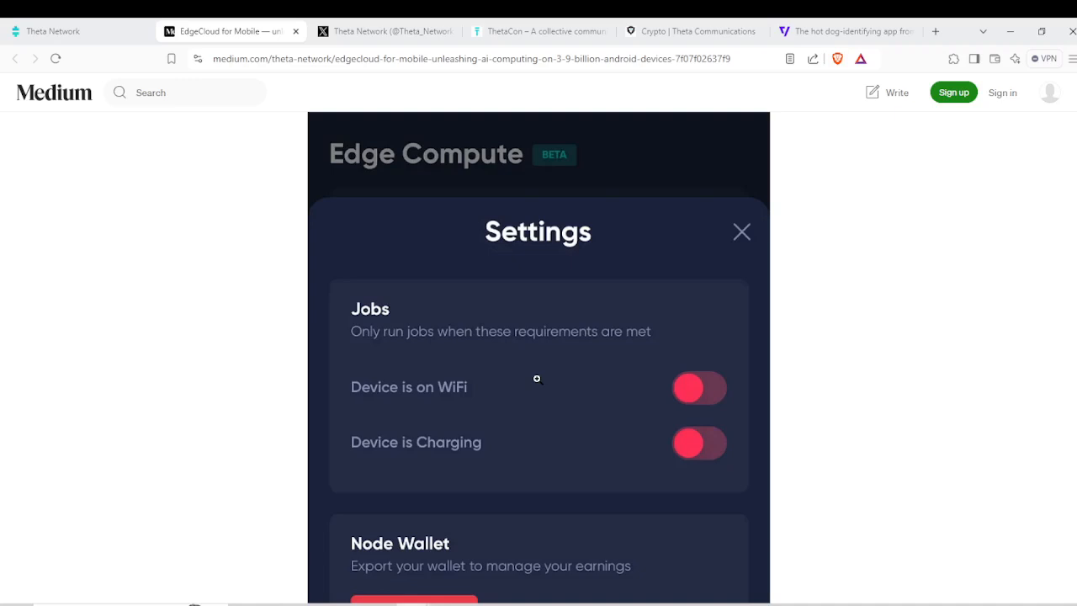
{"action": "mouse_move", "coordinate": [564, 451]}
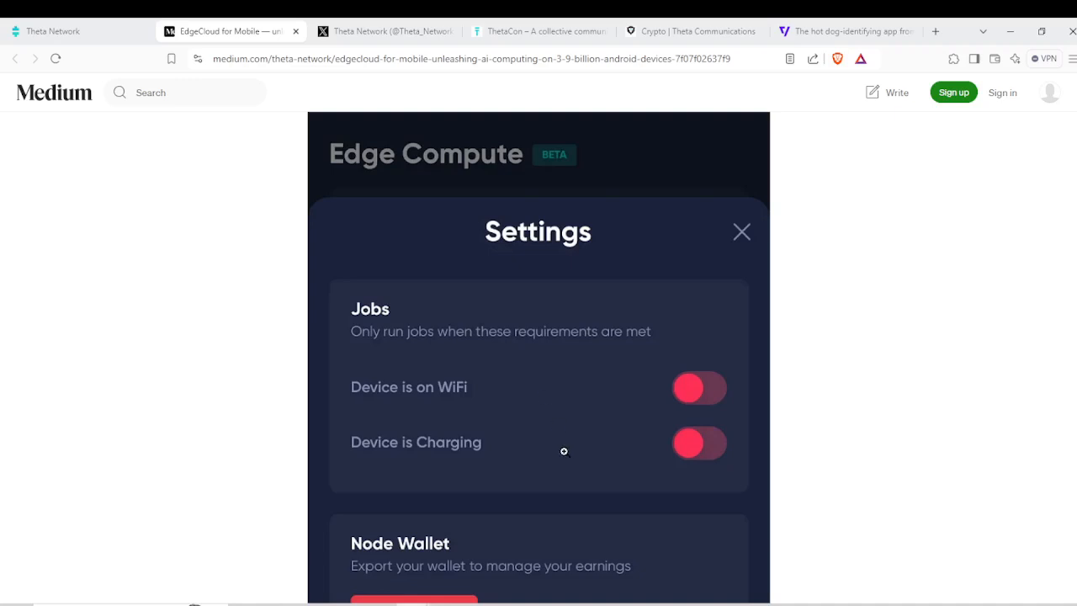
{"action": "mouse_move", "coordinate": [461, 350]}
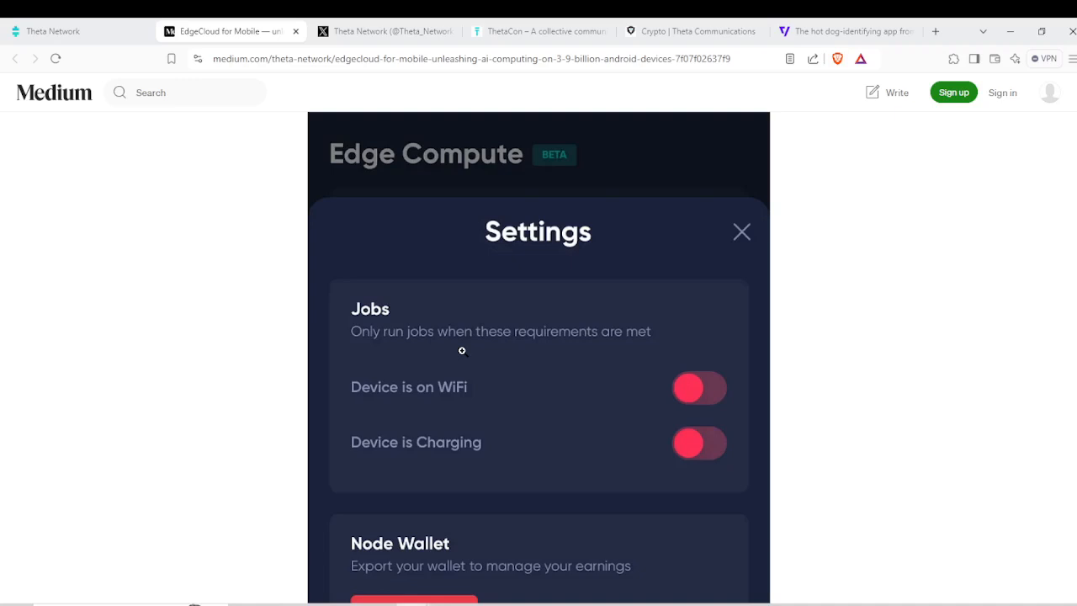
{"action": "mouse_move", "coordinate": [449, 353]}
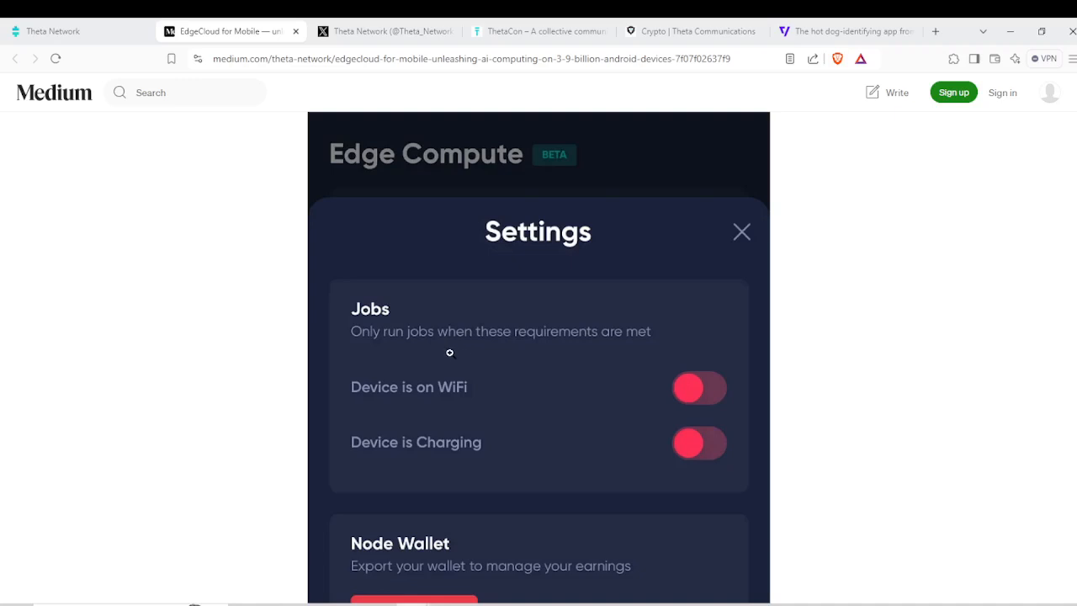
{"action": "mouse_move", "coordinate": [517, 383]}
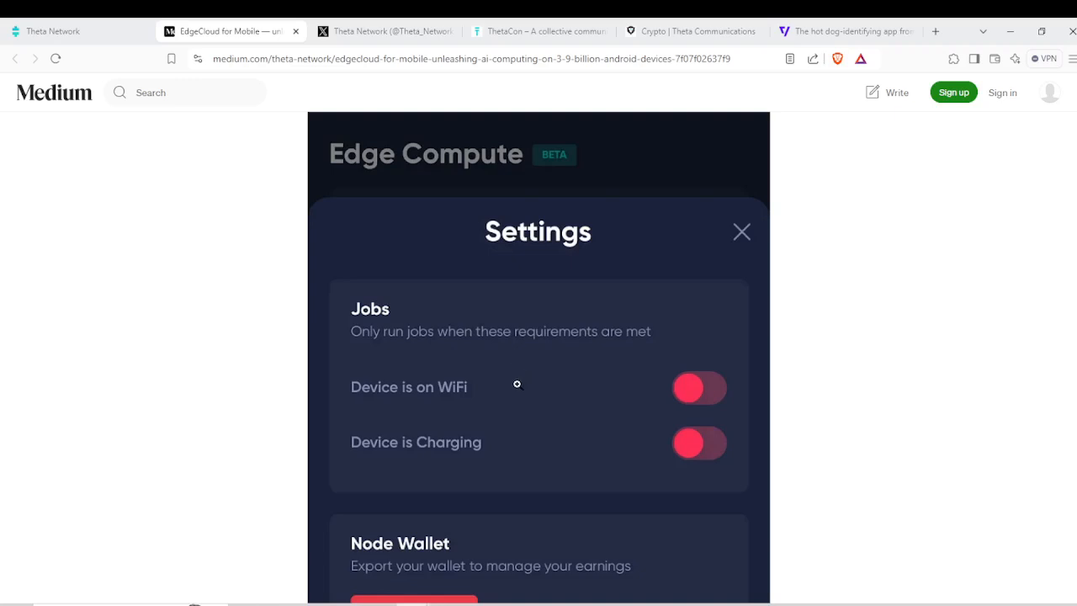
{"action": "mouse_move", "coordinate": [498, 354]}
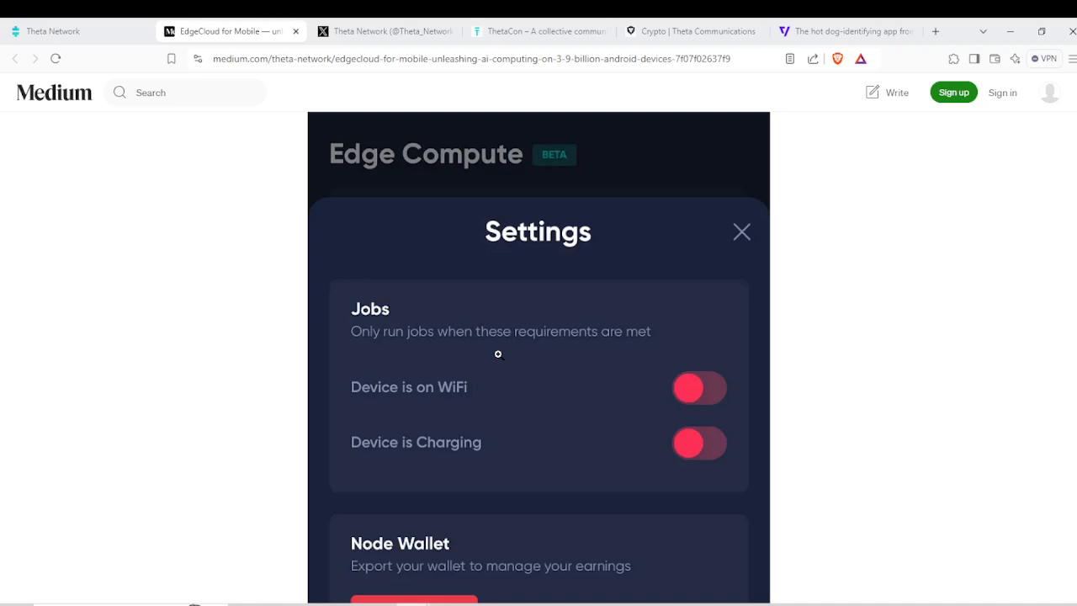
{"action": "mouse_move", "coordinate": [592, 310]}
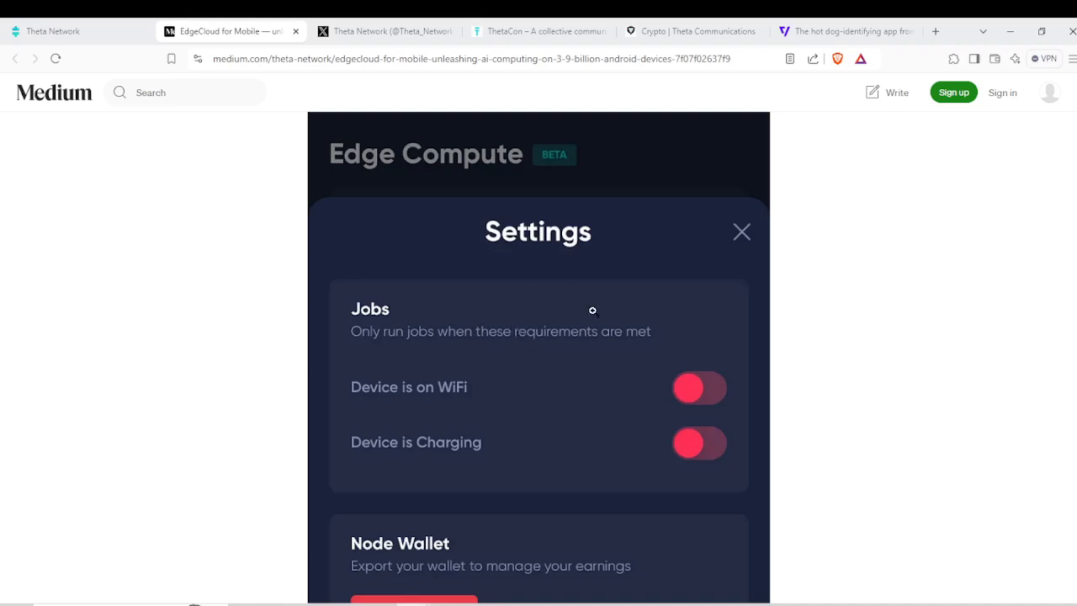
{"action": "mouse_move", "coordinate": [470, 431]}
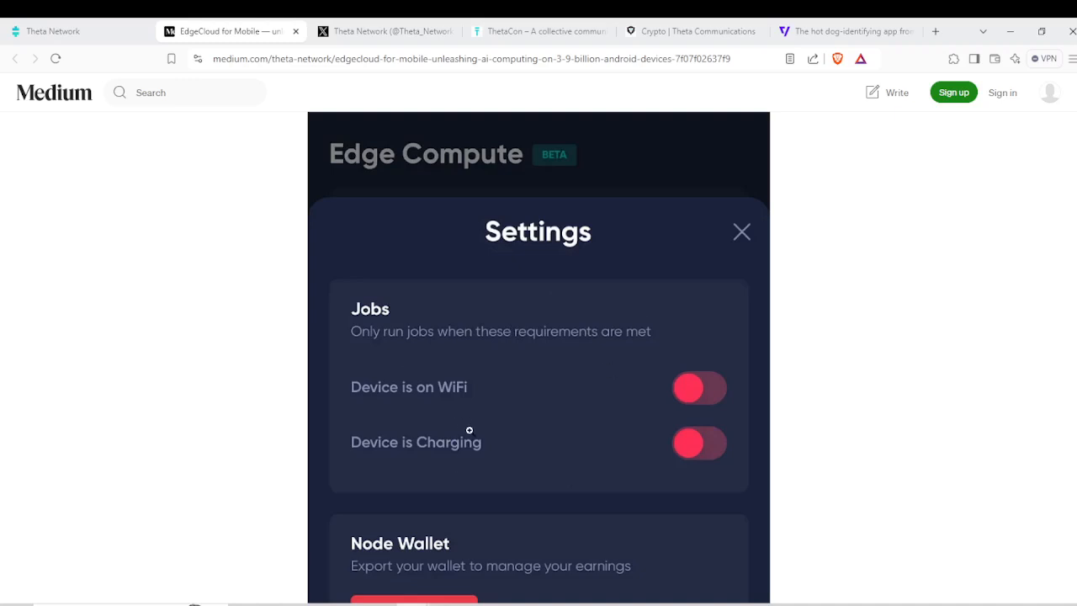
{"action": "mouse_move", "coordinate": [542, 310]}
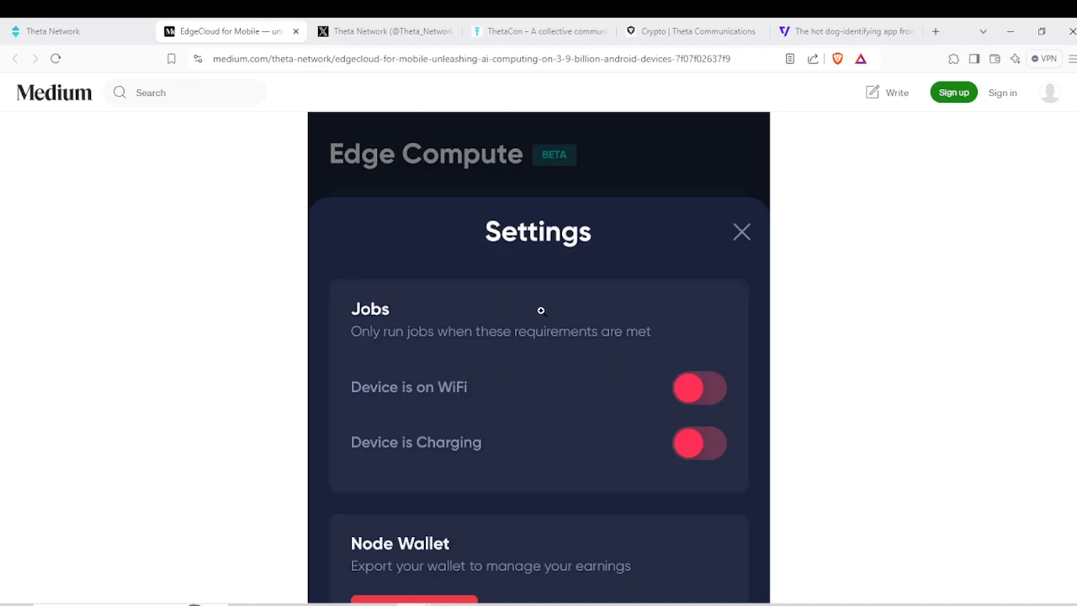
{"action": "mouse_move", "coordinate": [565, 301]}
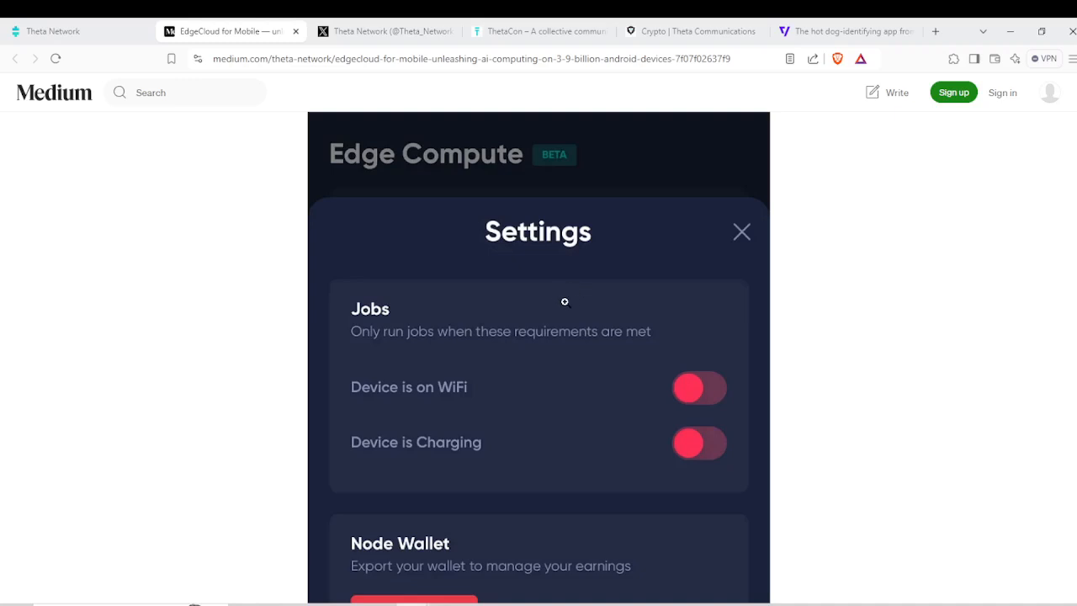
{"action": "mouse_move", "coordinate": [570, 342]}
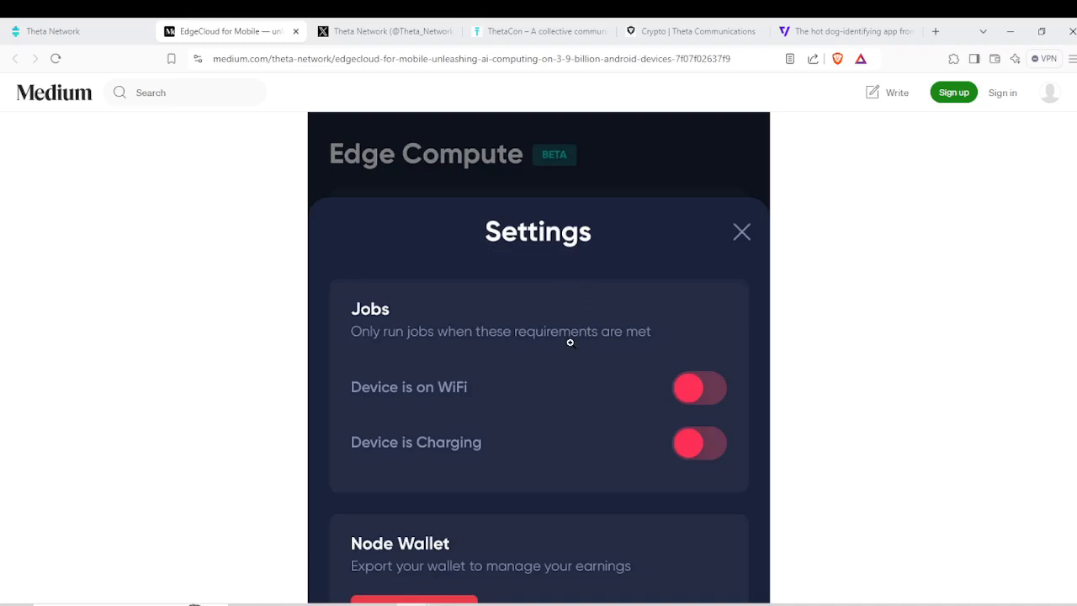
{"action": "mouse_move", "coordinate": [438, 289]}
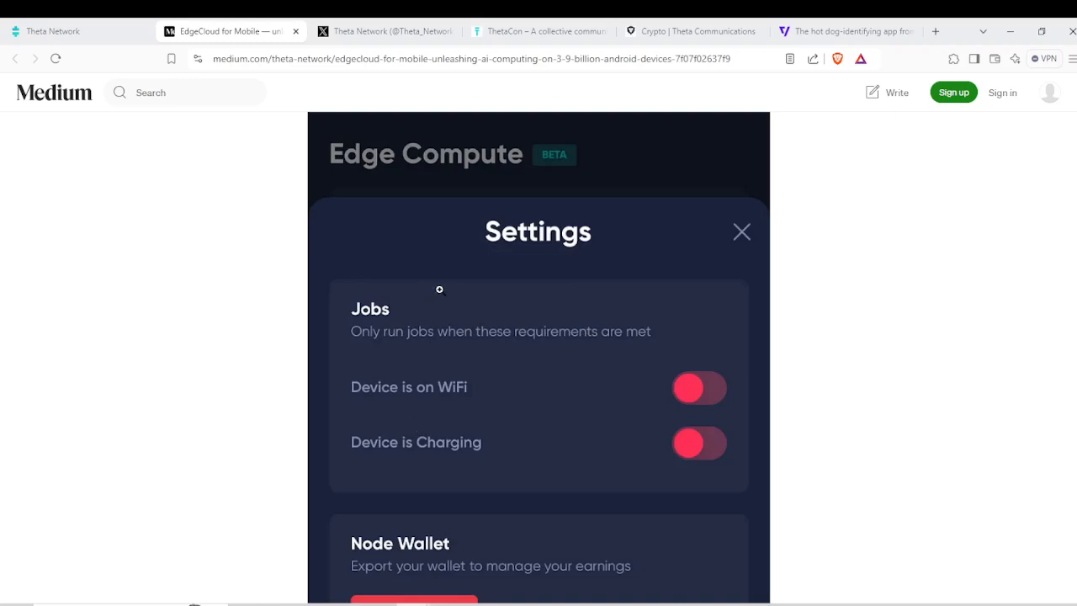
{"action": "scroll", "scroll_direction": "down", "scroll_amount": 3}
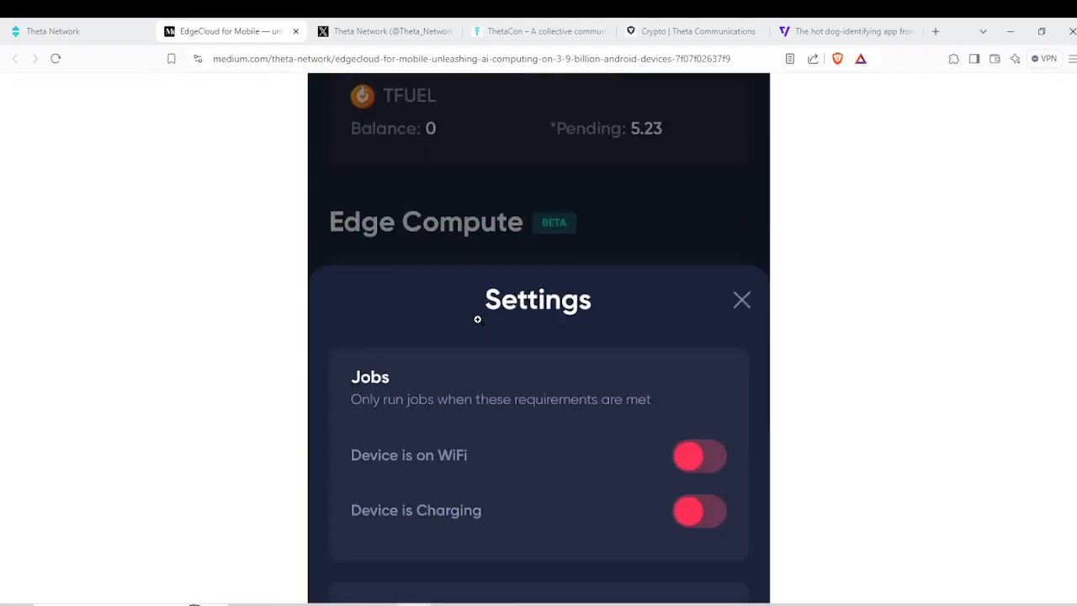
{"action": "left_click", "coordinate": [740, 300]}
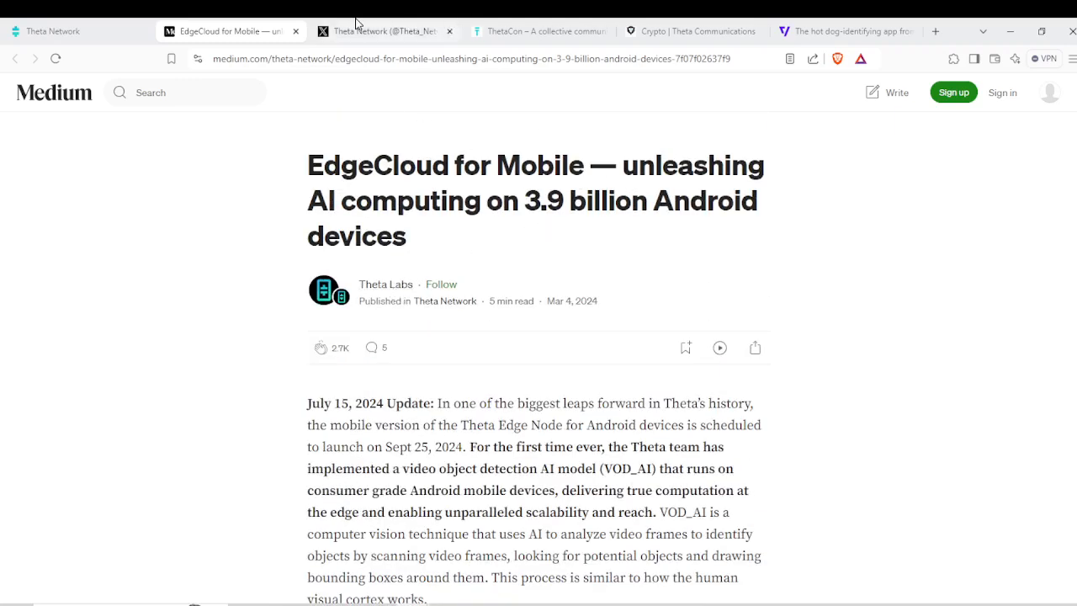
{"action": "left_click", "coordinate": [384, 30]}
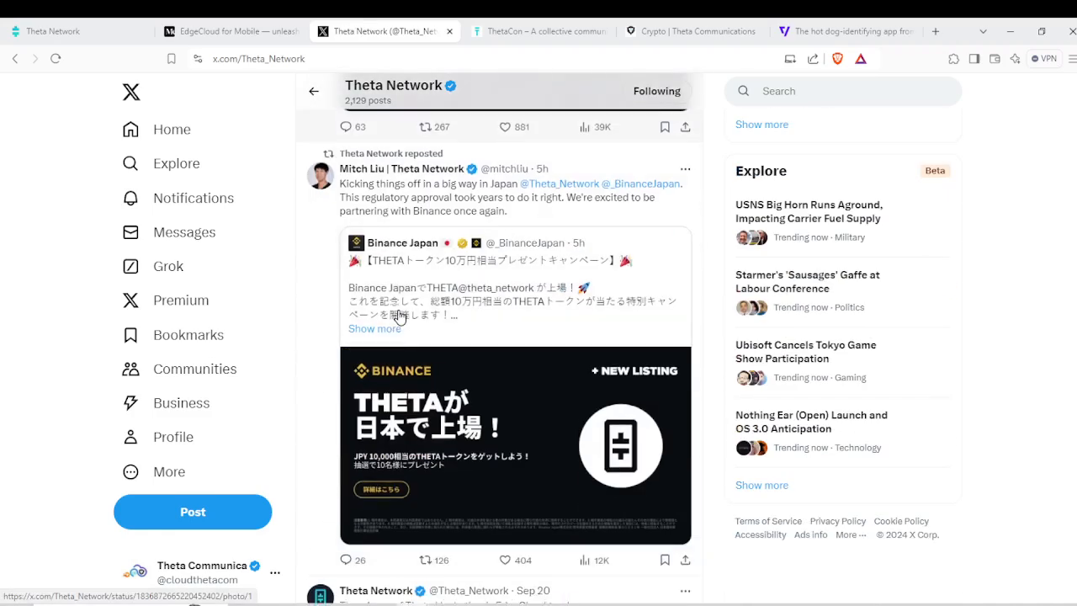
{"action": "scroll", "scroll_direction": "down", "scroll_amount": 3}
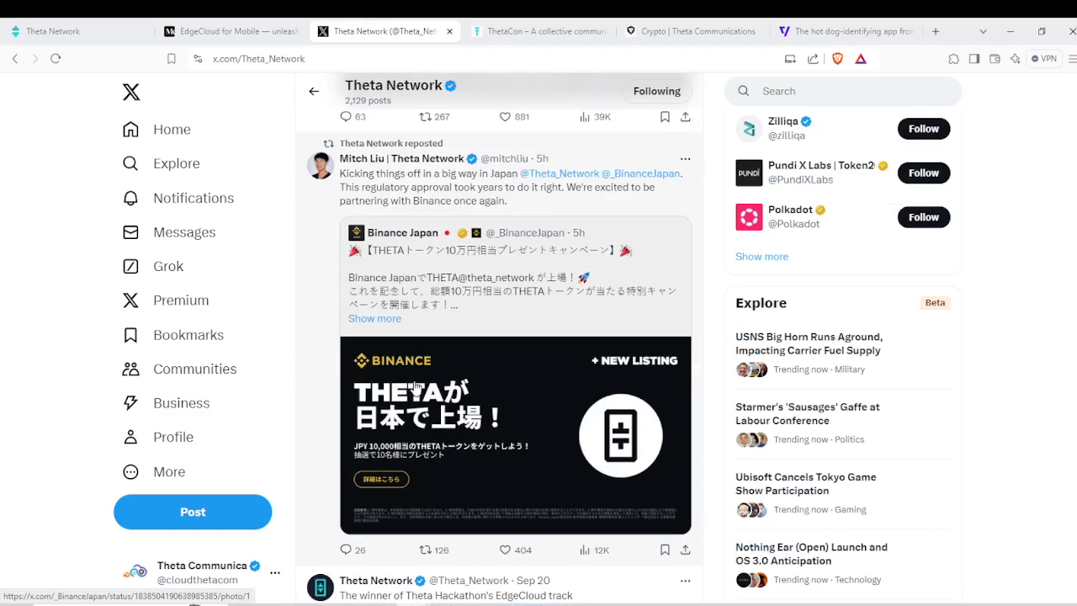
{"action": "mouse_move", "coordinate": [565, 192]}
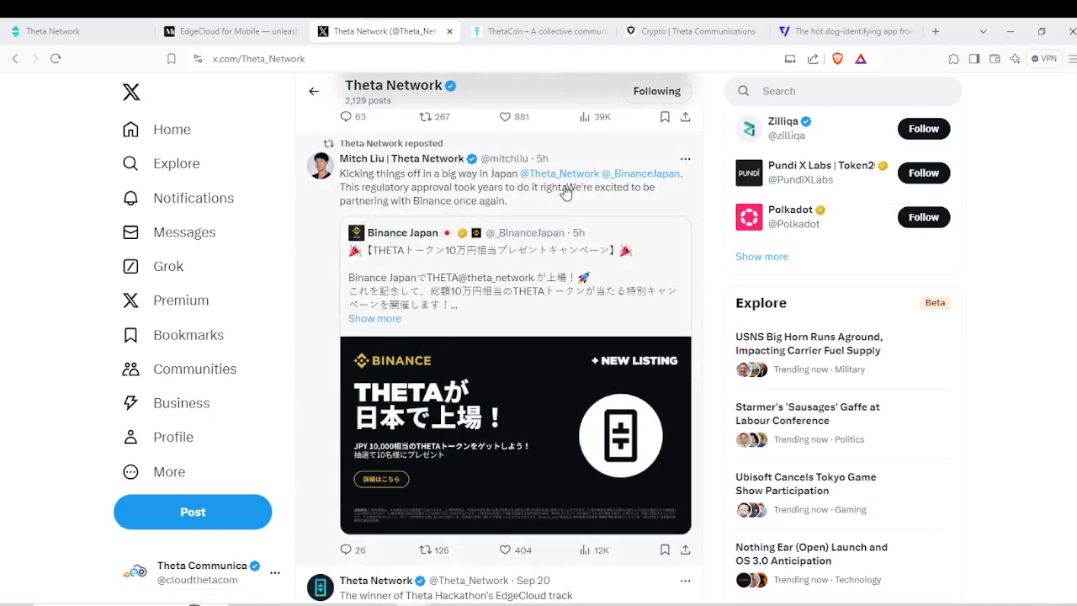
{"action": "mouse_move", "coordinate": [402, 158]}
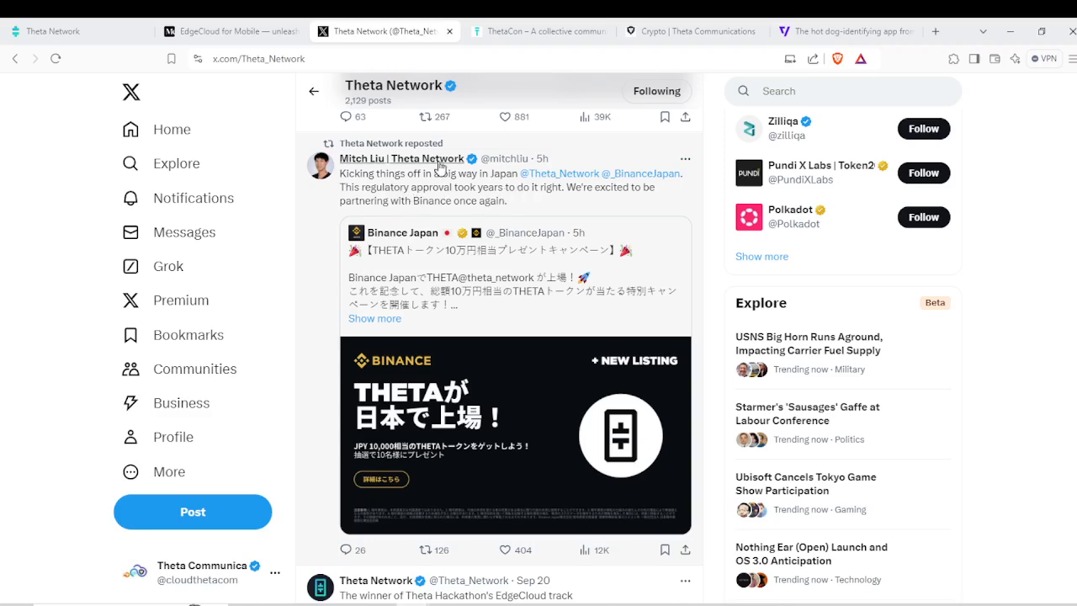
{"action": "mouse_move", "coordinate": [597, 294]}
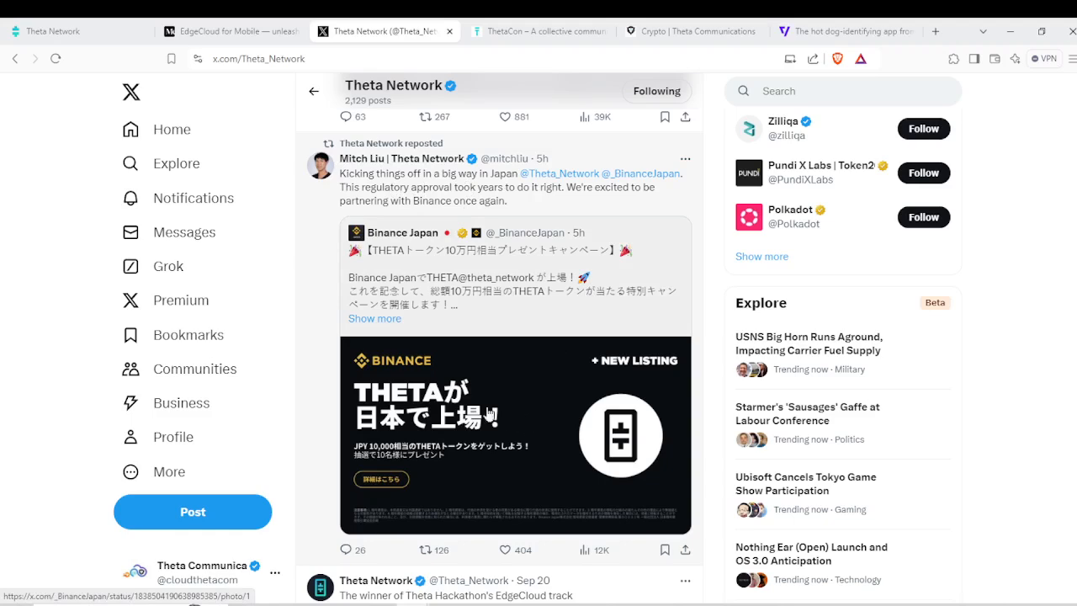
{"action": "mouse_move", "coordinate": [512, 385]}
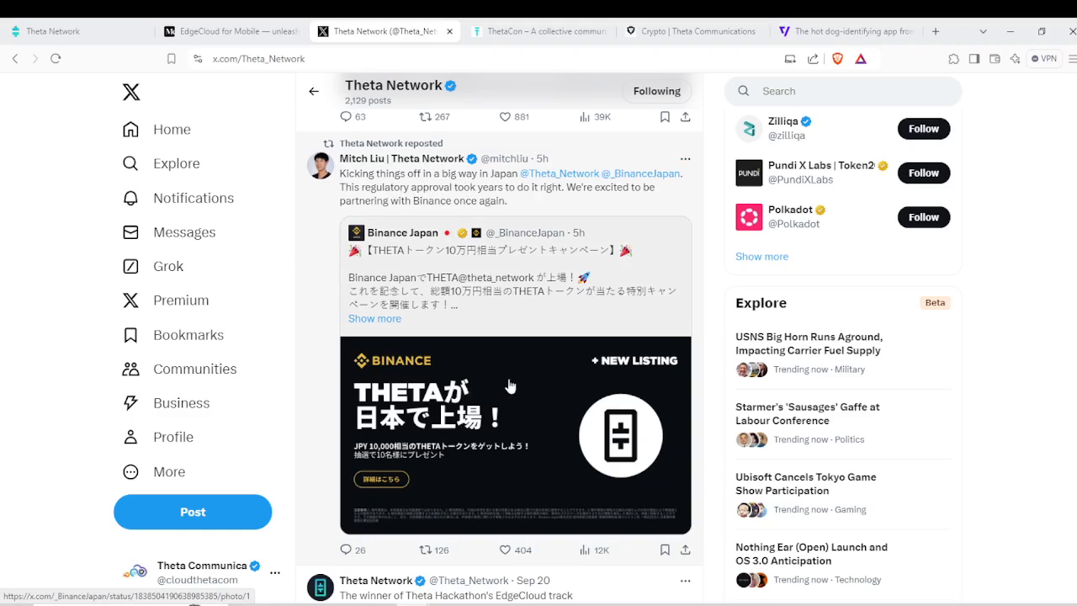
{"action": "mouse_move", "coordinate": [528, 346]}
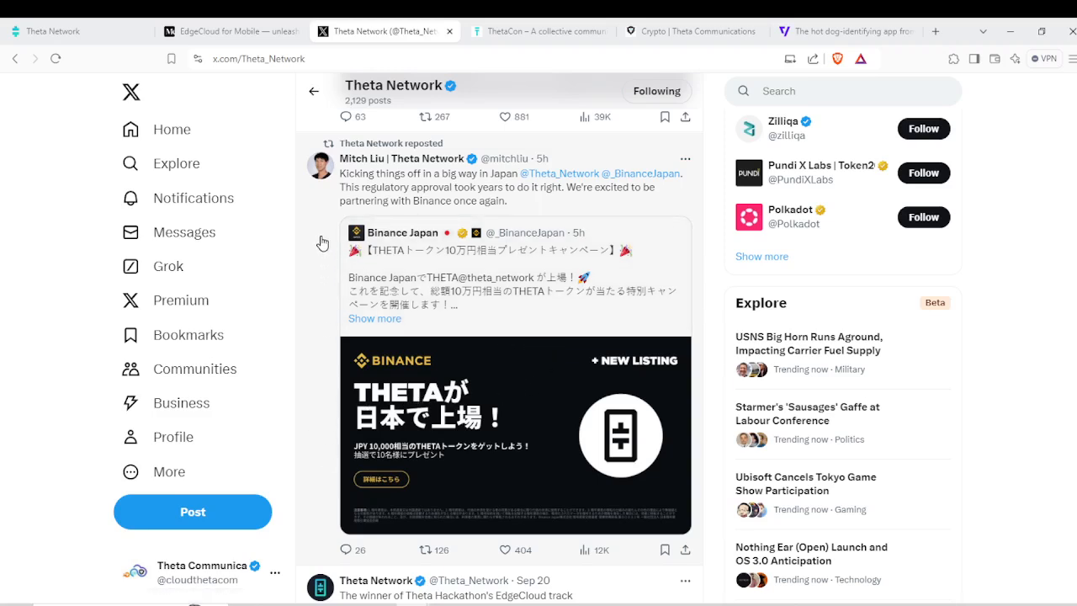
{"action": "mouse_move", "coordinate": [345, 249]}
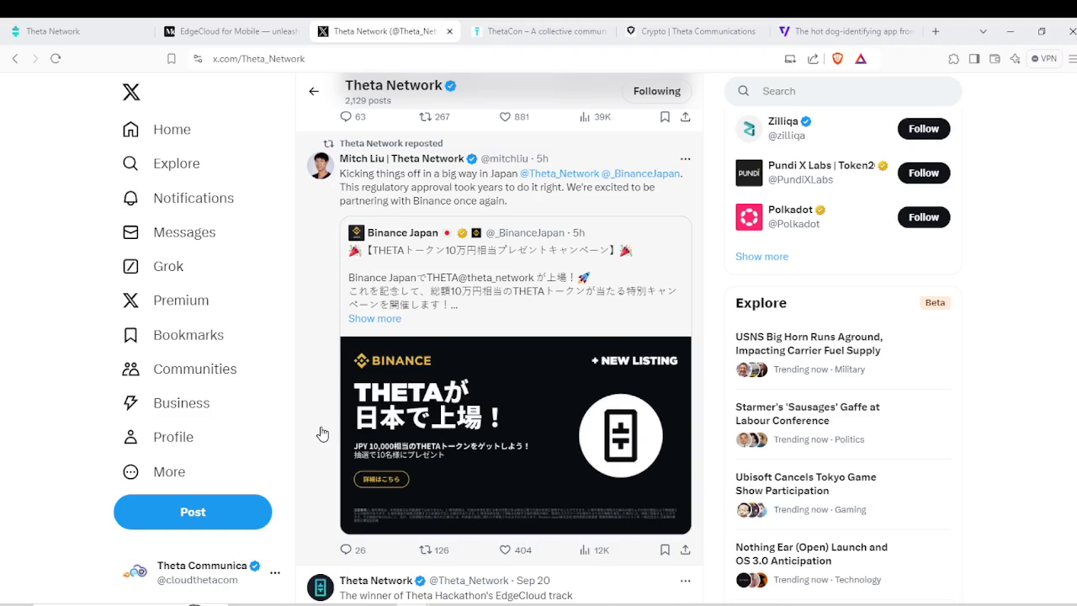
{"action": "mouse_move", "coordinate": [323, 508]}
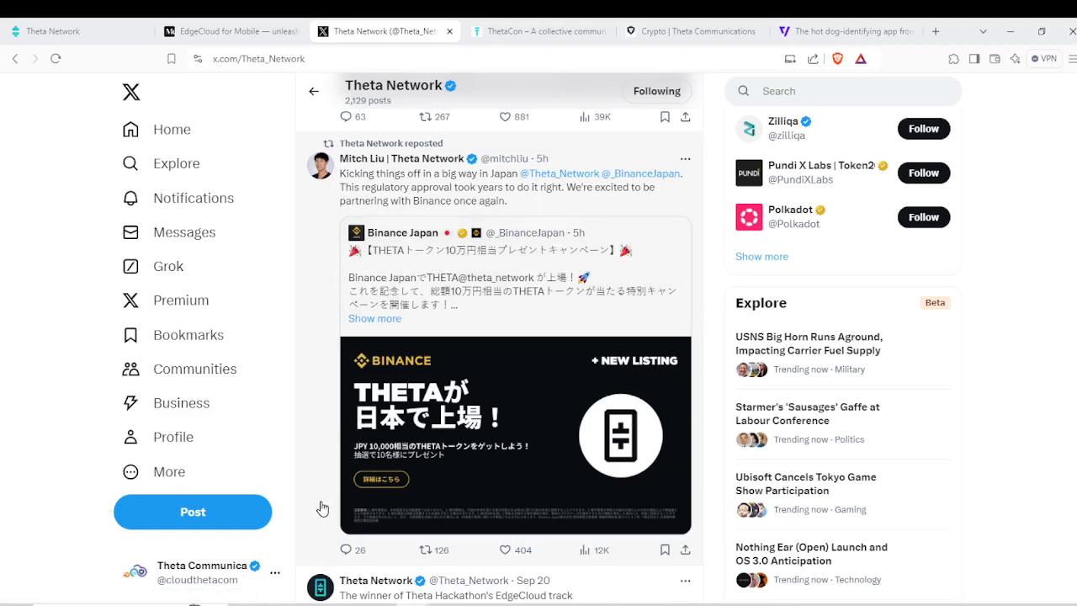
{"action": "mouse_move", "coordinate": [345, 244]}
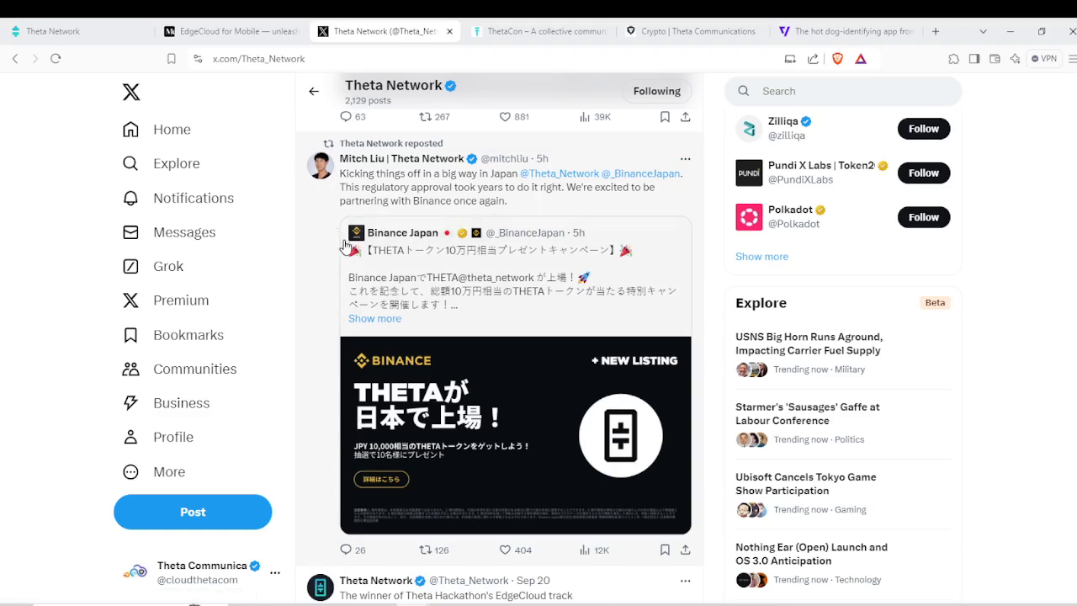
{"action": "scroll", "scroll_direction": "down", "scroll_amount": 3}
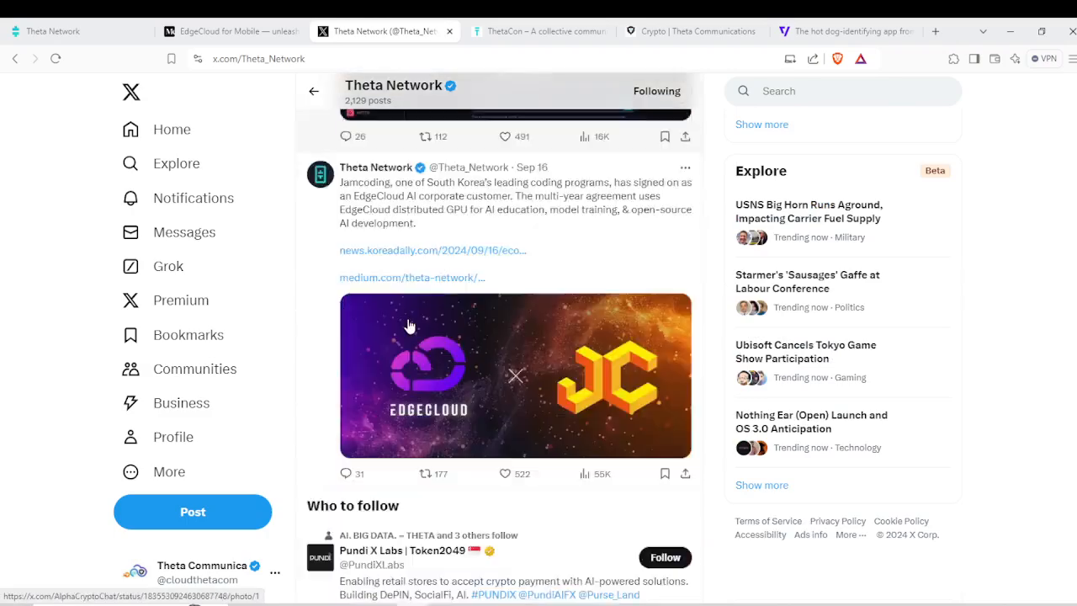
{"action": "scroll", "scroll_direction": "down", "scroll_amount": 3}
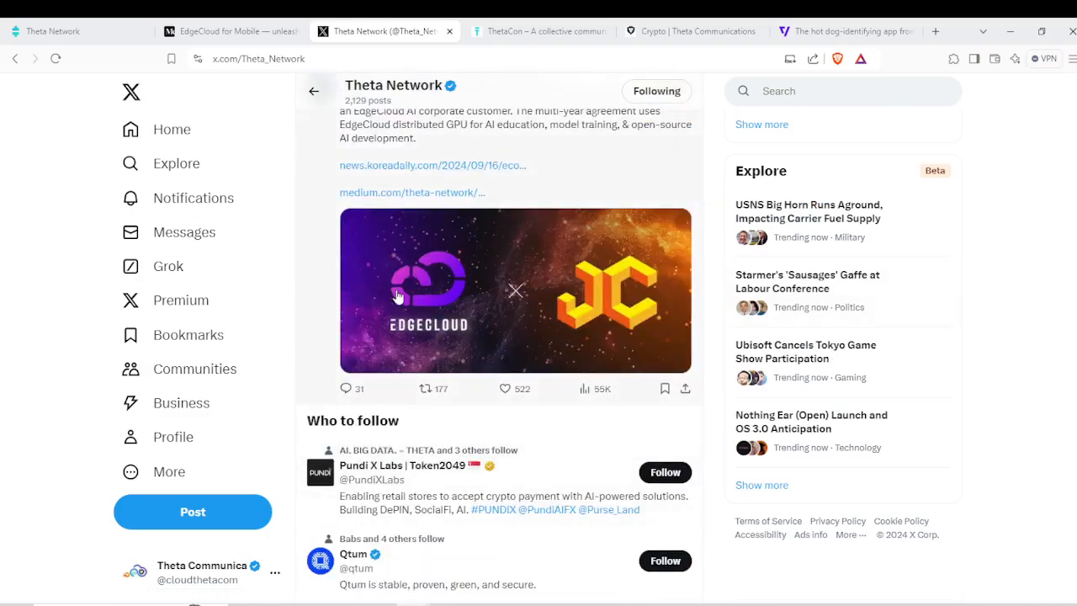
{"action": "scroll", "scroll_direction": "down", "scroll_amount": 3}
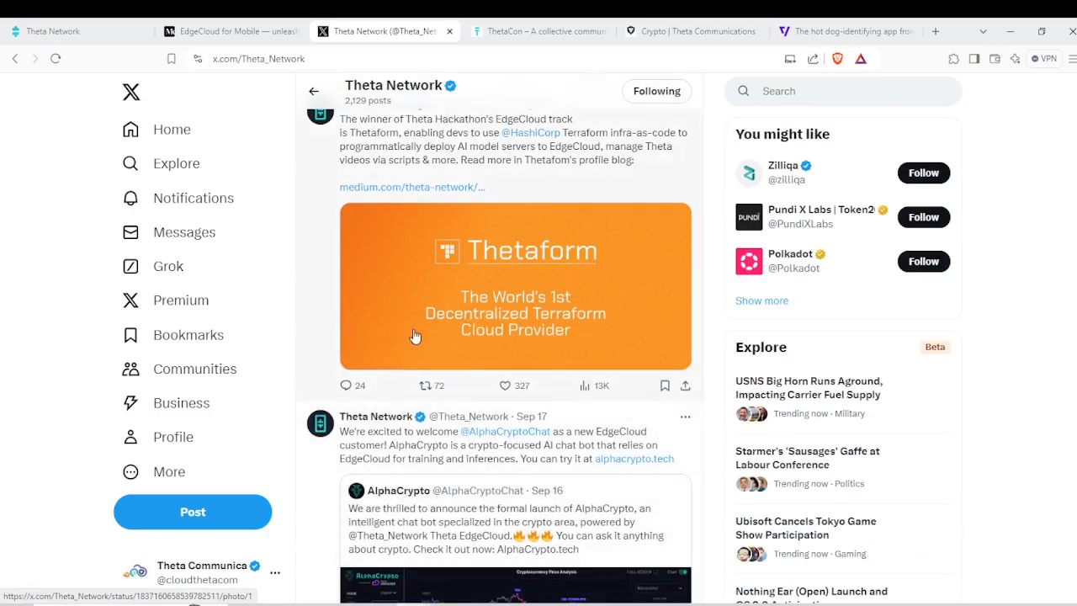
{"action": "scroll", "scroll_direction": "down", "scroll_amount": 3}
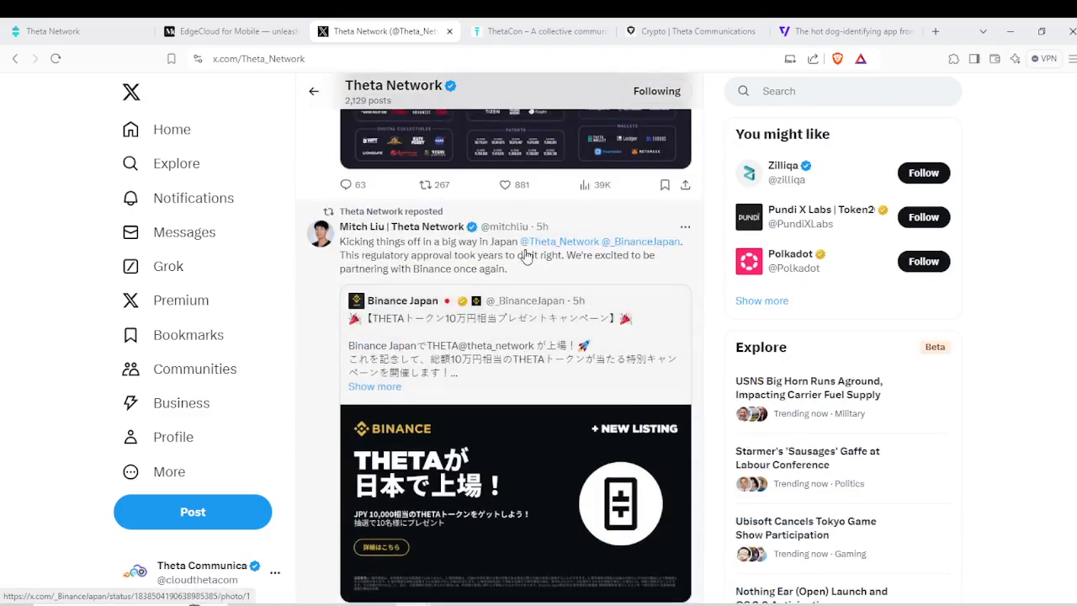
{"action": "mouse_move", "coordinate": [333, 429]}
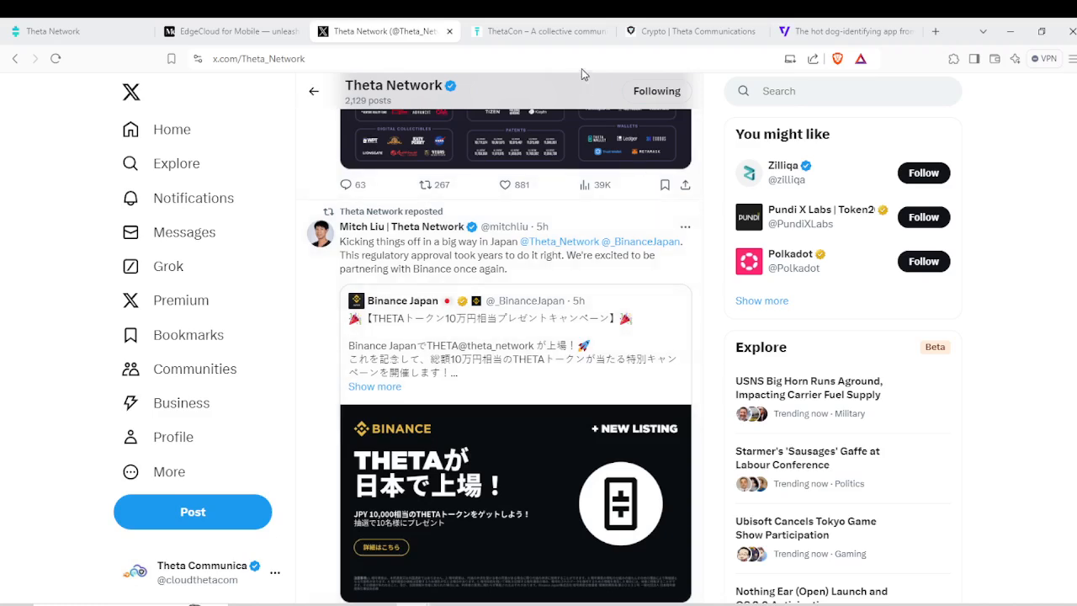
Read through the Zilly Award Voting categories down to Best Use of Theta Tech.
{"action": "left_click", "coordinate": [538, 31]}
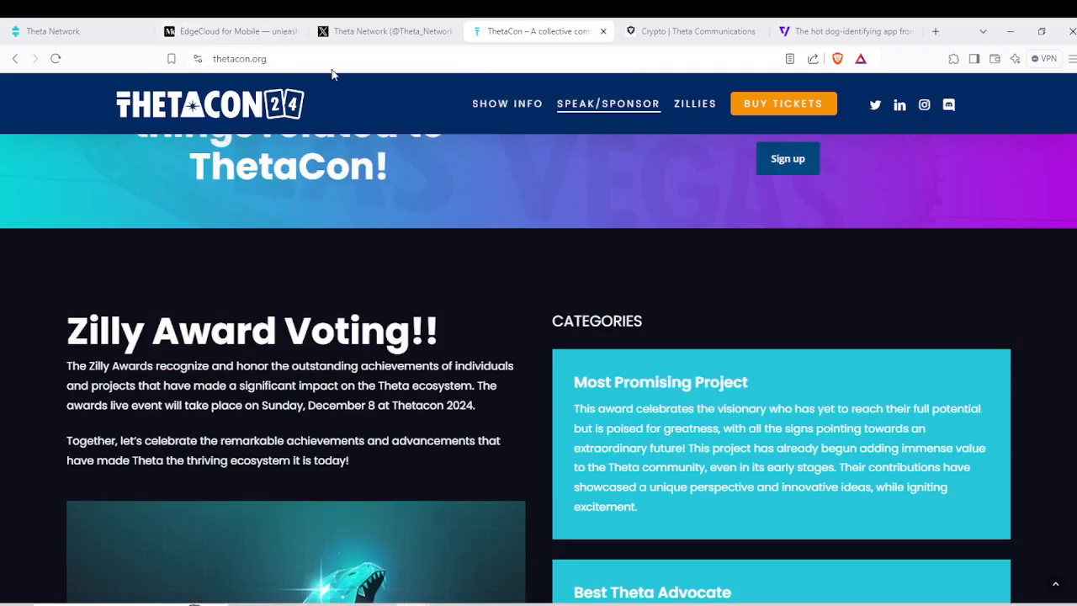
{"action": "mouse_move", "coordinate": [319, 332]}
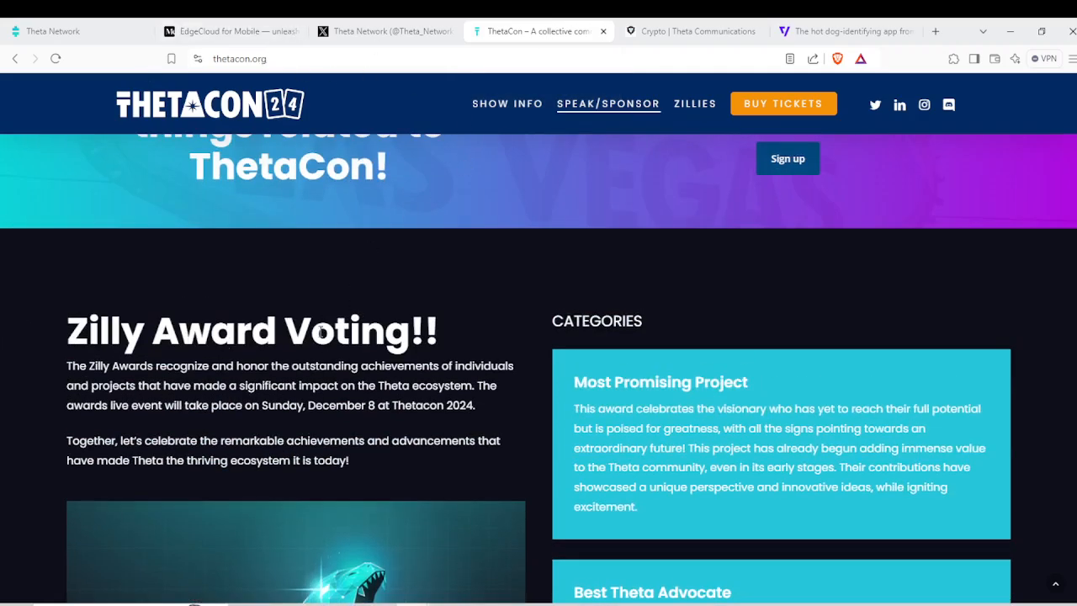
{"action": "scroll", "scroll_direction": "down", "scroll_amount": 3}
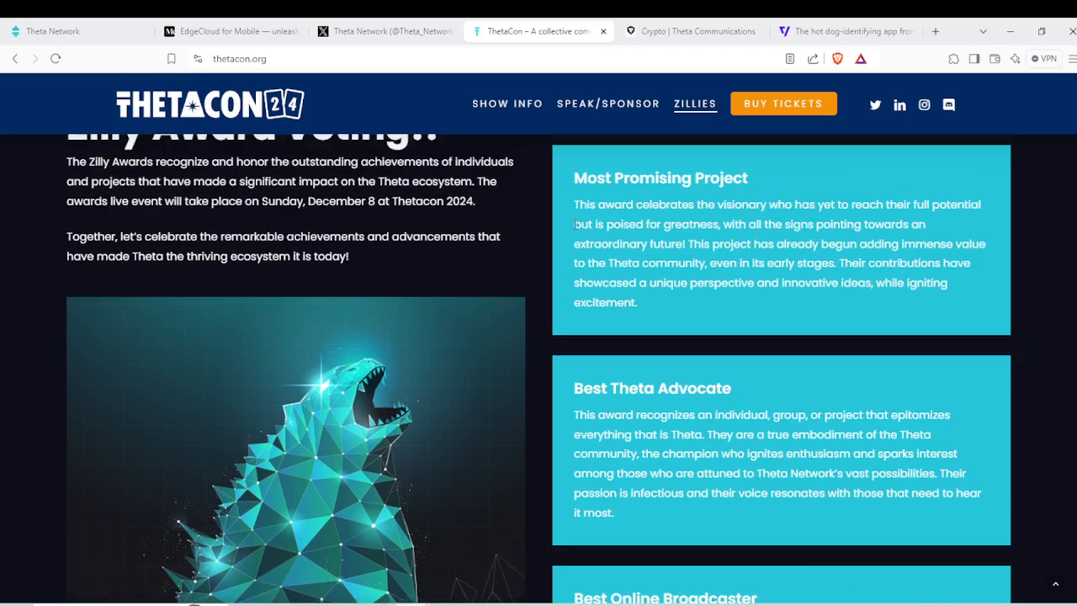
{"action": "scroll", "scroll_direction": "down", "scroll_amount": 3}
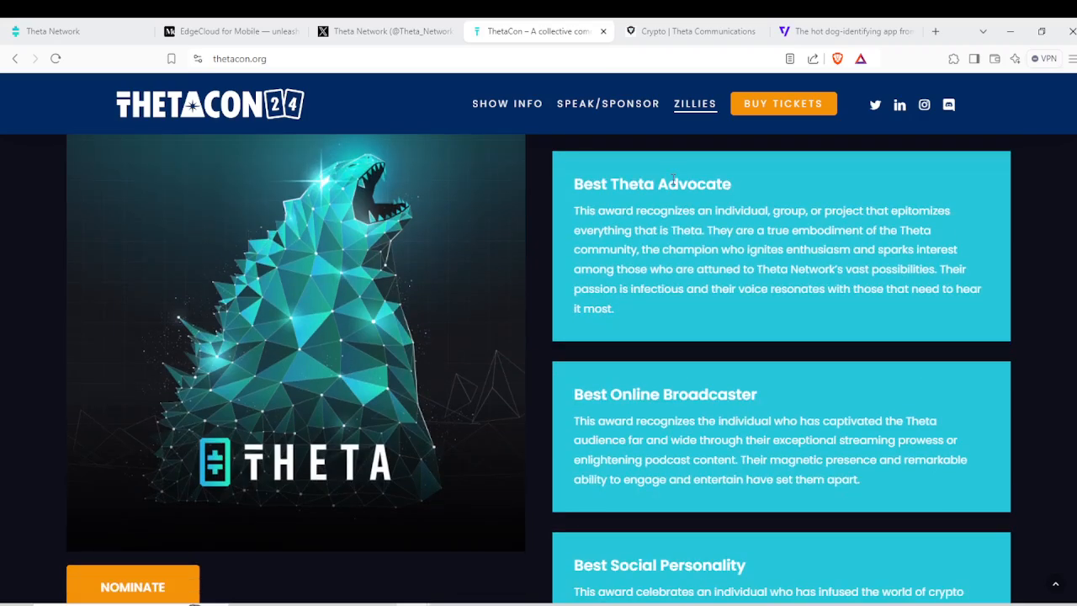
{"action": "scroll", "scroll_direction": "down", "scroll_amount": 3}
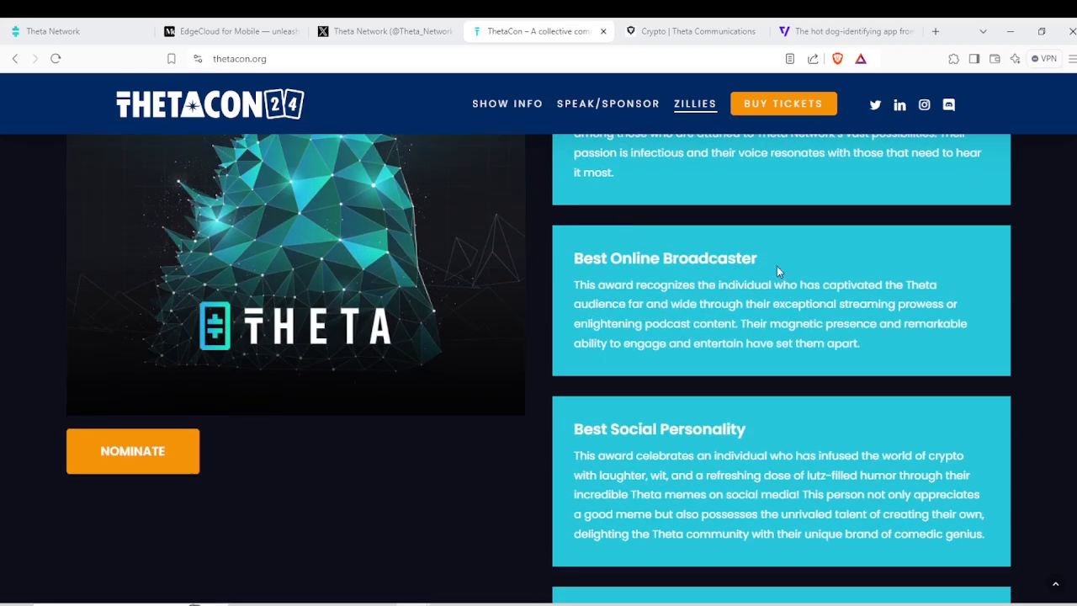
{"action": "scroll", "scroll_direction": "down", "scroll_amount": 3}
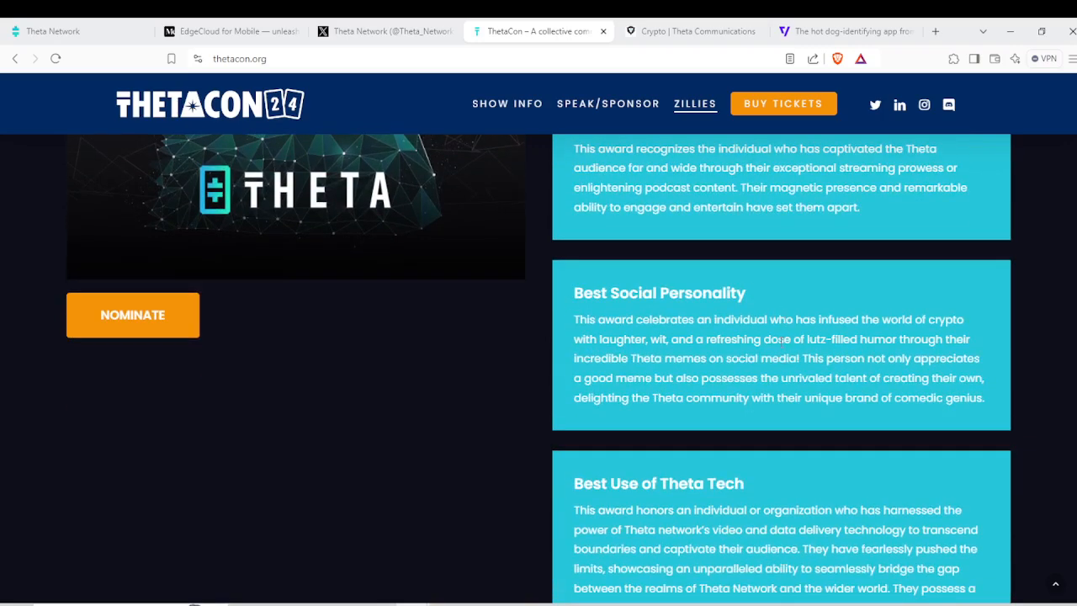
{"action": "scroll", "scroll_direction": "down", "scroll_amount": 3}
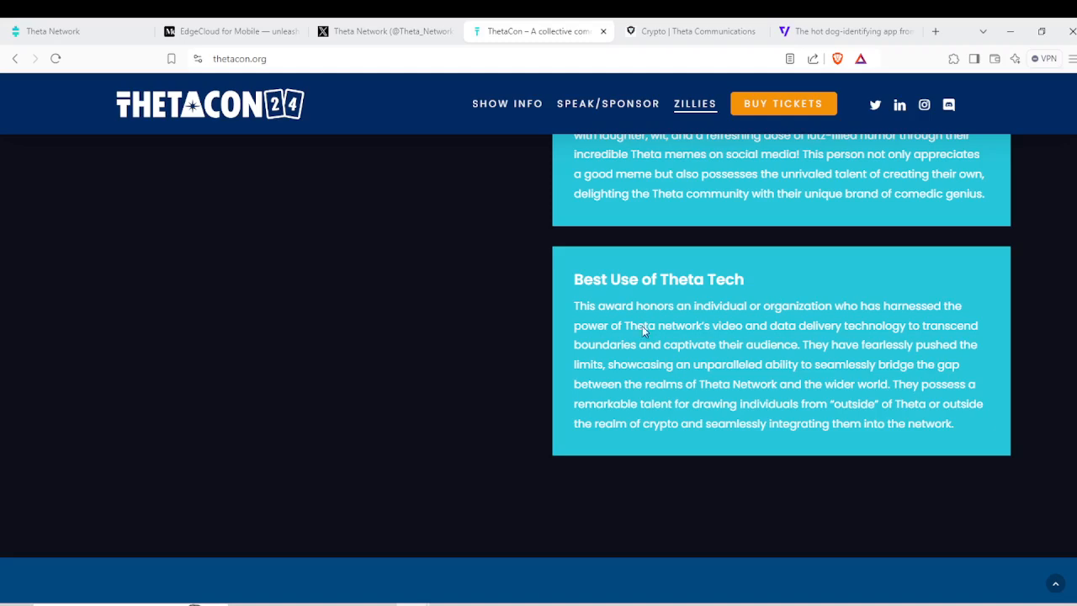
{"action": "scroll", "scroll_direction": "up", "scroll_amount": 3}
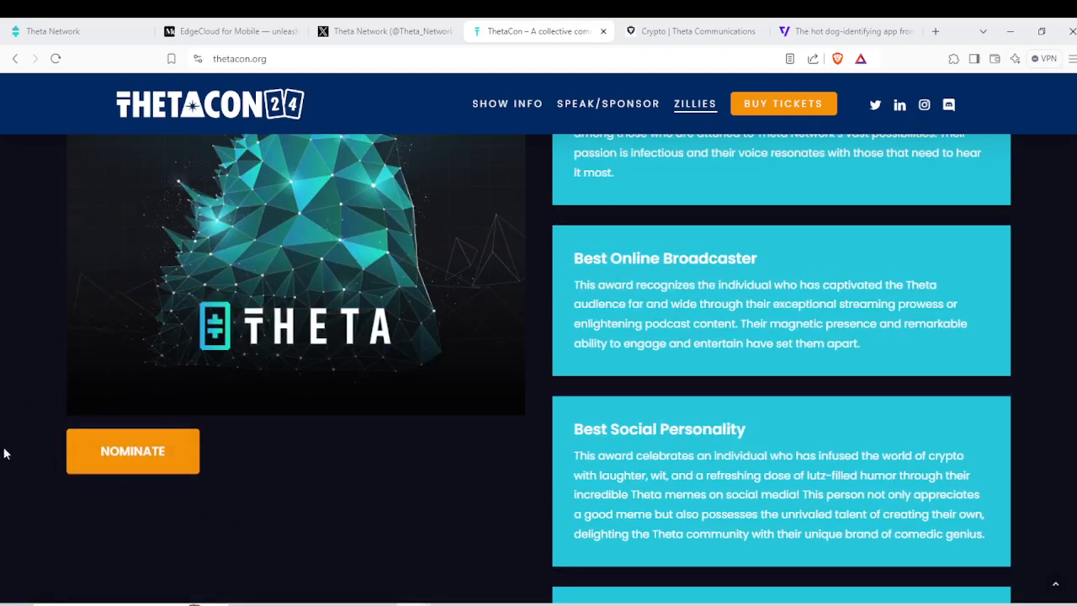
{"action": "mouse_move", "coordinate": [91, 409]}
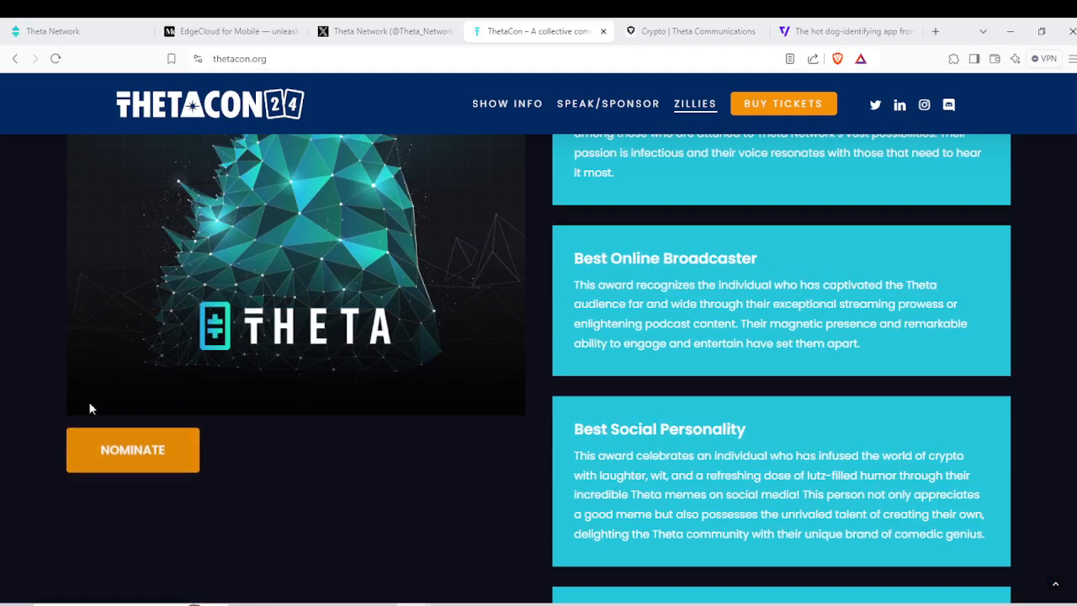
{"action": "mouse_move", "coordinate": [370, 411]}
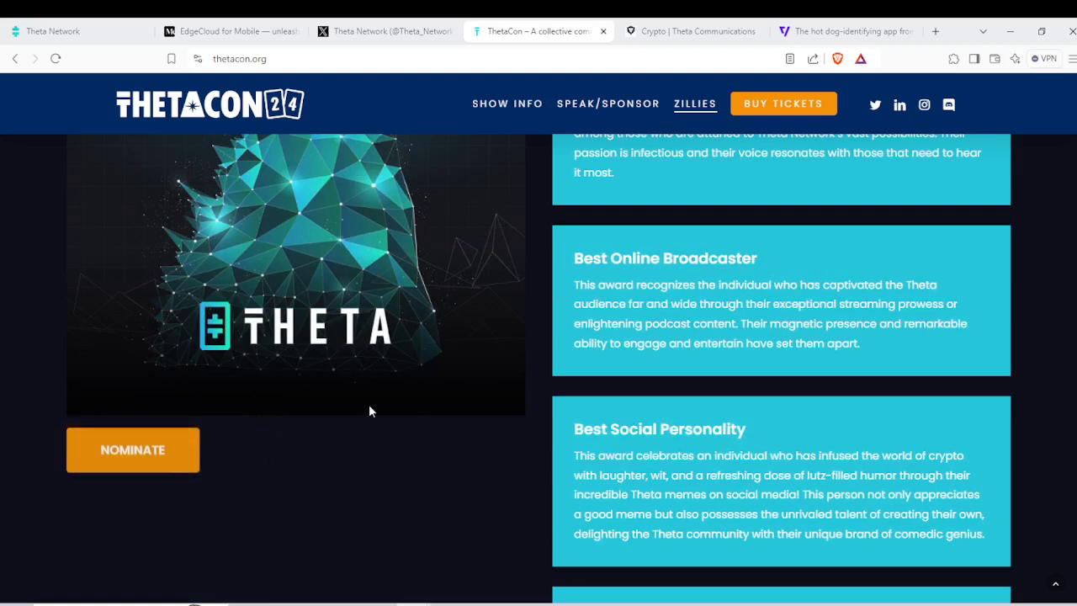
{"action": "scroll", "scroll_direction": "down", "scroll_amount": 3}
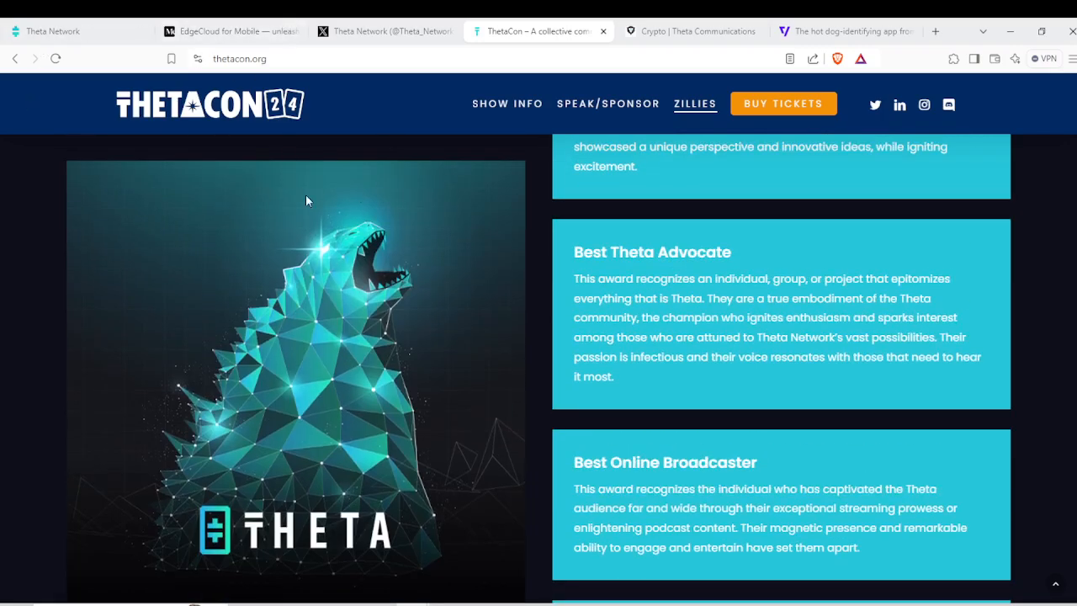
{"action": "mouse_move", "coordinate": [343, 497]}
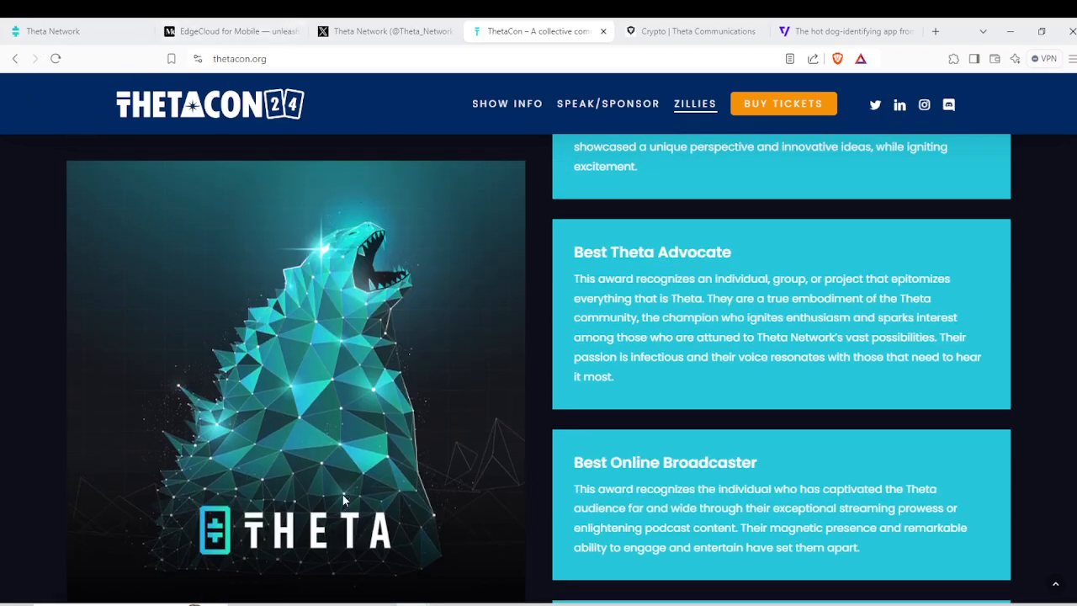
{"action": "mouse_move", "coordinate": [494, 385]}
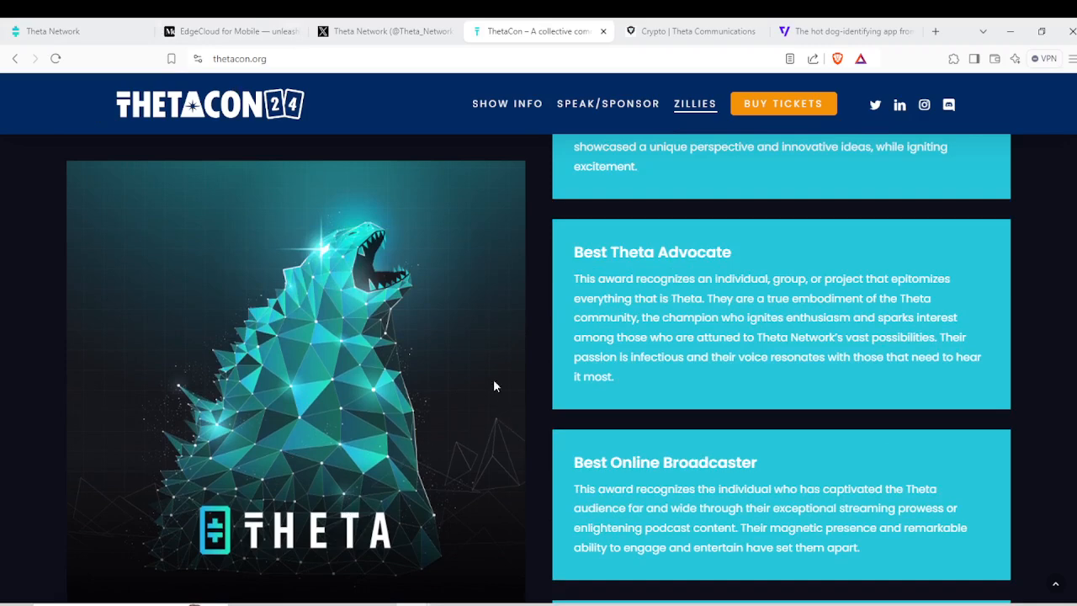
{"action": "scroll", "scroll_direction": "down", "scroll_amount": 3}
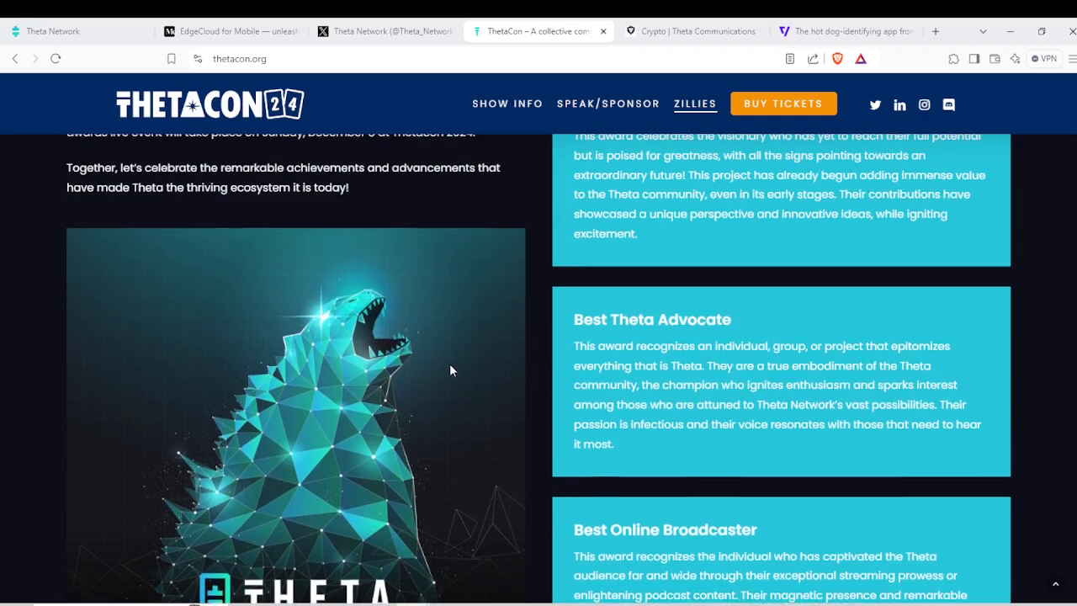
{"action": "scroll", "scroll_direction": "down", "scroll_amount": 3}
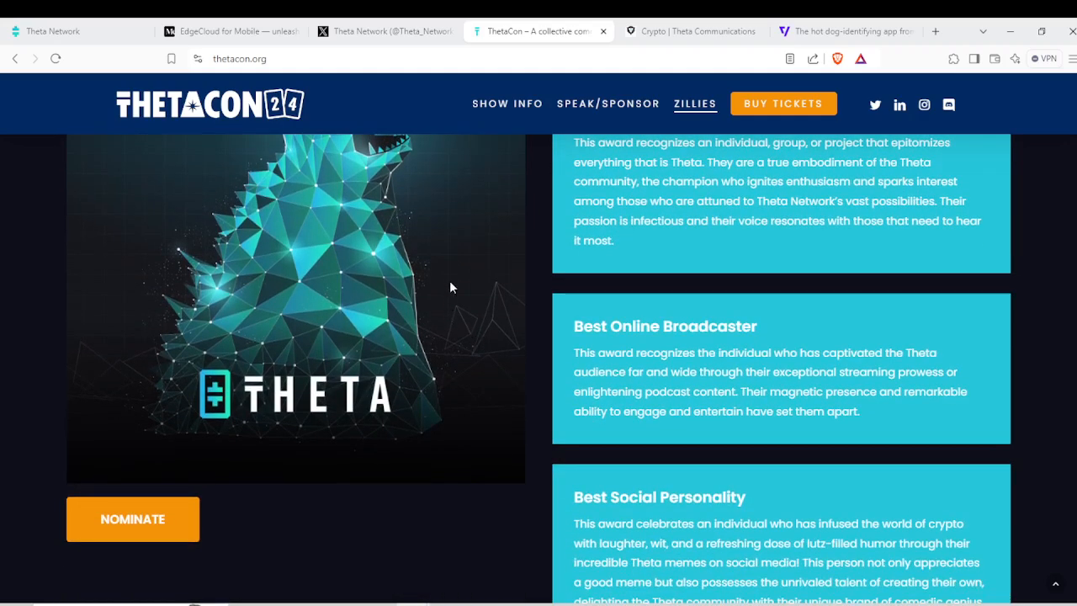